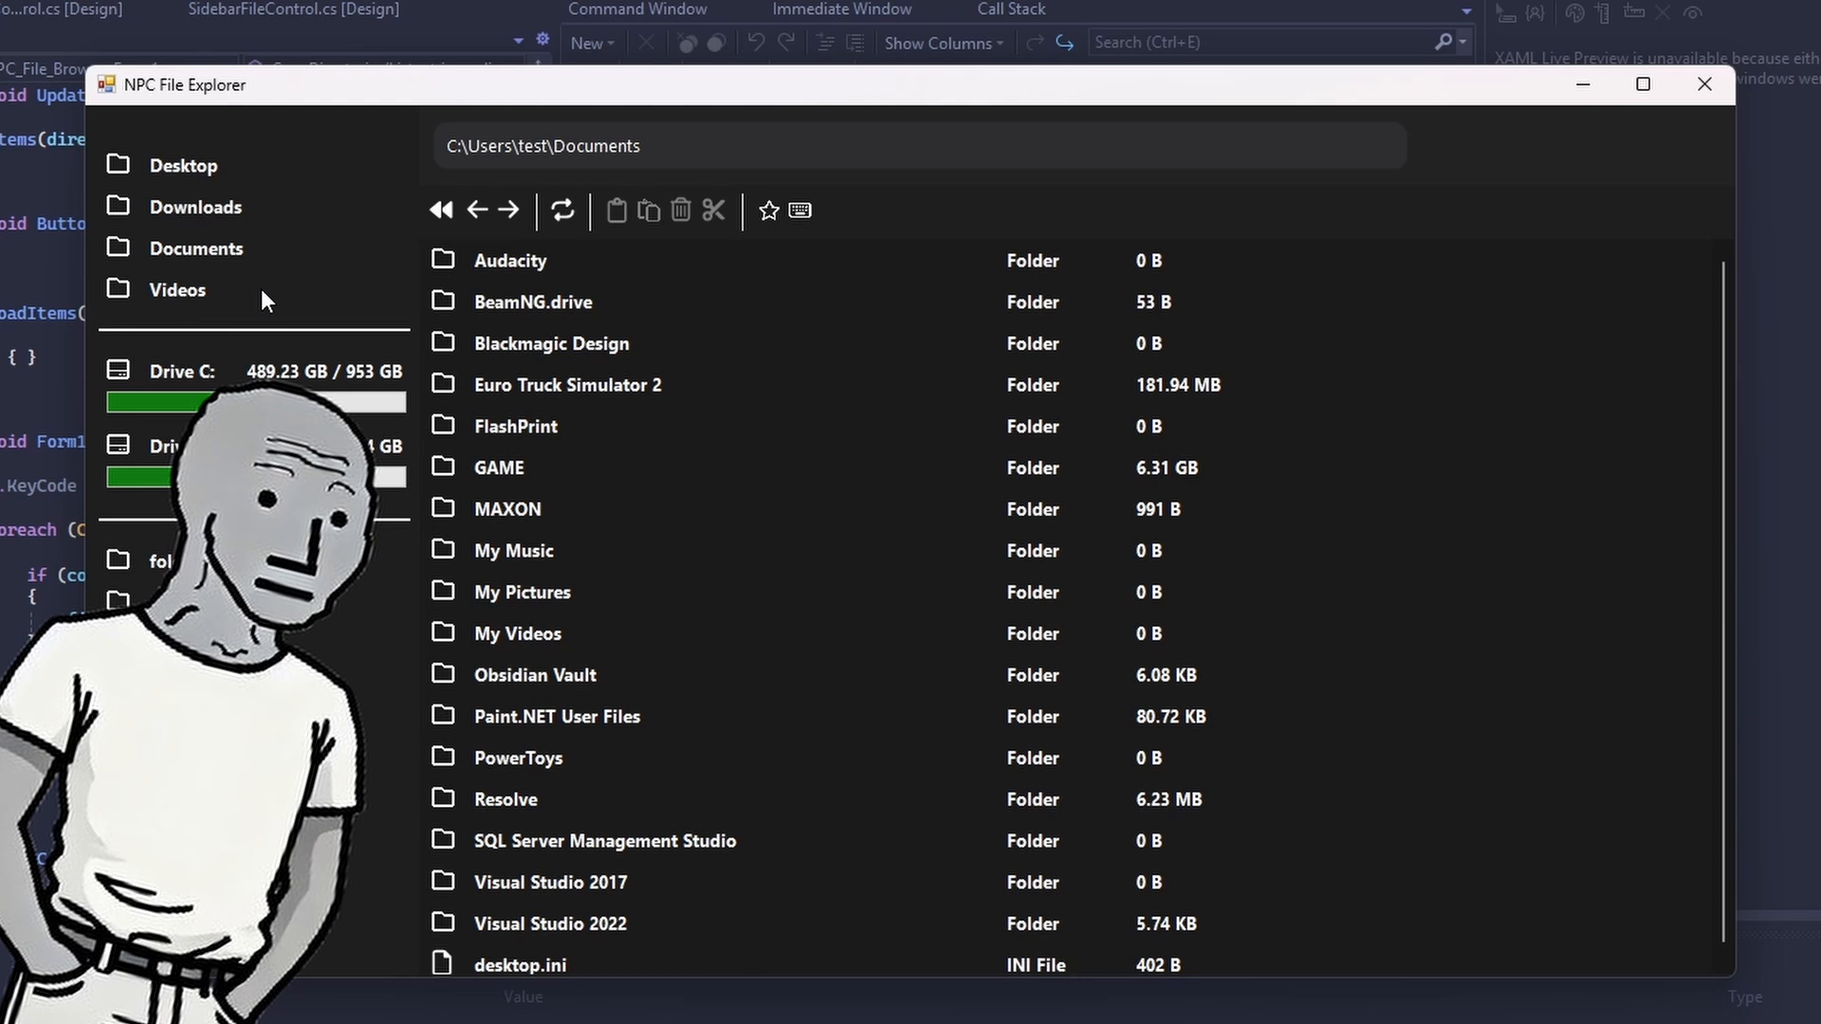
Step: Ask Claude how to approach a fast file search system in my File Explorer
click(178, 288)
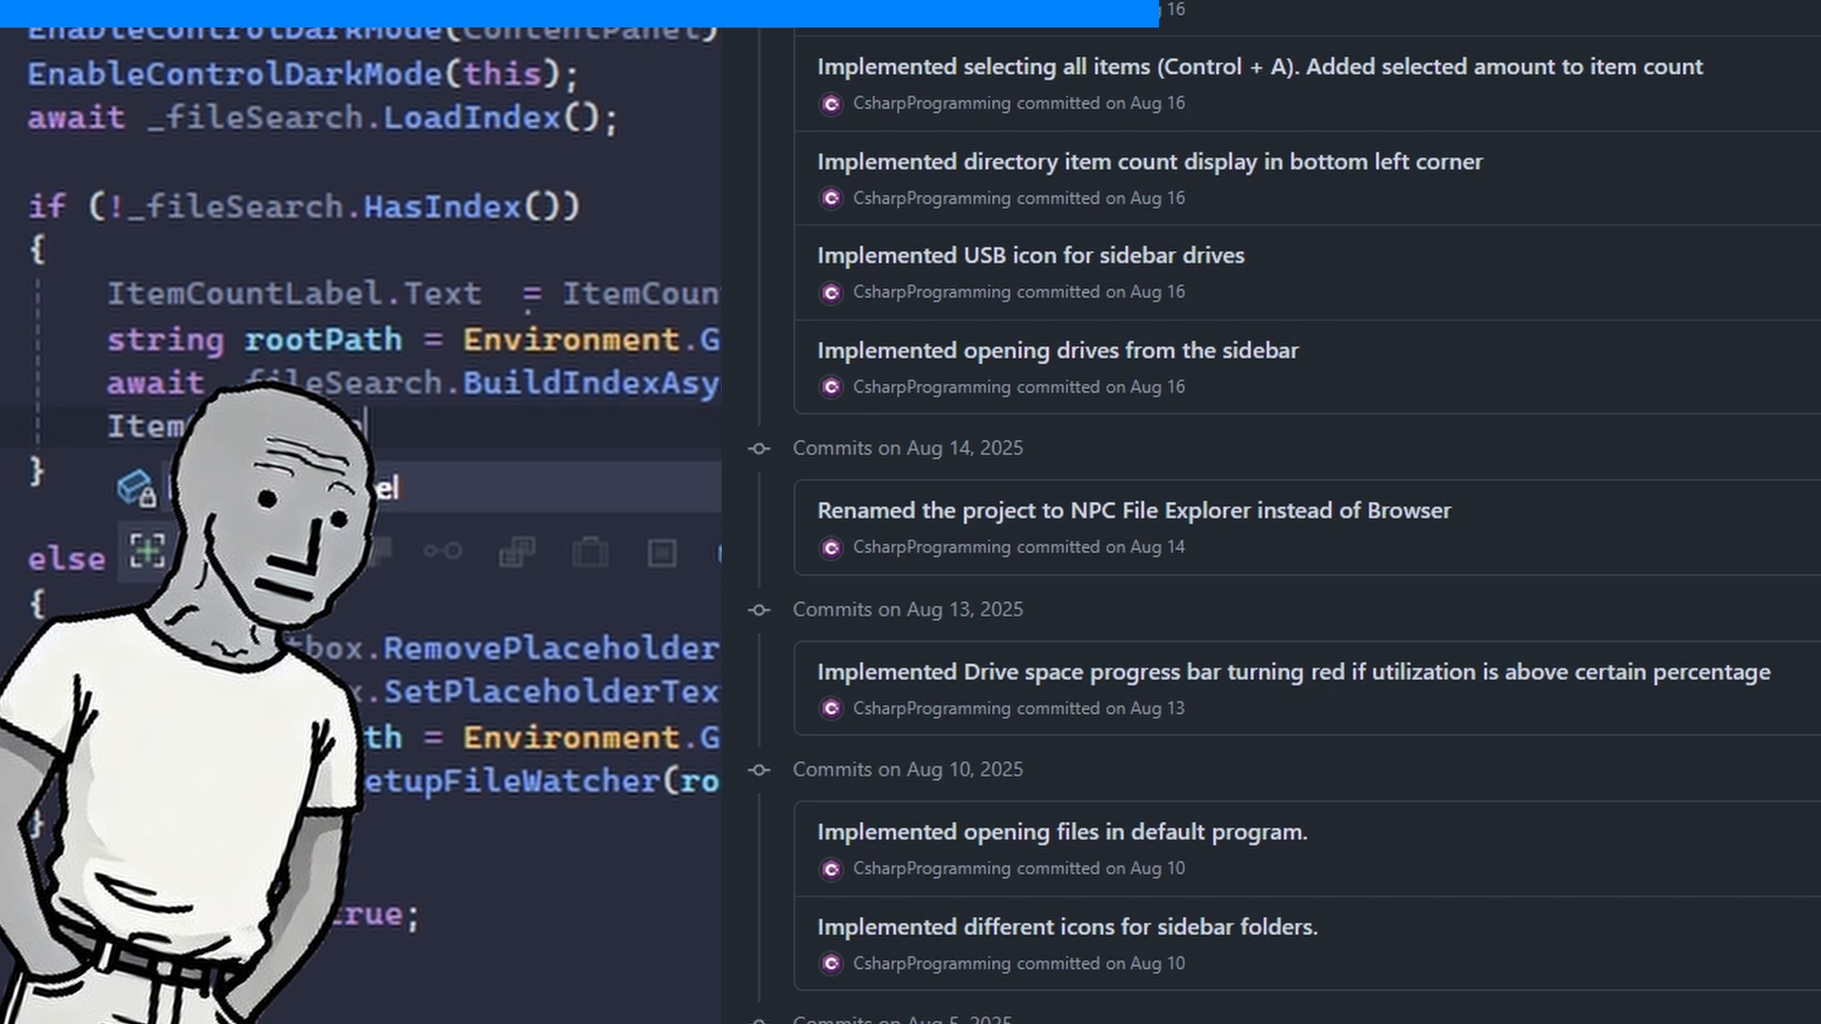
scroll(up, 3)
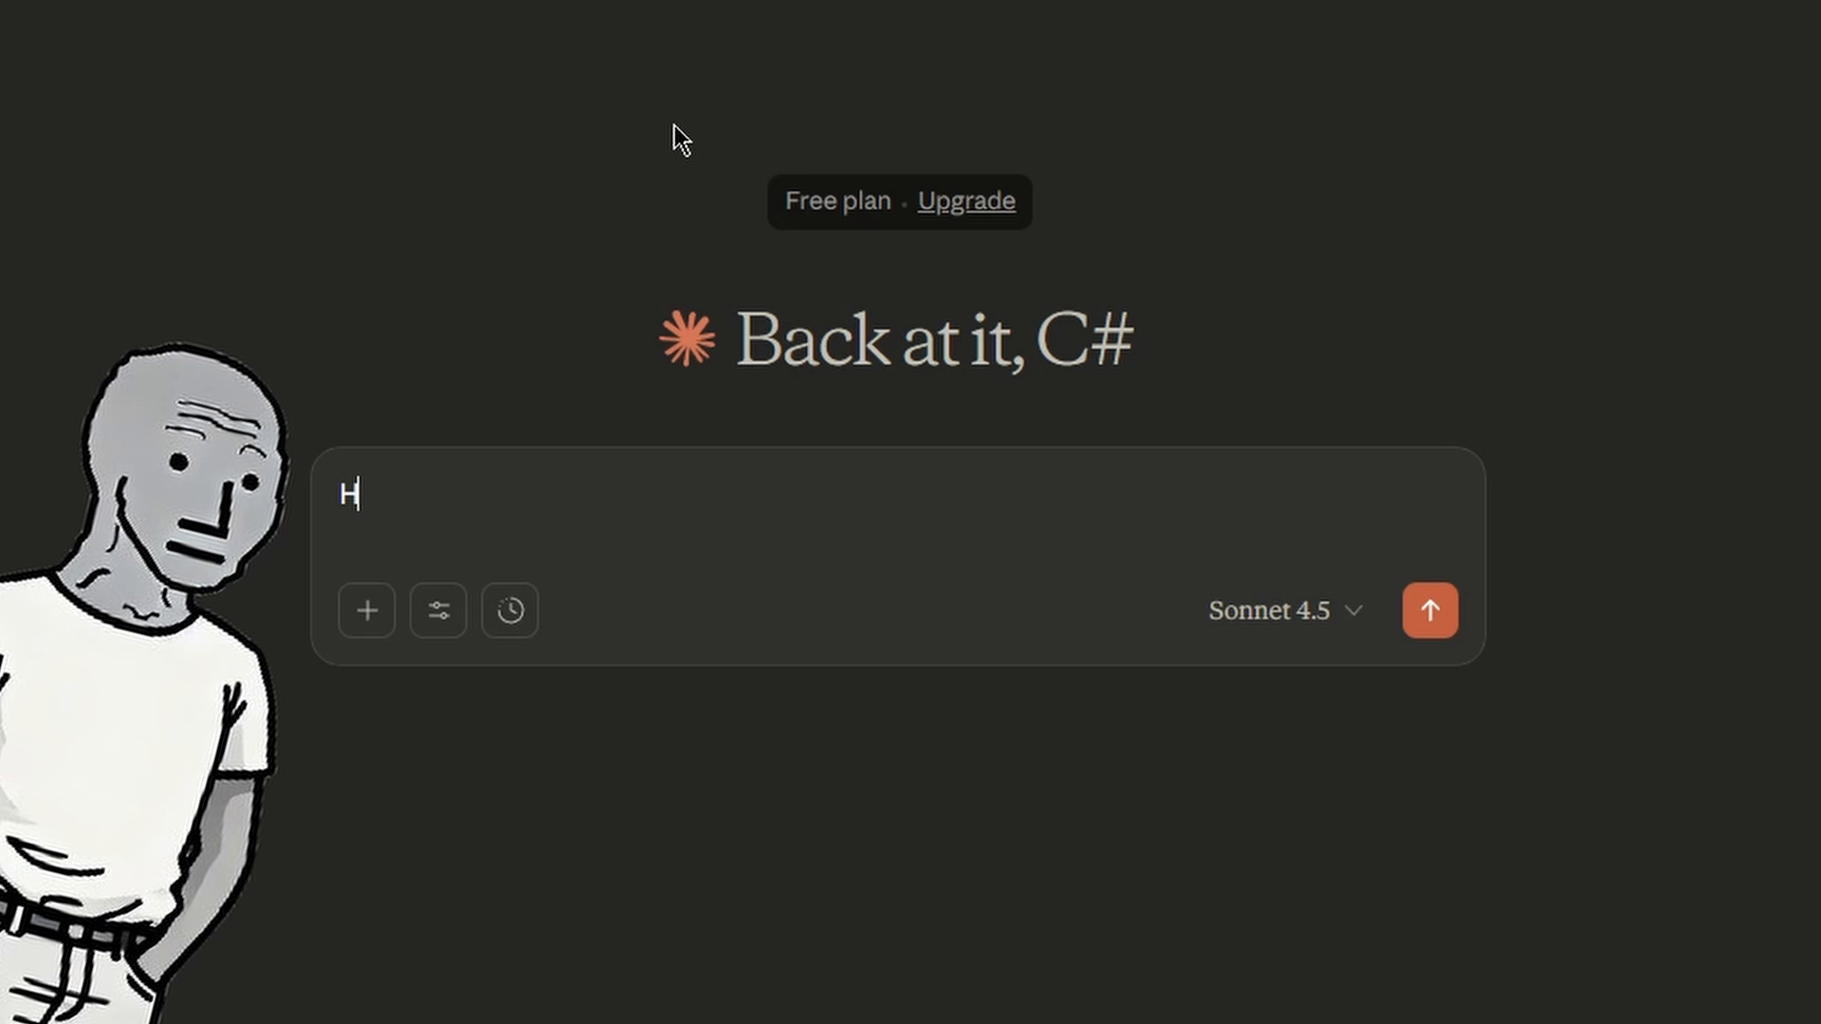
text(ow can I approach)
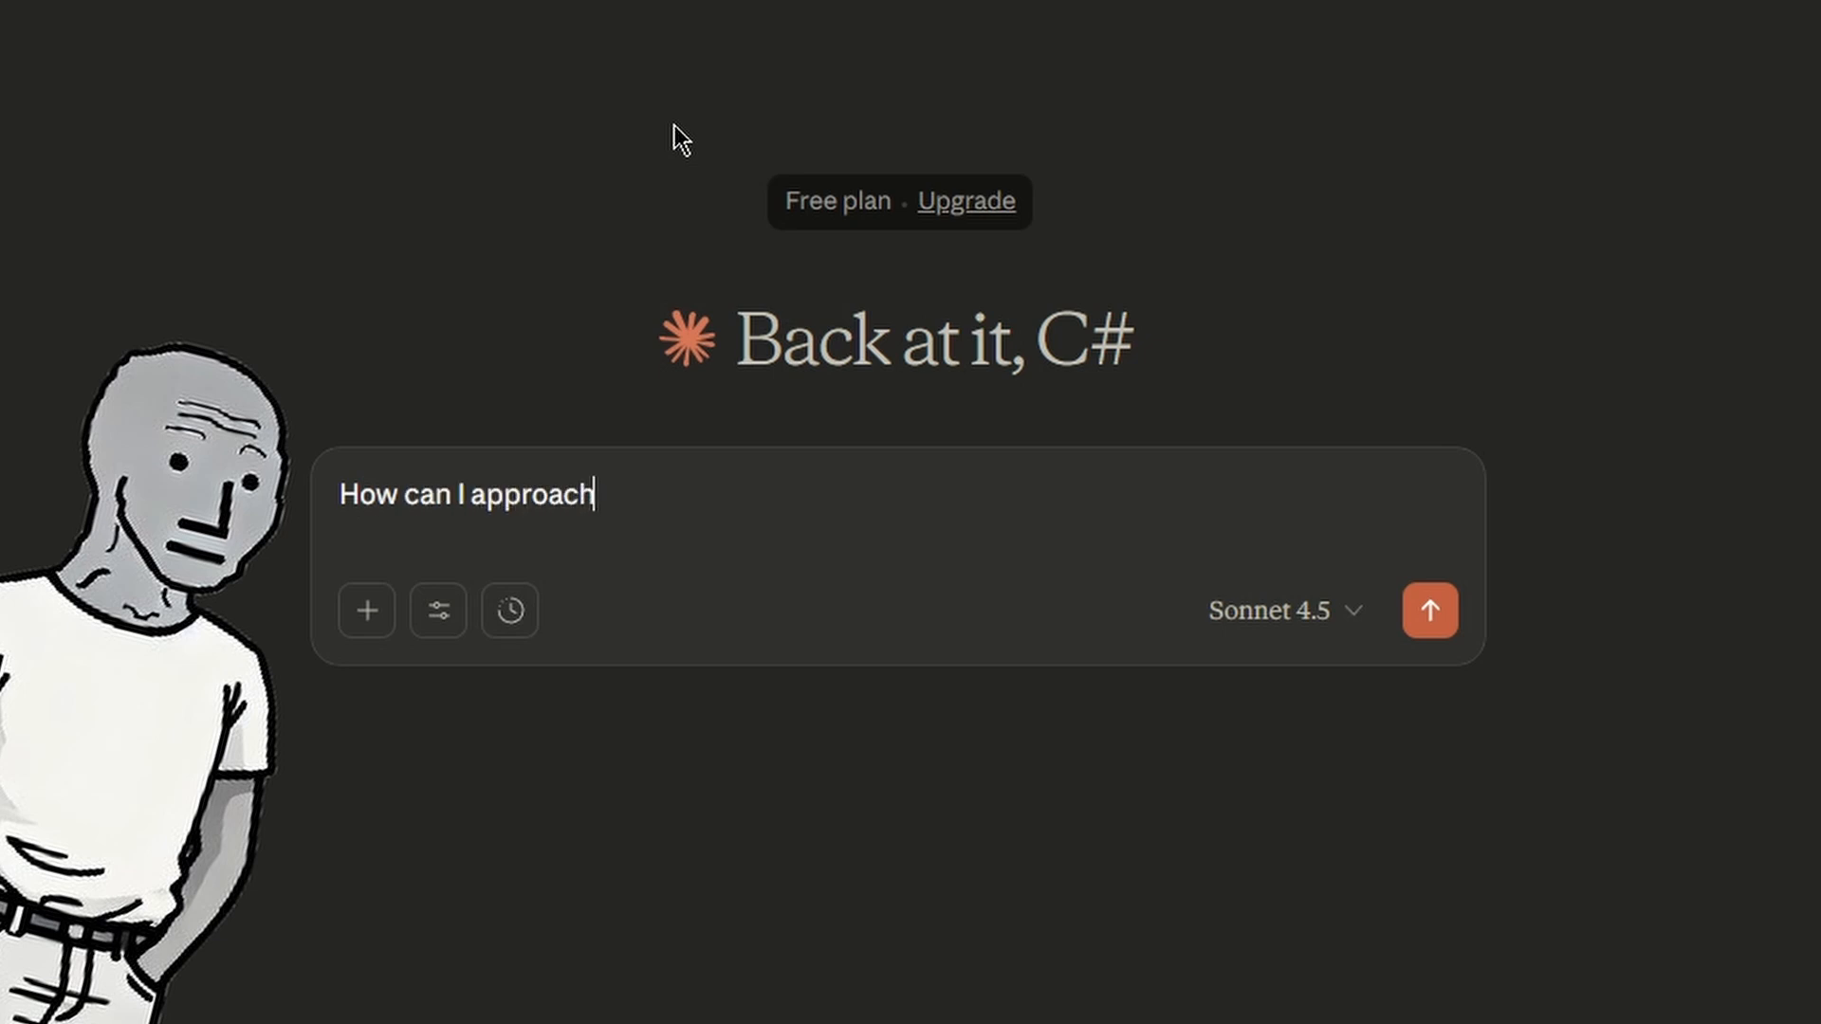
text(a Fast file search system in my File Explor)
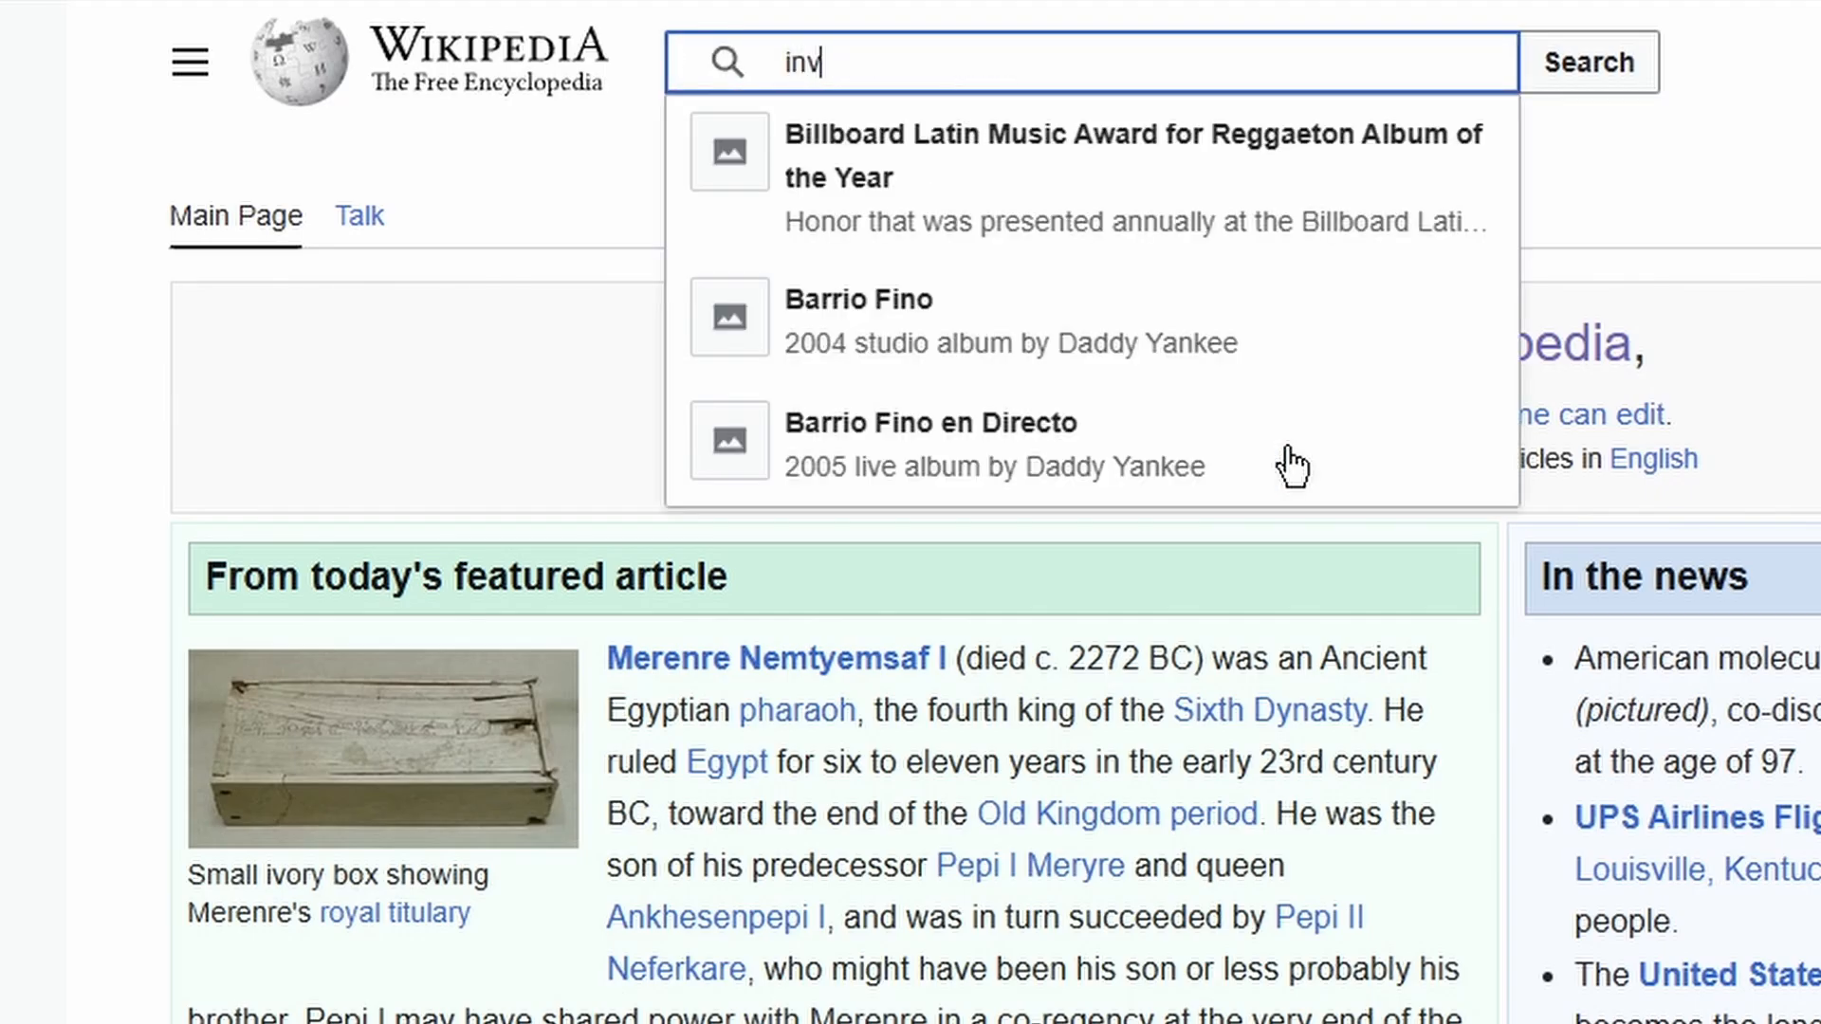
Step: Search Wikipedia for 'inverted index'
text(erted index)
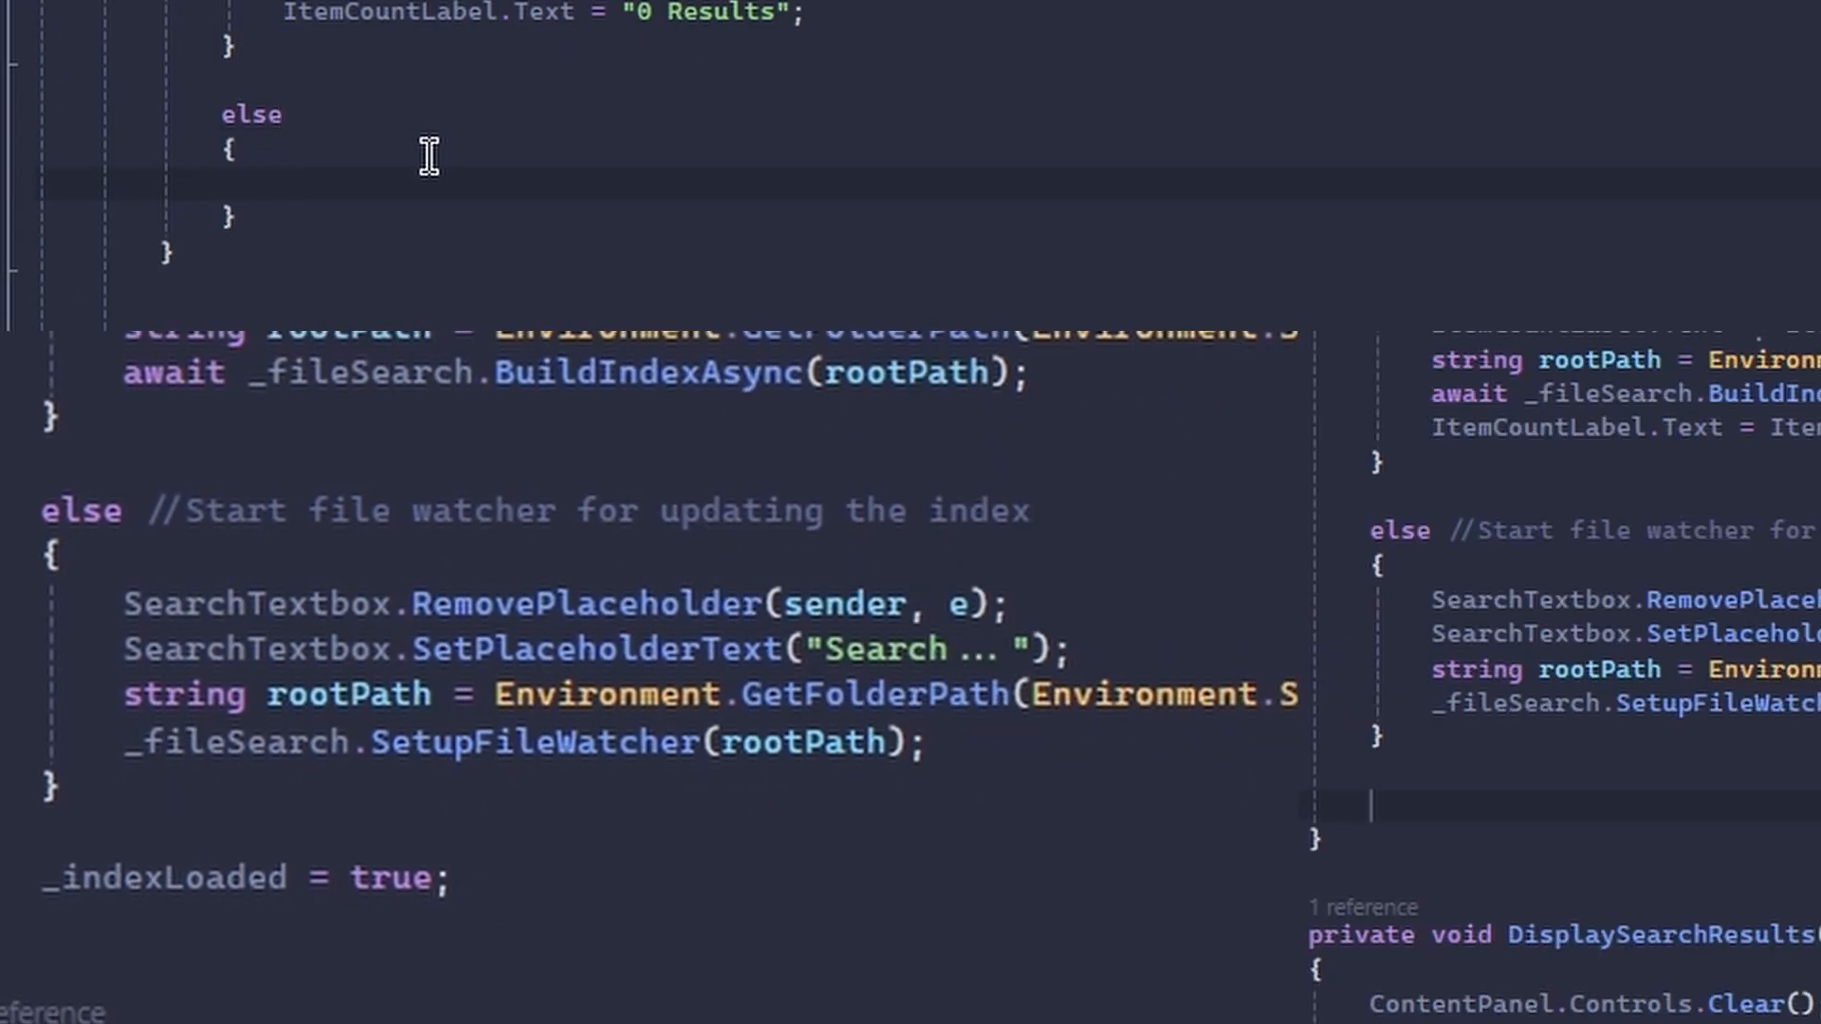
text(Di)
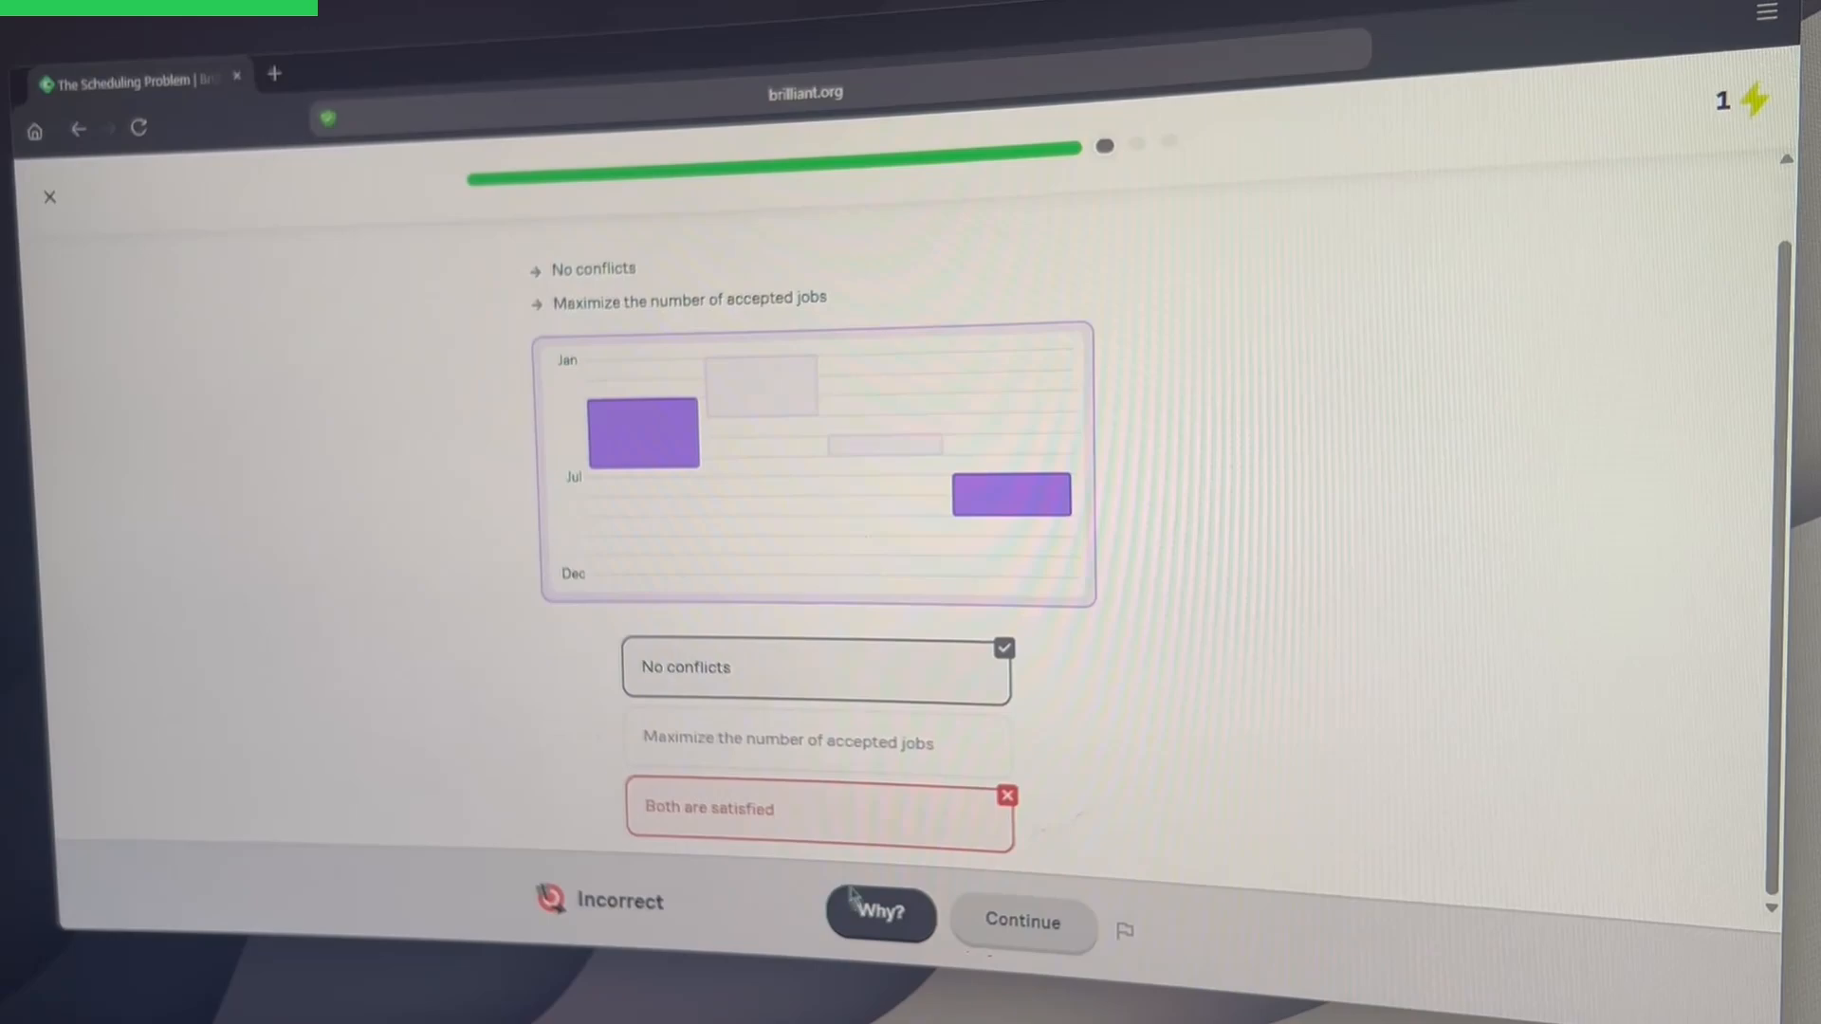
Step: Move past the incorrect scheduling-meetings answer and advance to the next lesson
click(878, 912)
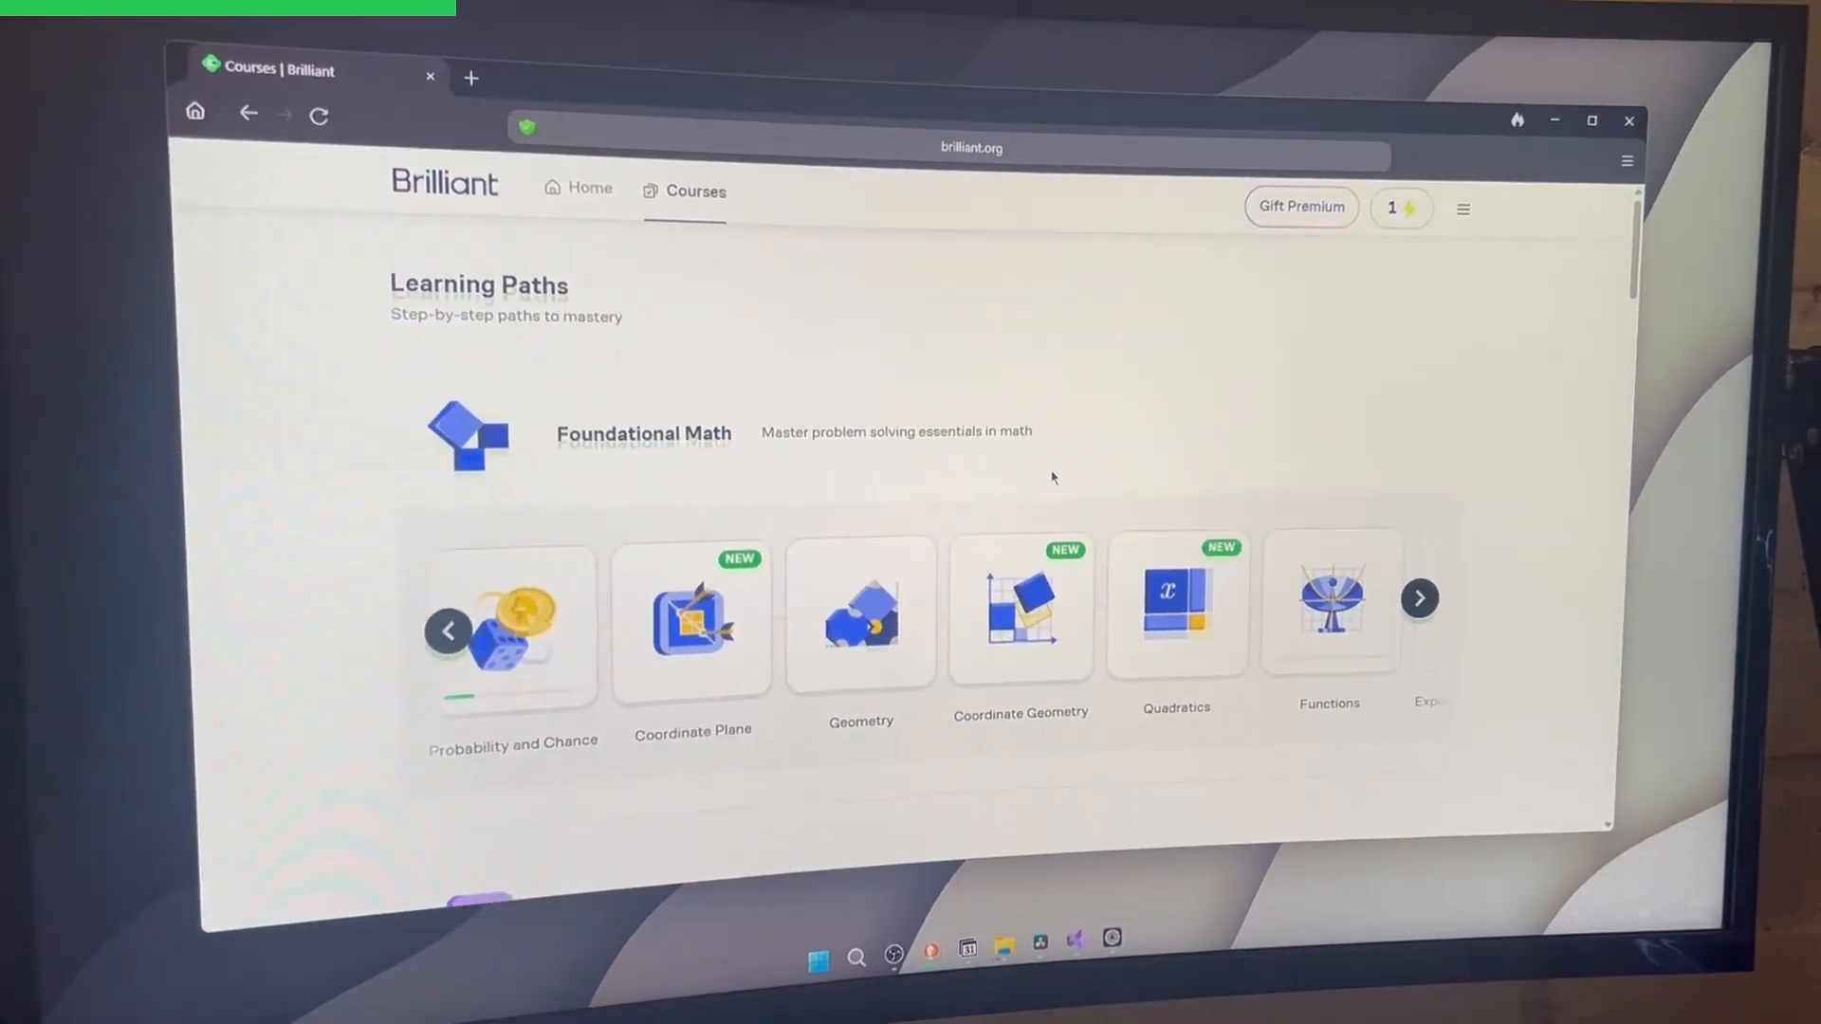
scroll(down, 3)
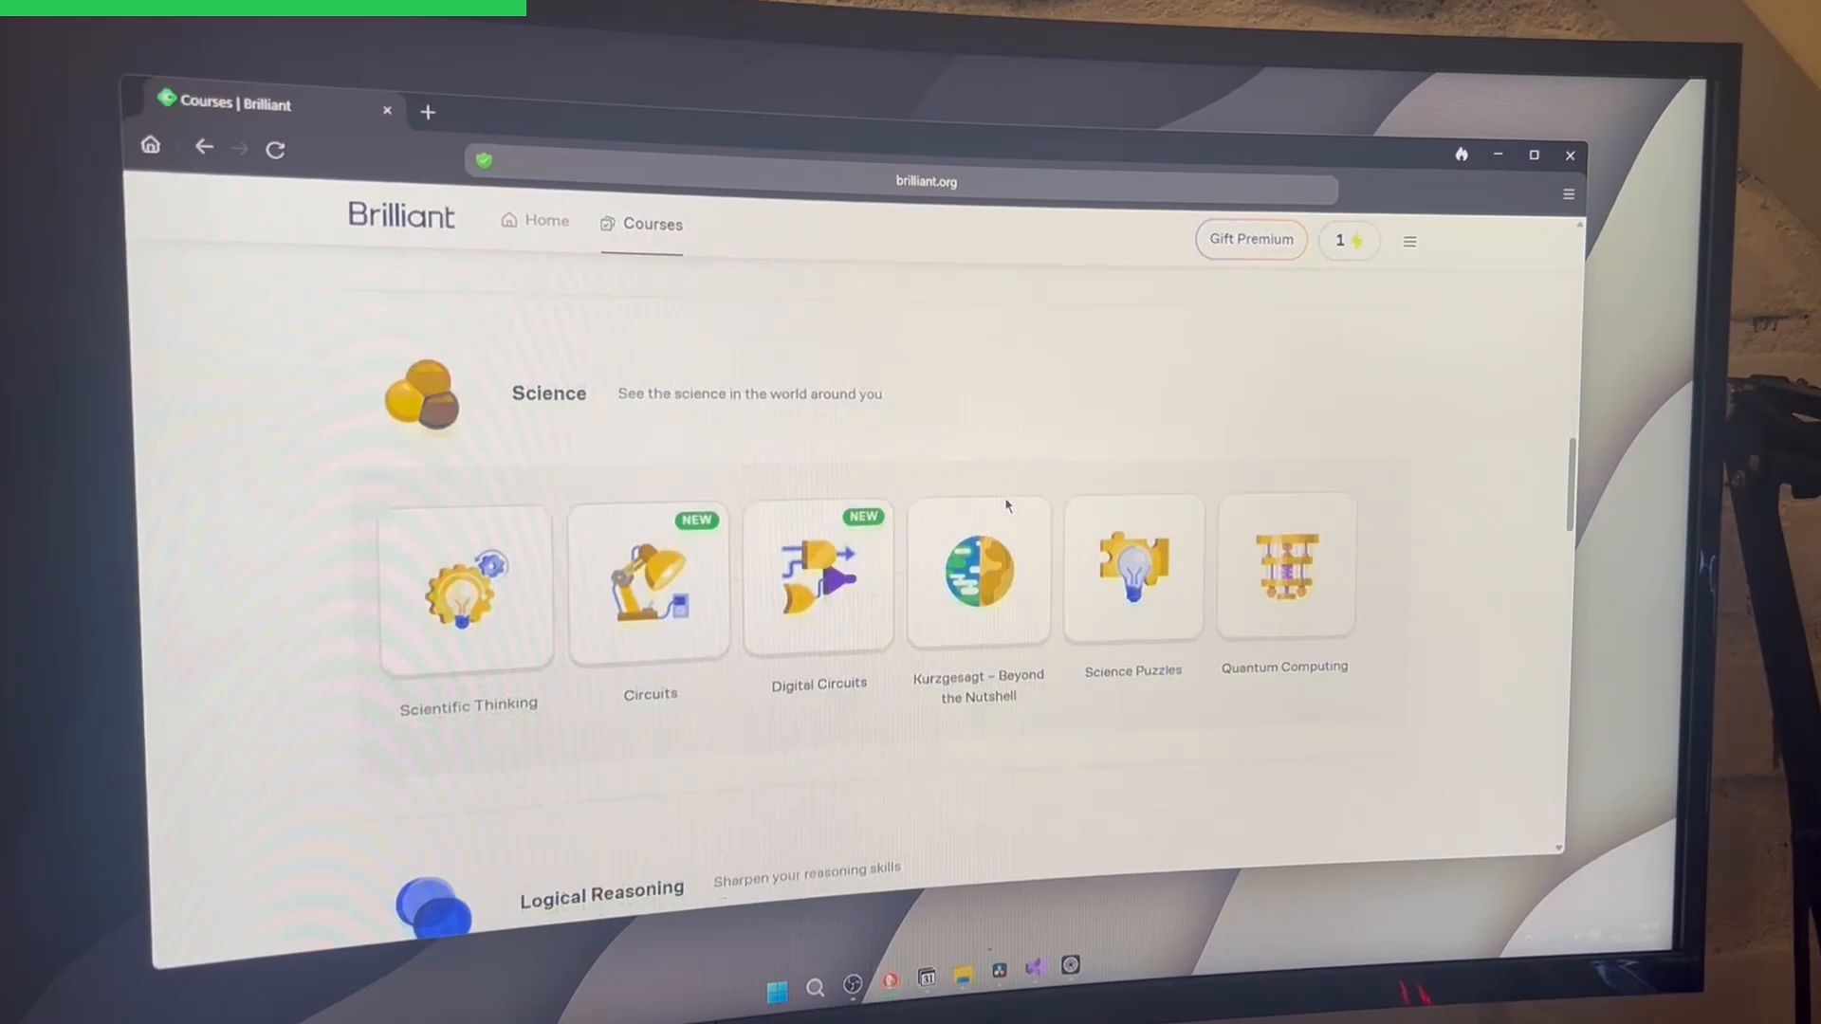
scroll(down, 3)
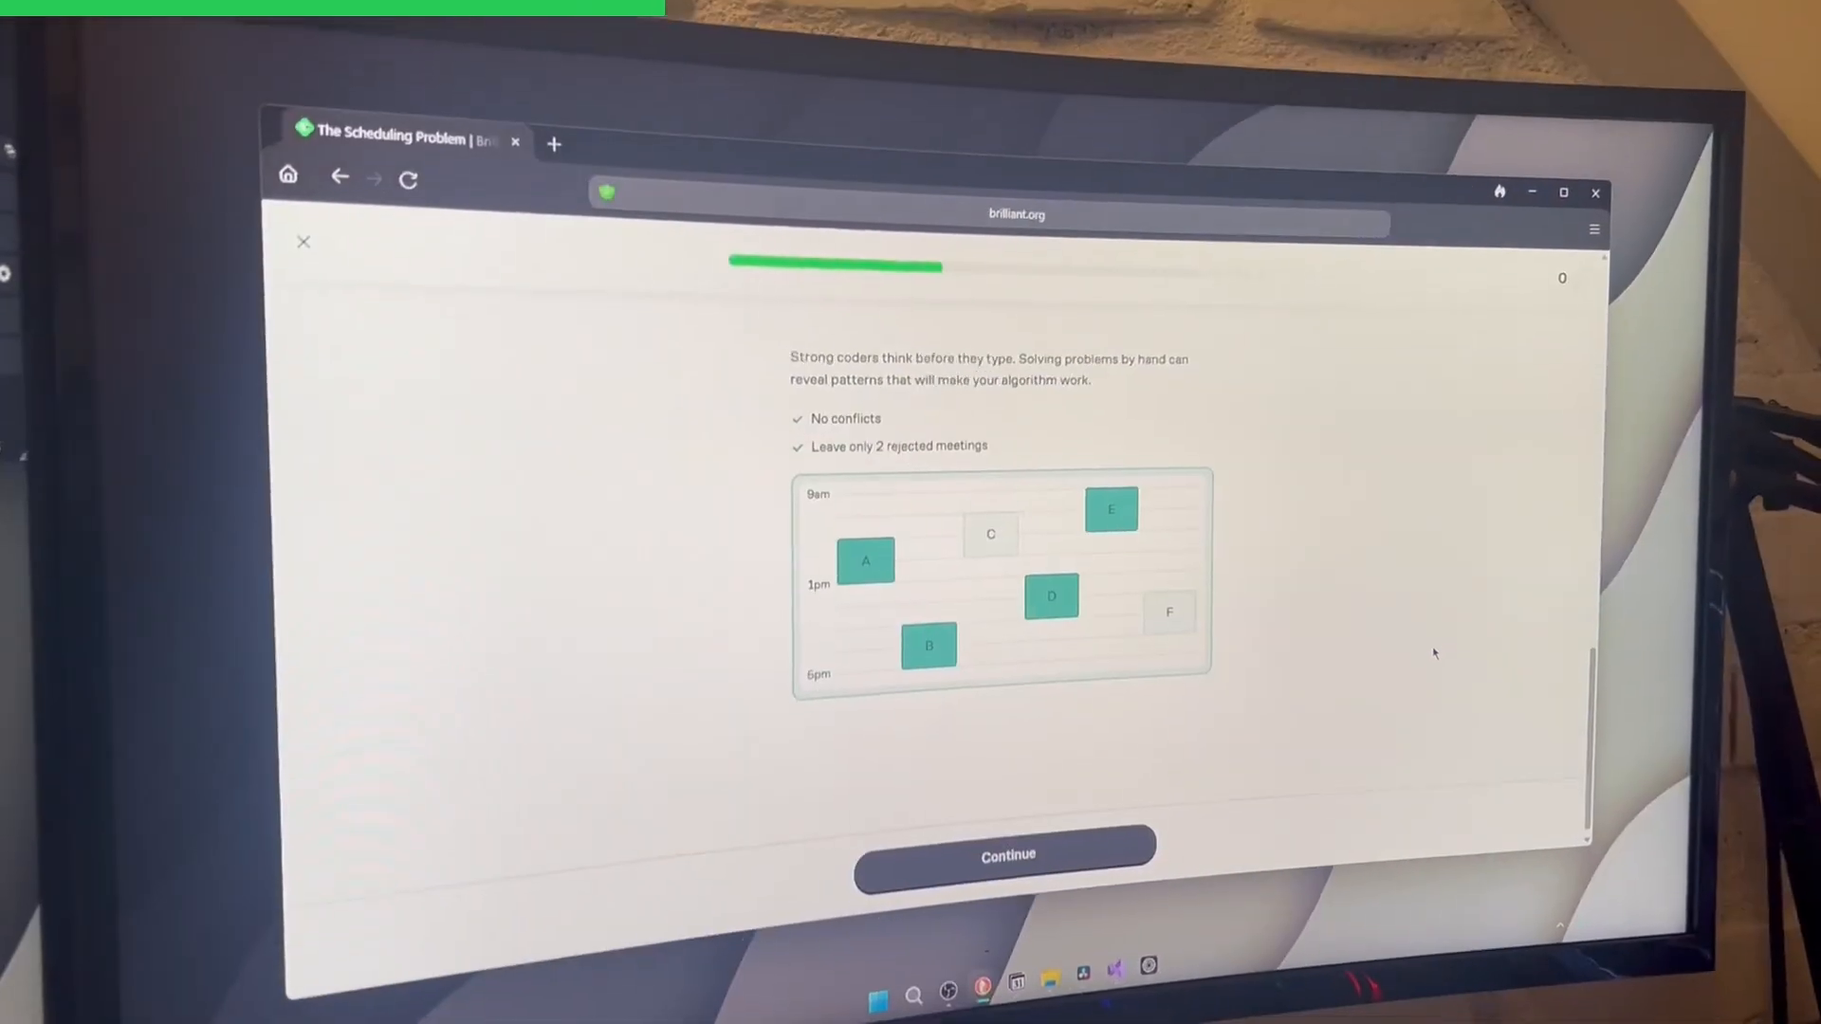
click(1007, 855)
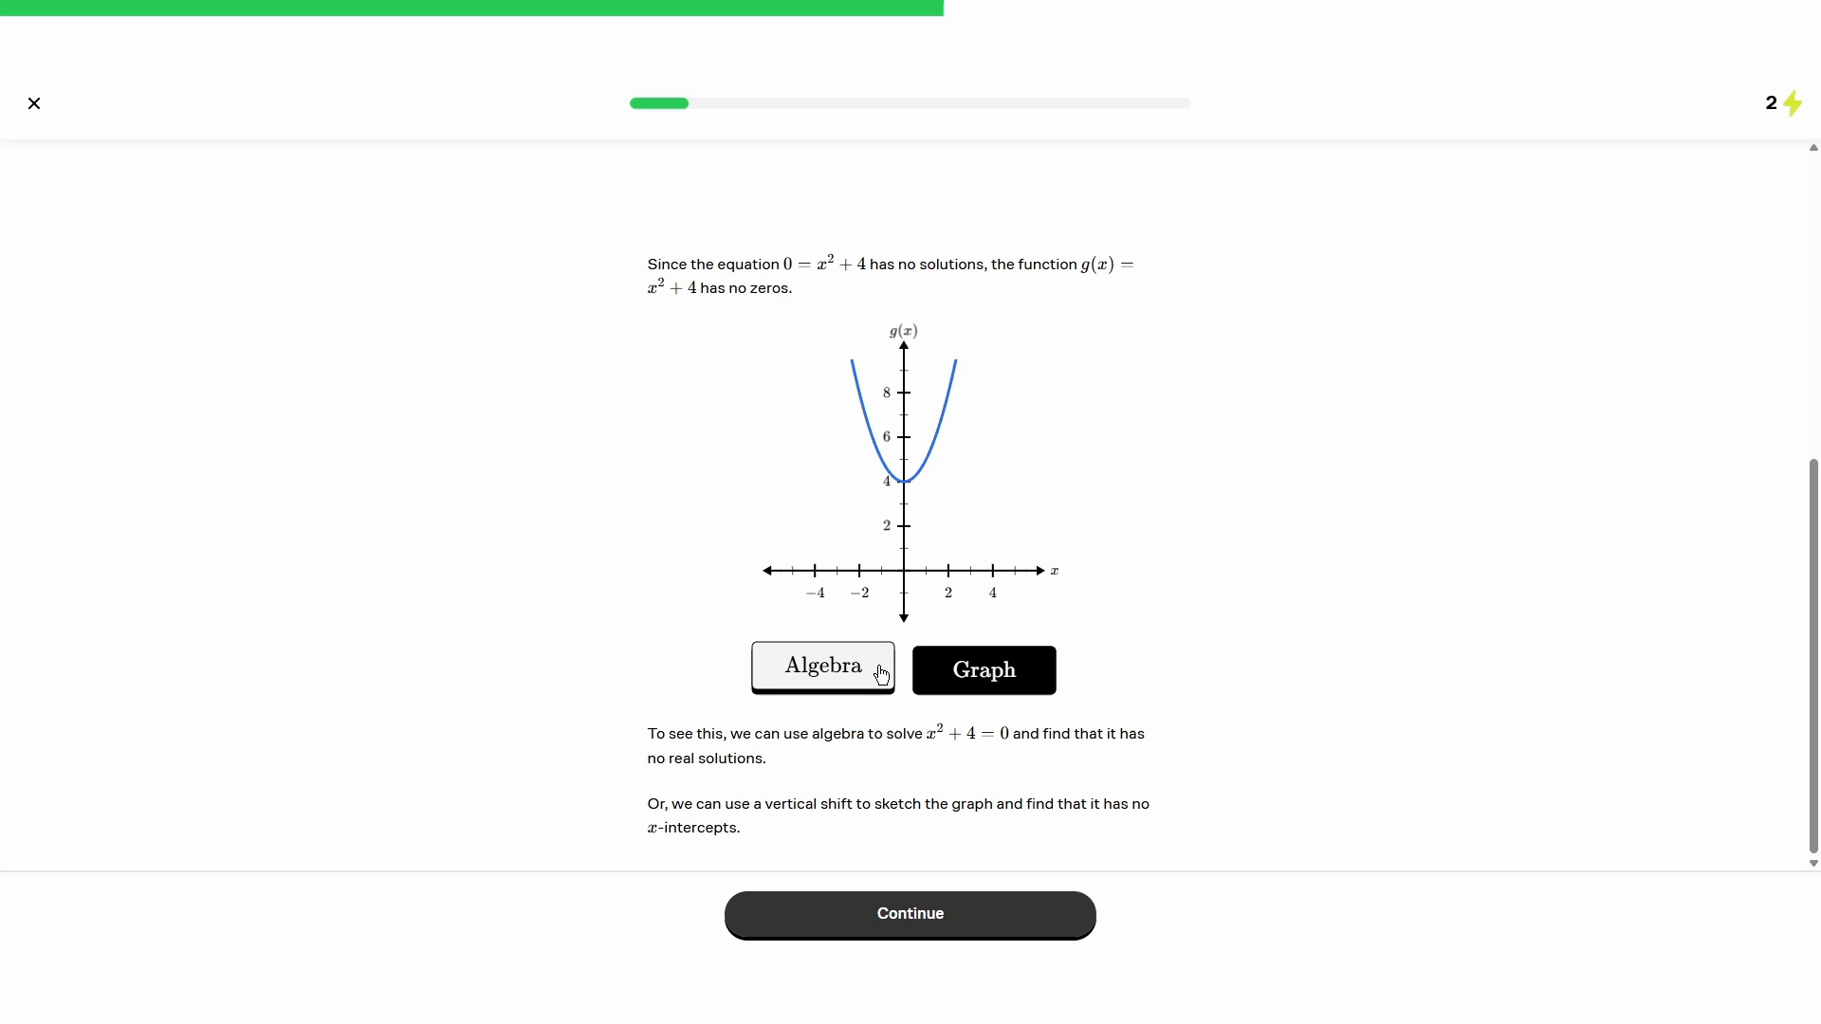
Step: View the no-zeros explanation, answer 'no solutions' for 0 = x² + 3x − 10, and retry
click(821, 665)
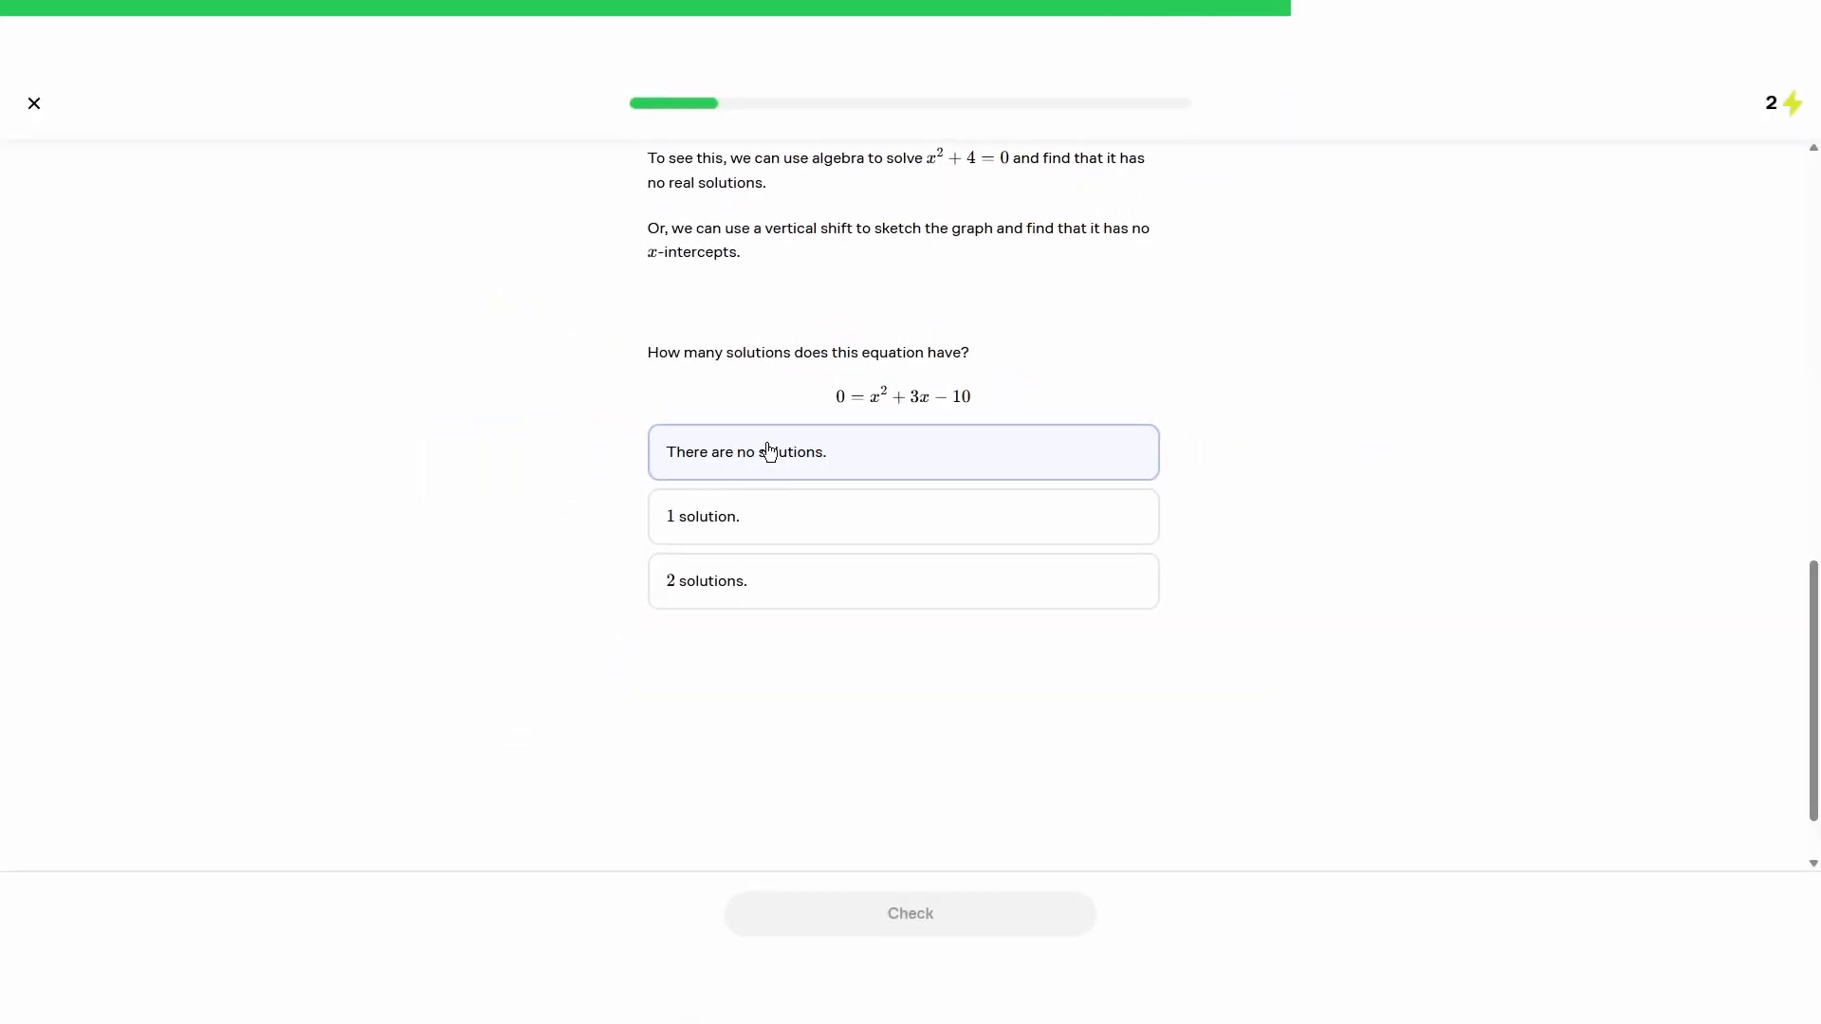
click(909, 912)
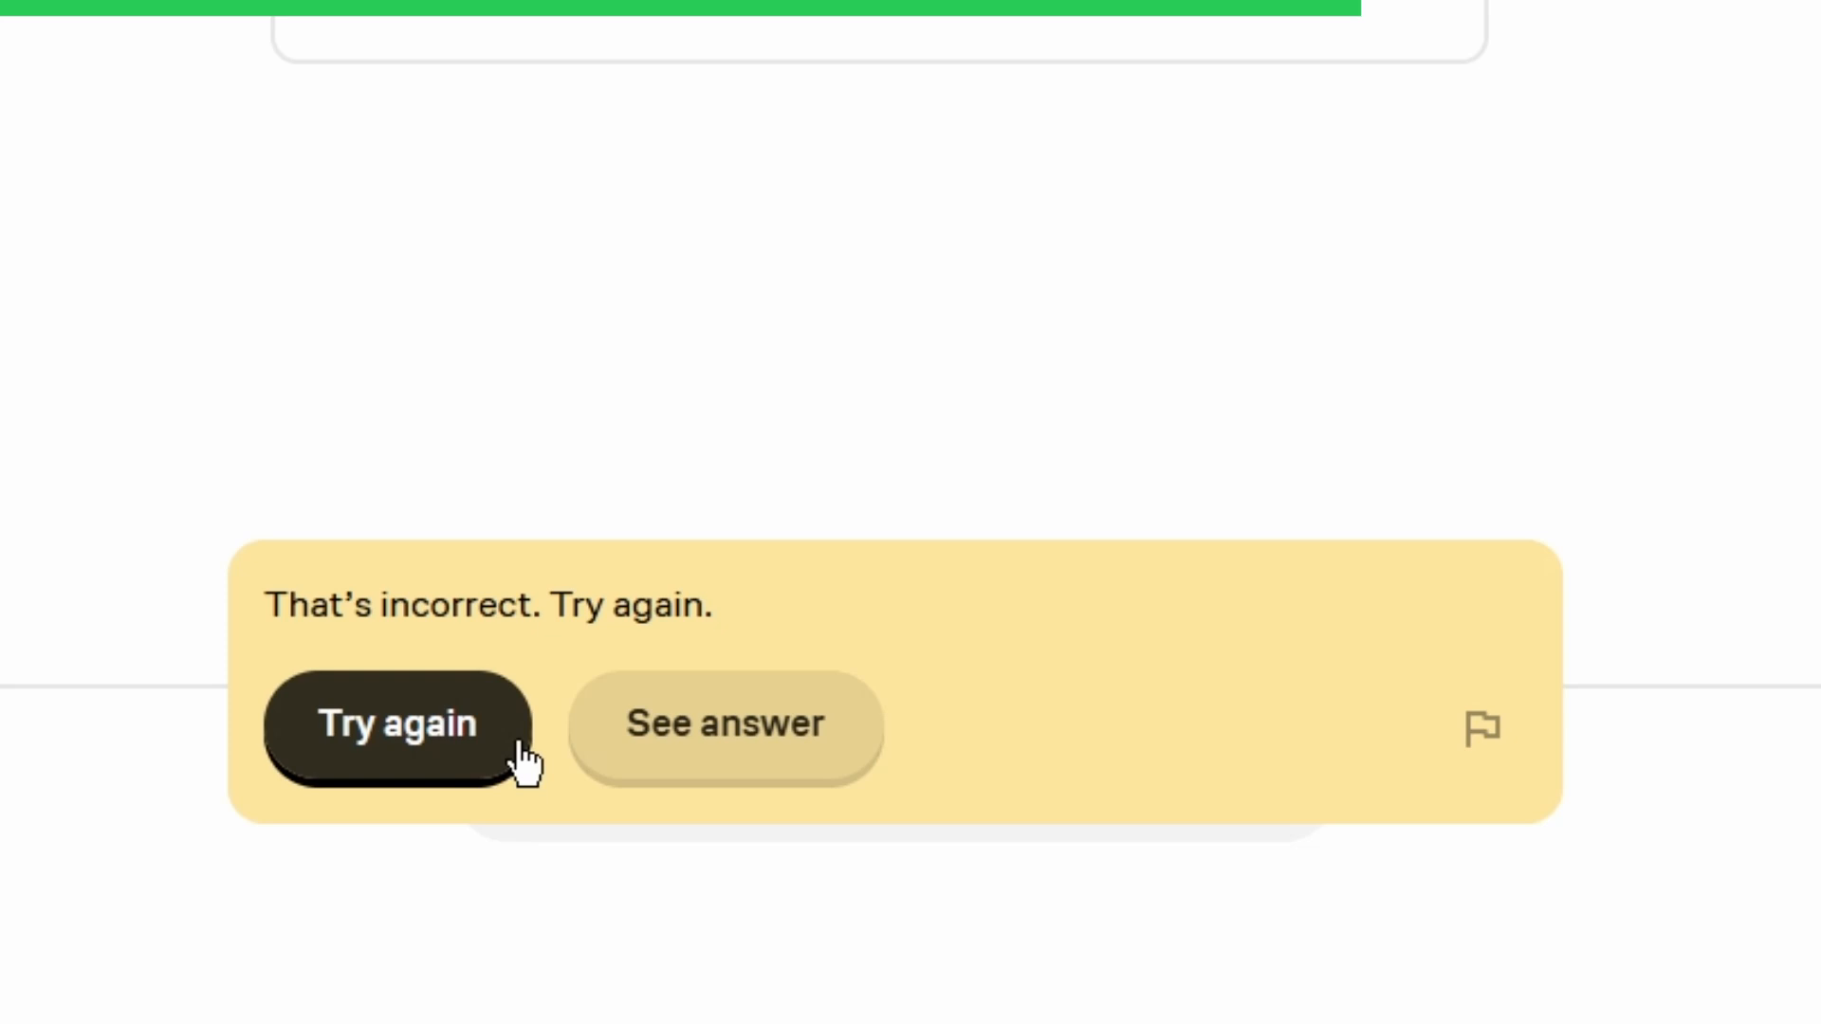
click(396, 723)
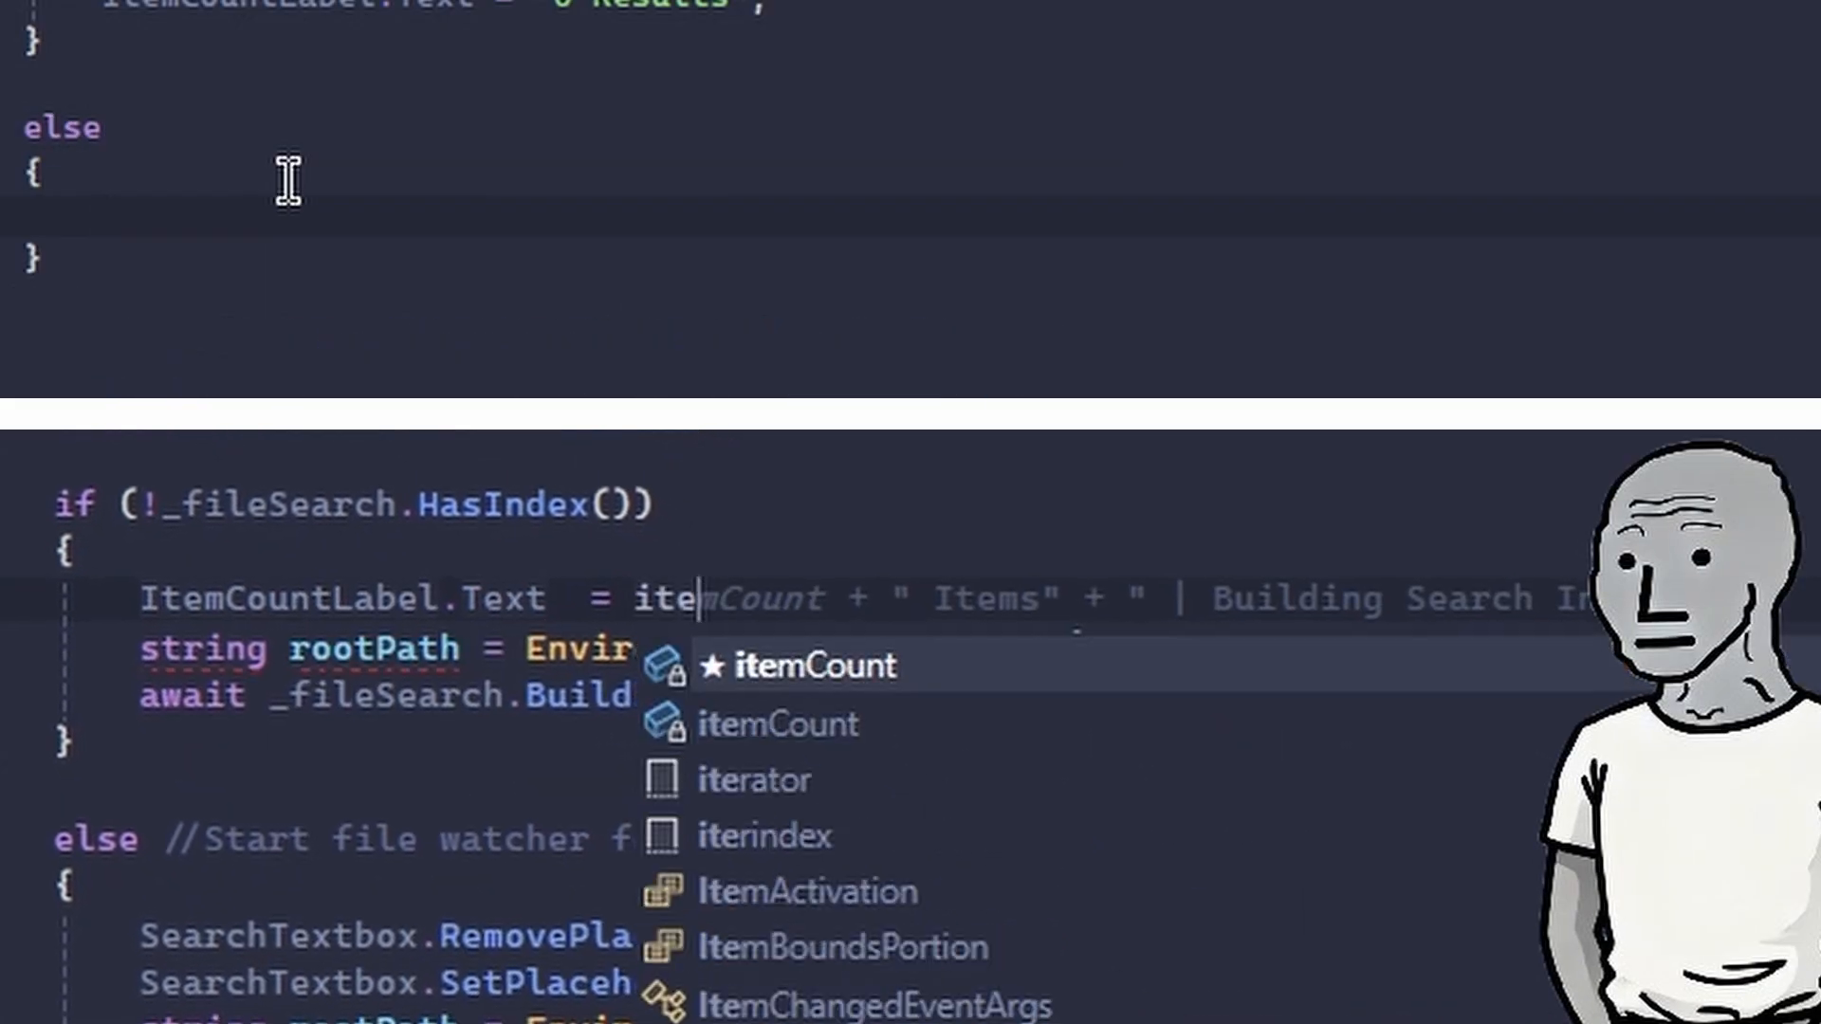
Step: Call DisplaySearchResults(results) in the else block of the index check
text(DisplaySearchR)
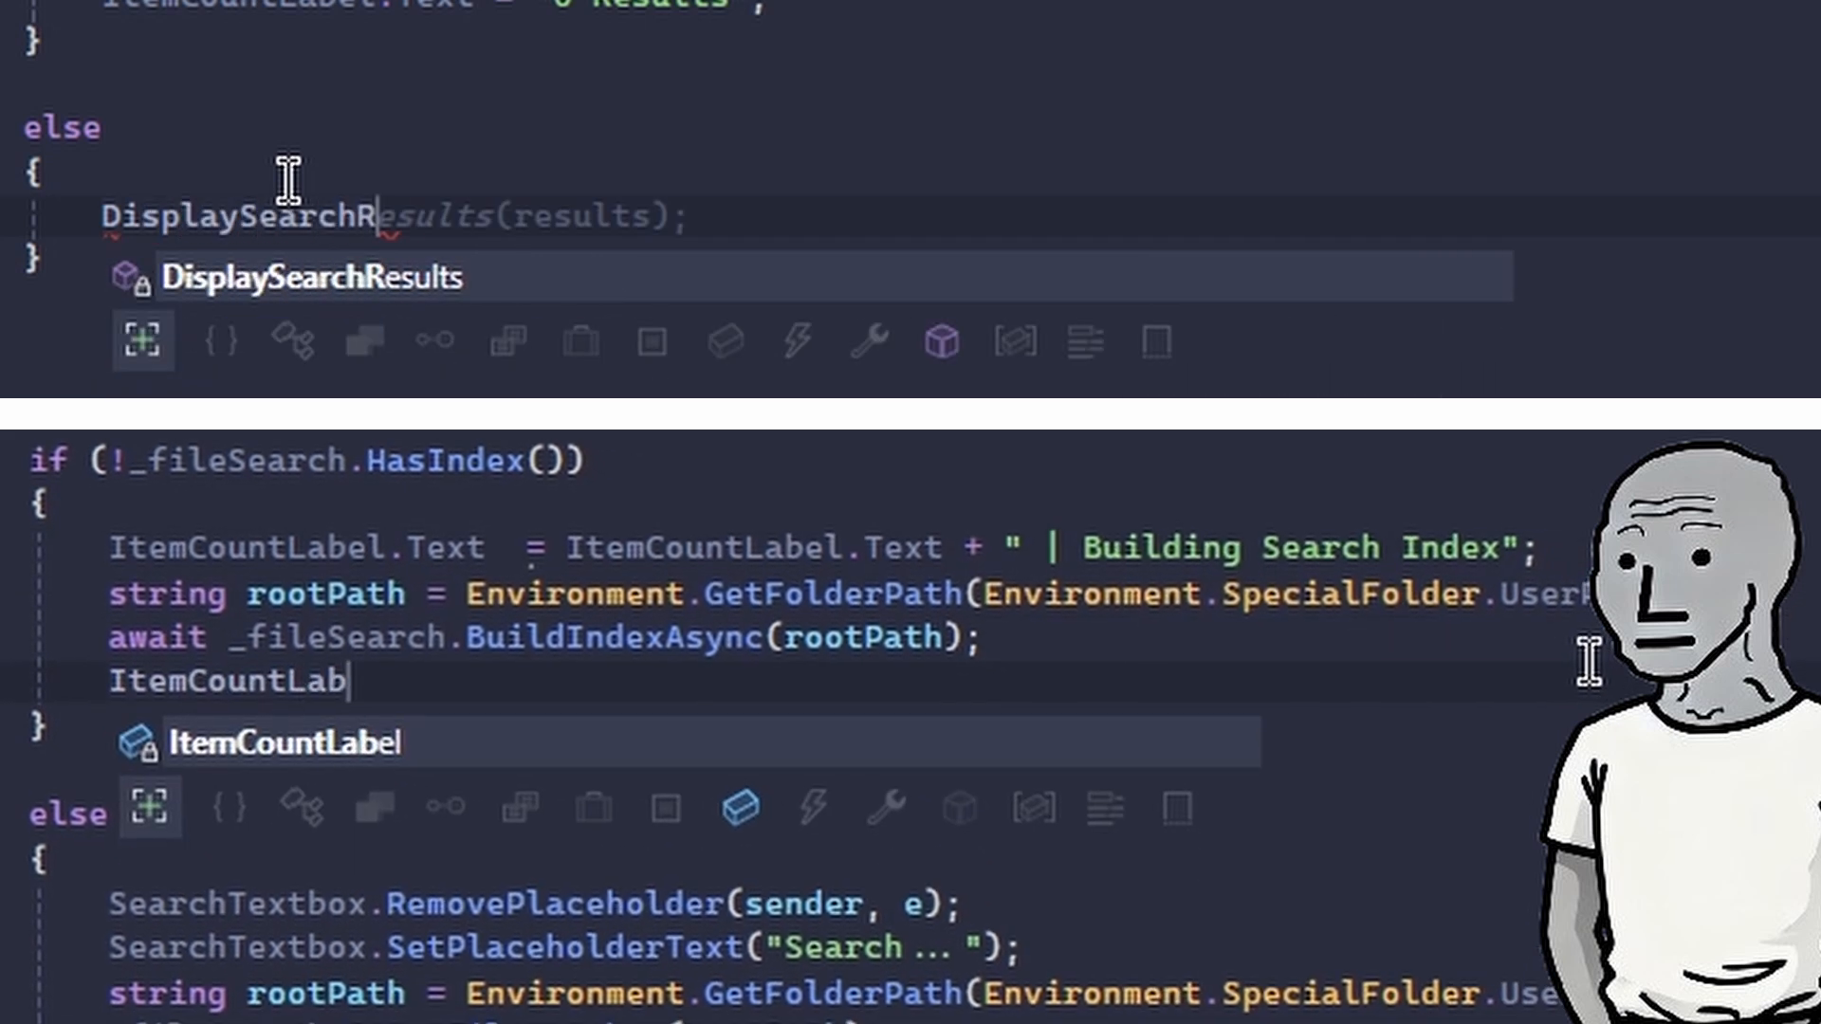
text(rew)
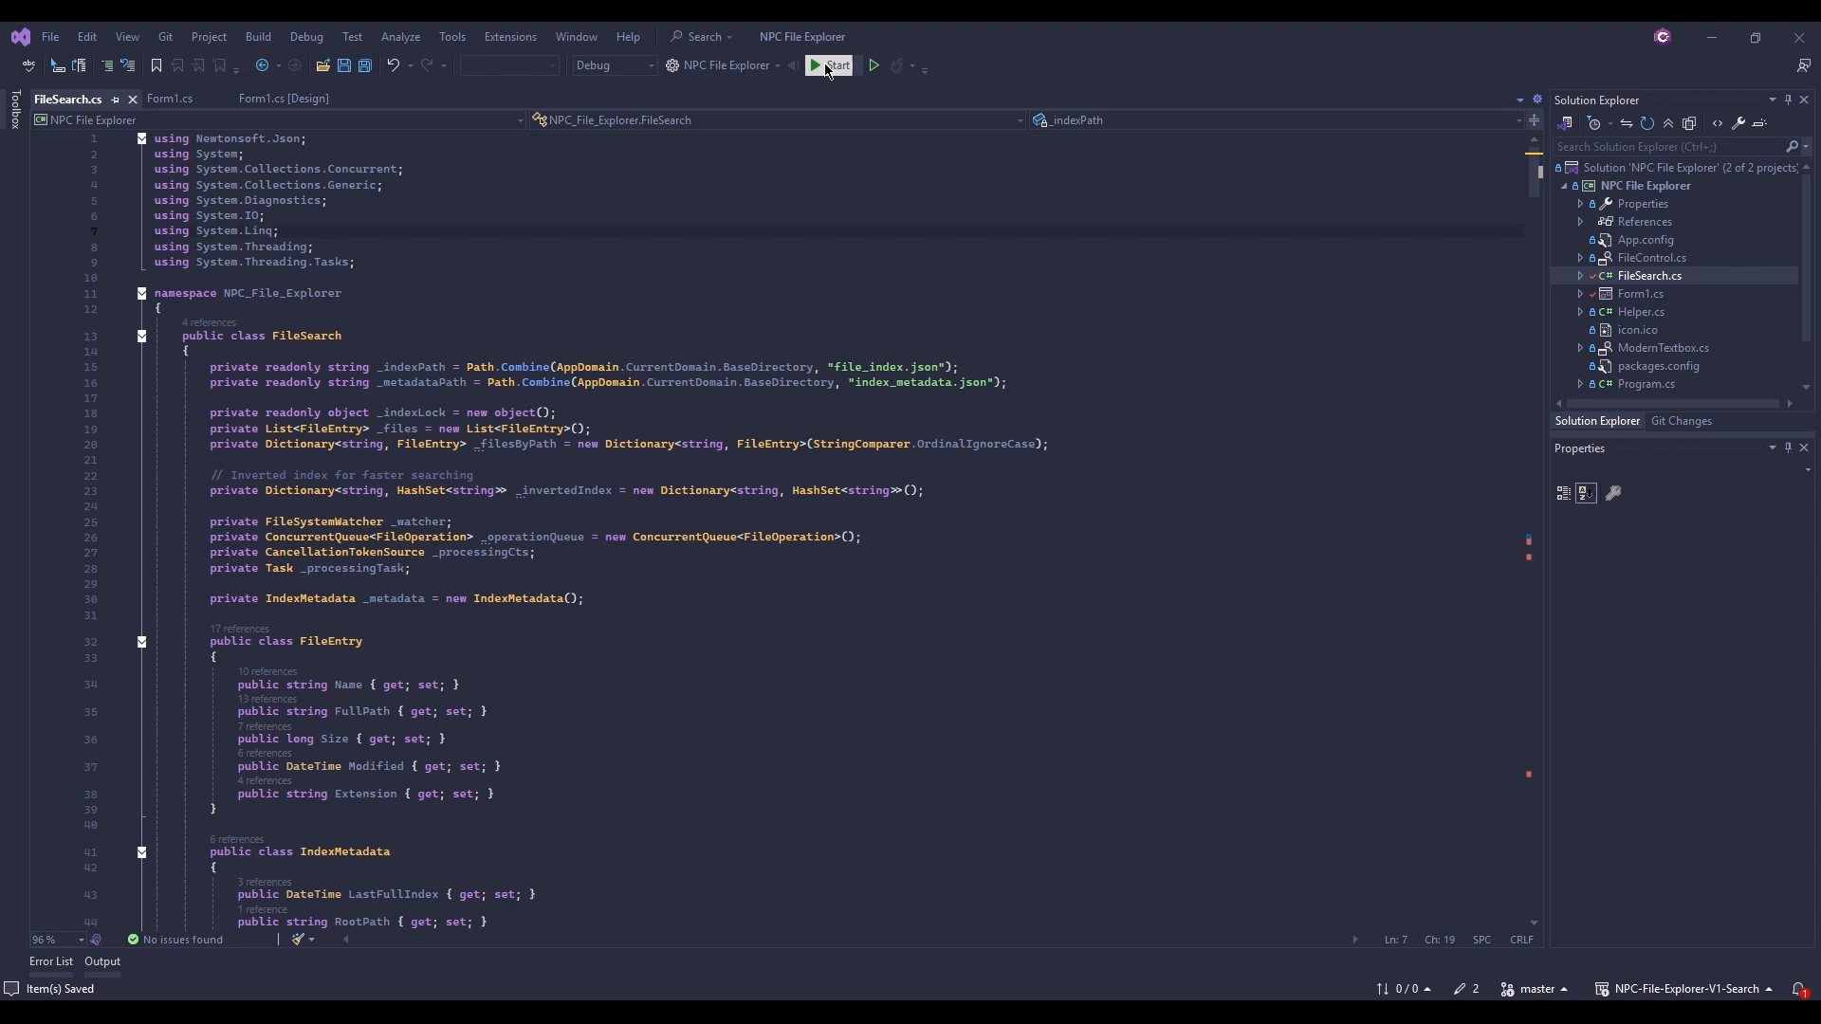
Step: Start NPC File Explorer under the debugger to test the search index
click(830, 65)
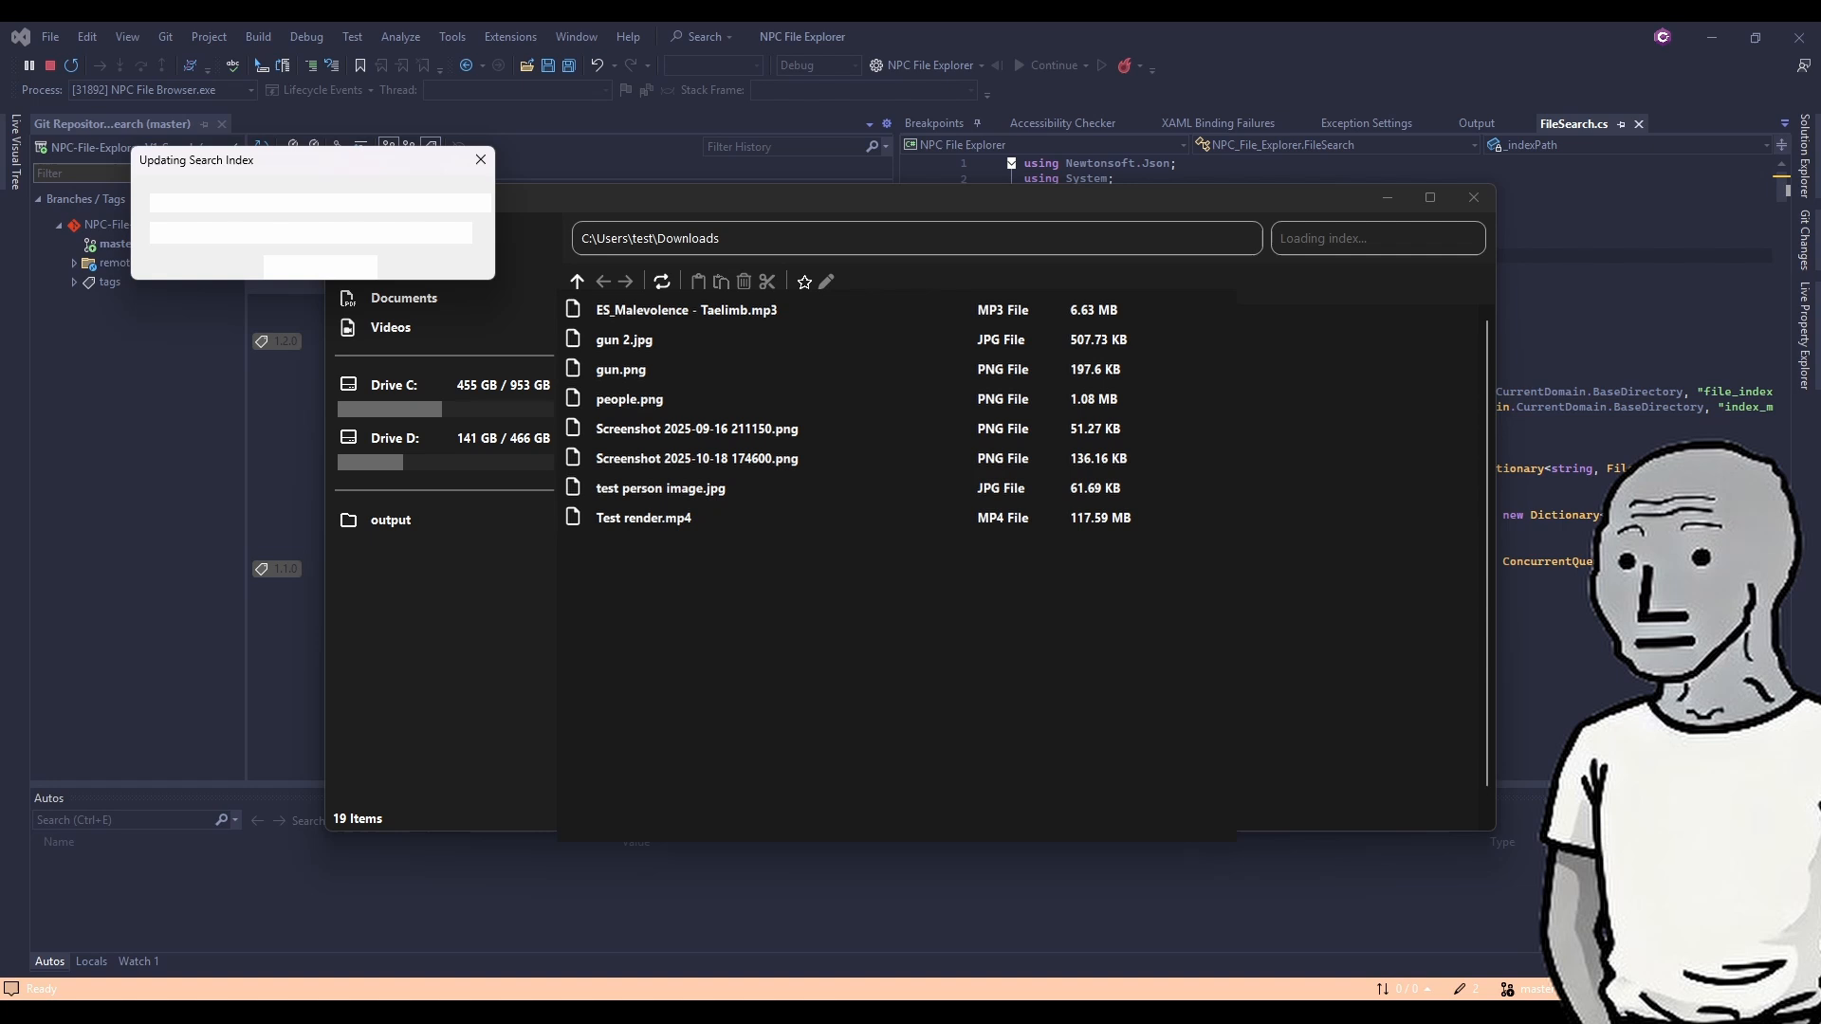
mouse_move(412, 218)
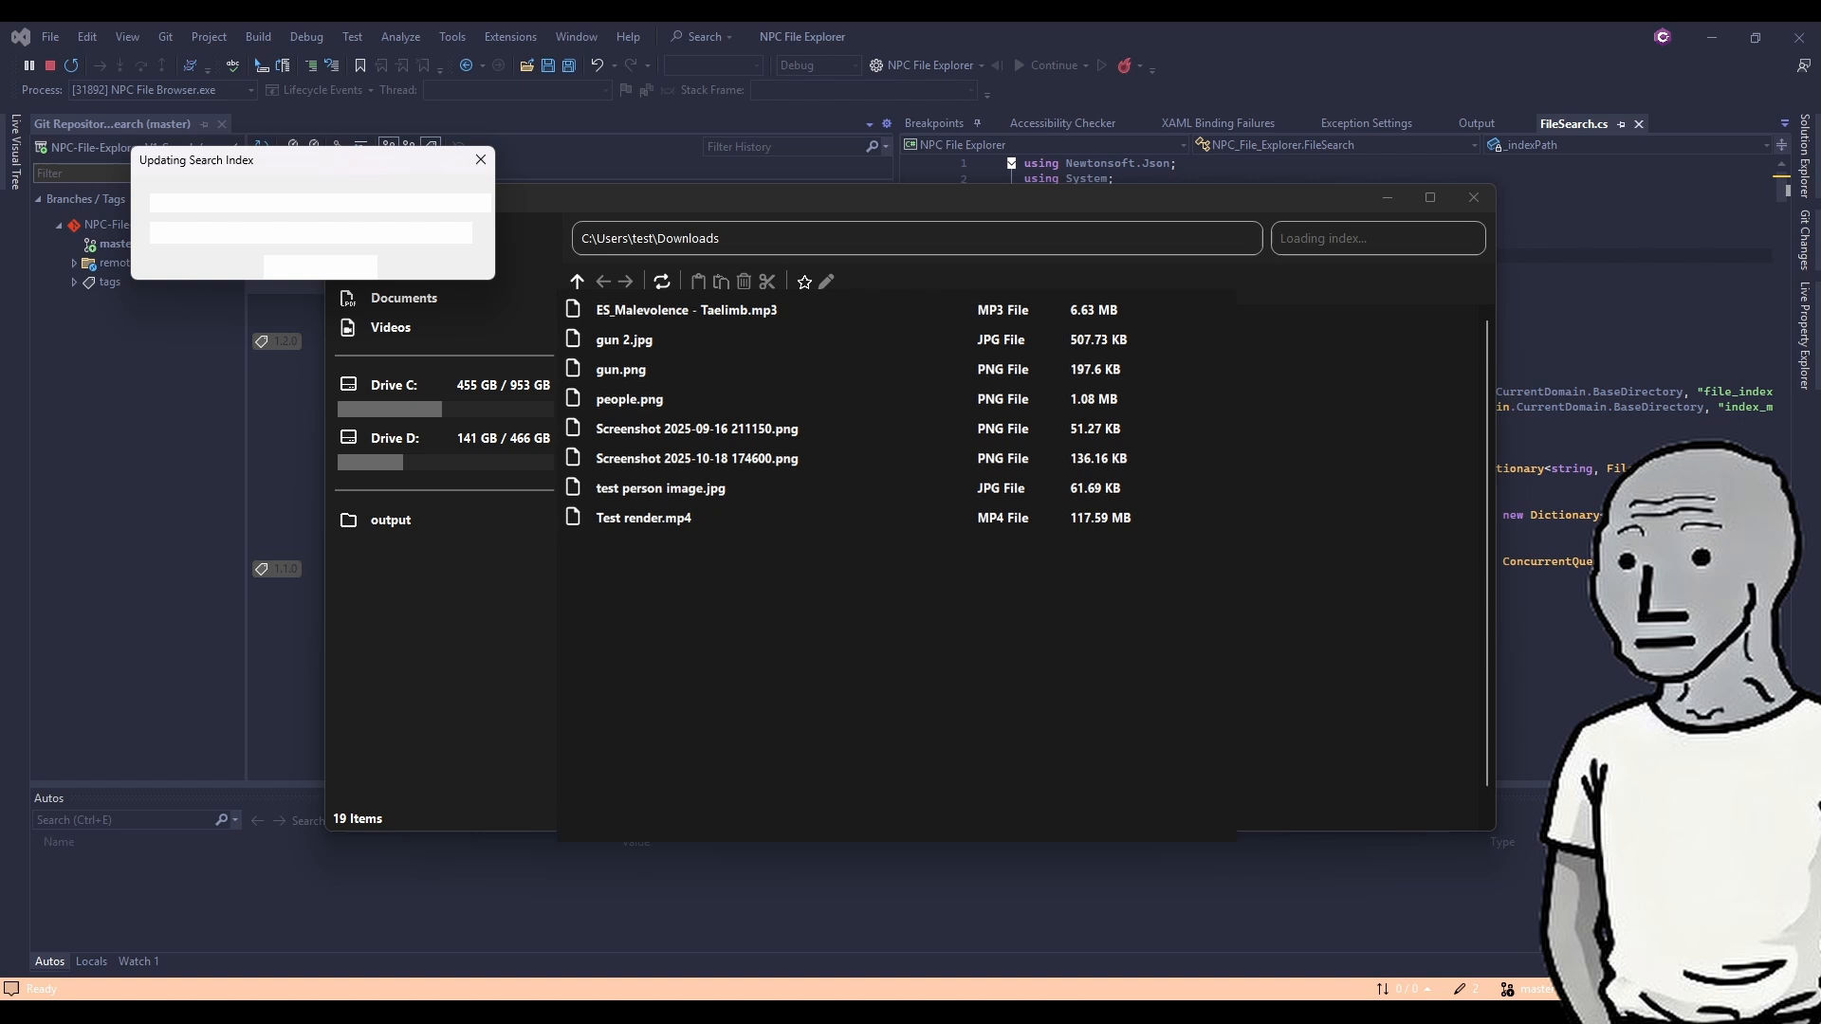
Step: Search the running app for 'test' and browse the results
click(391, 328)
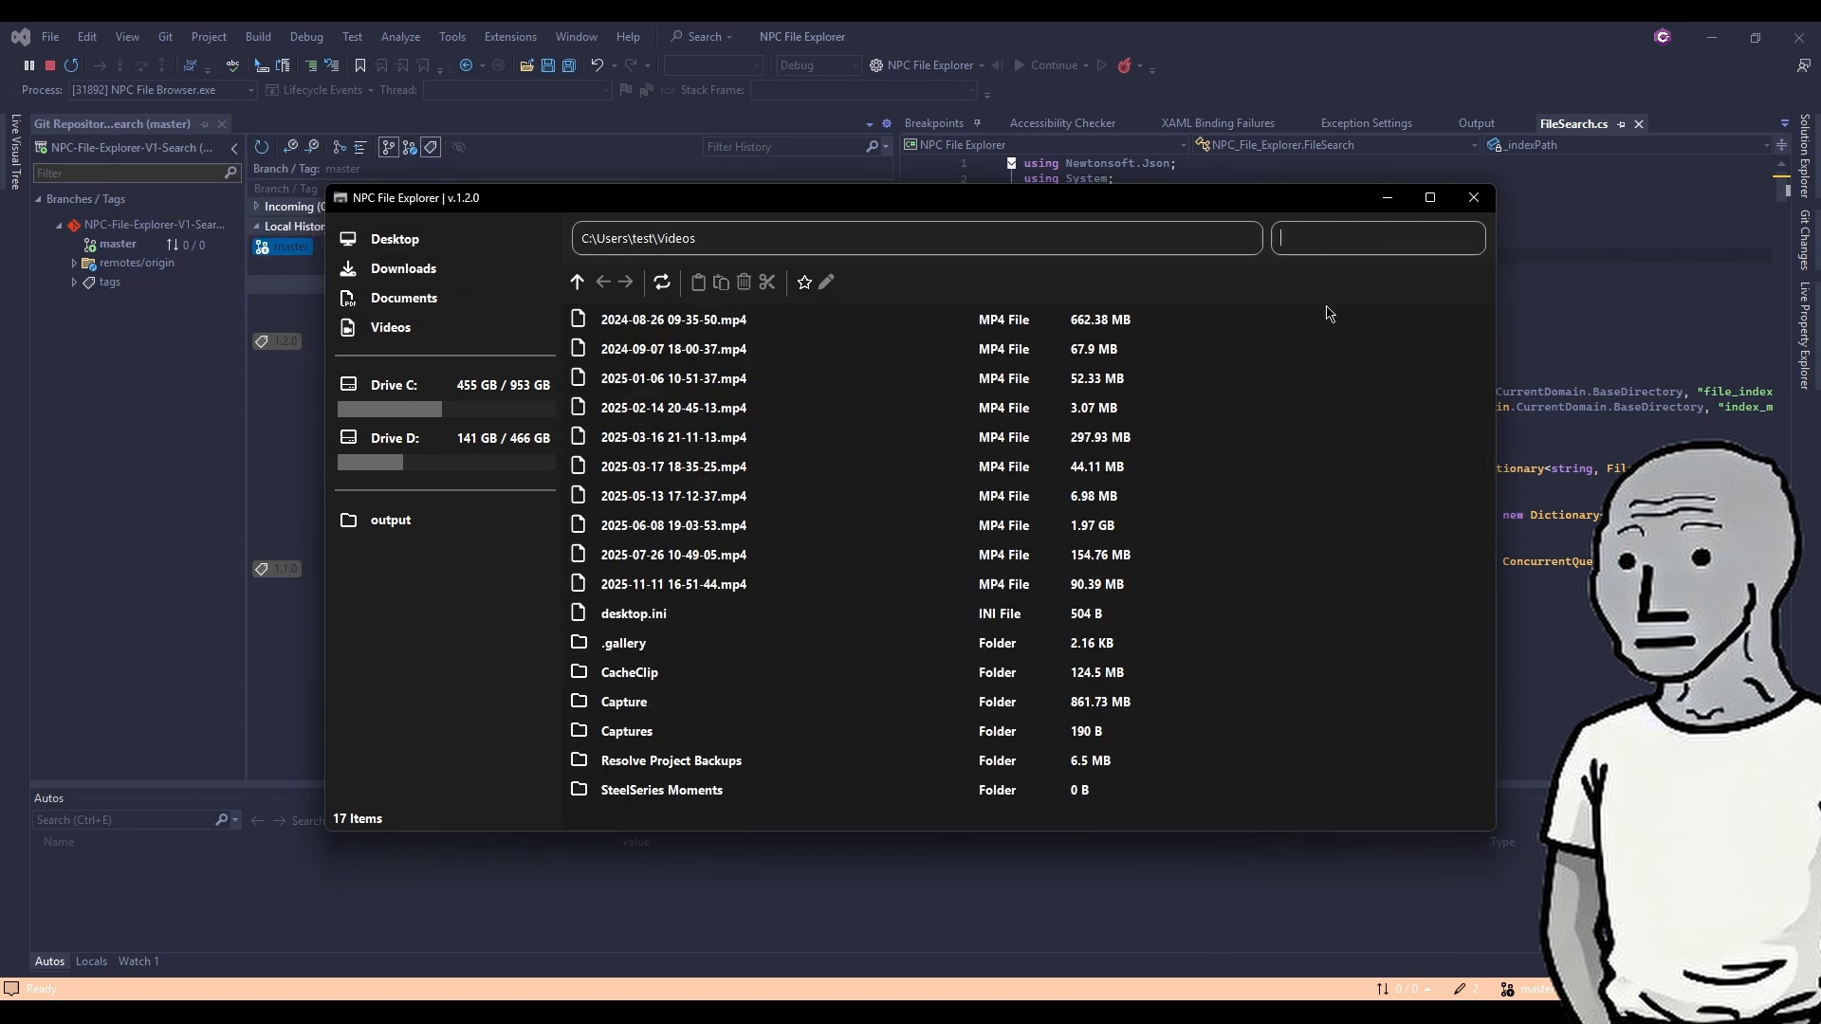
text(test)
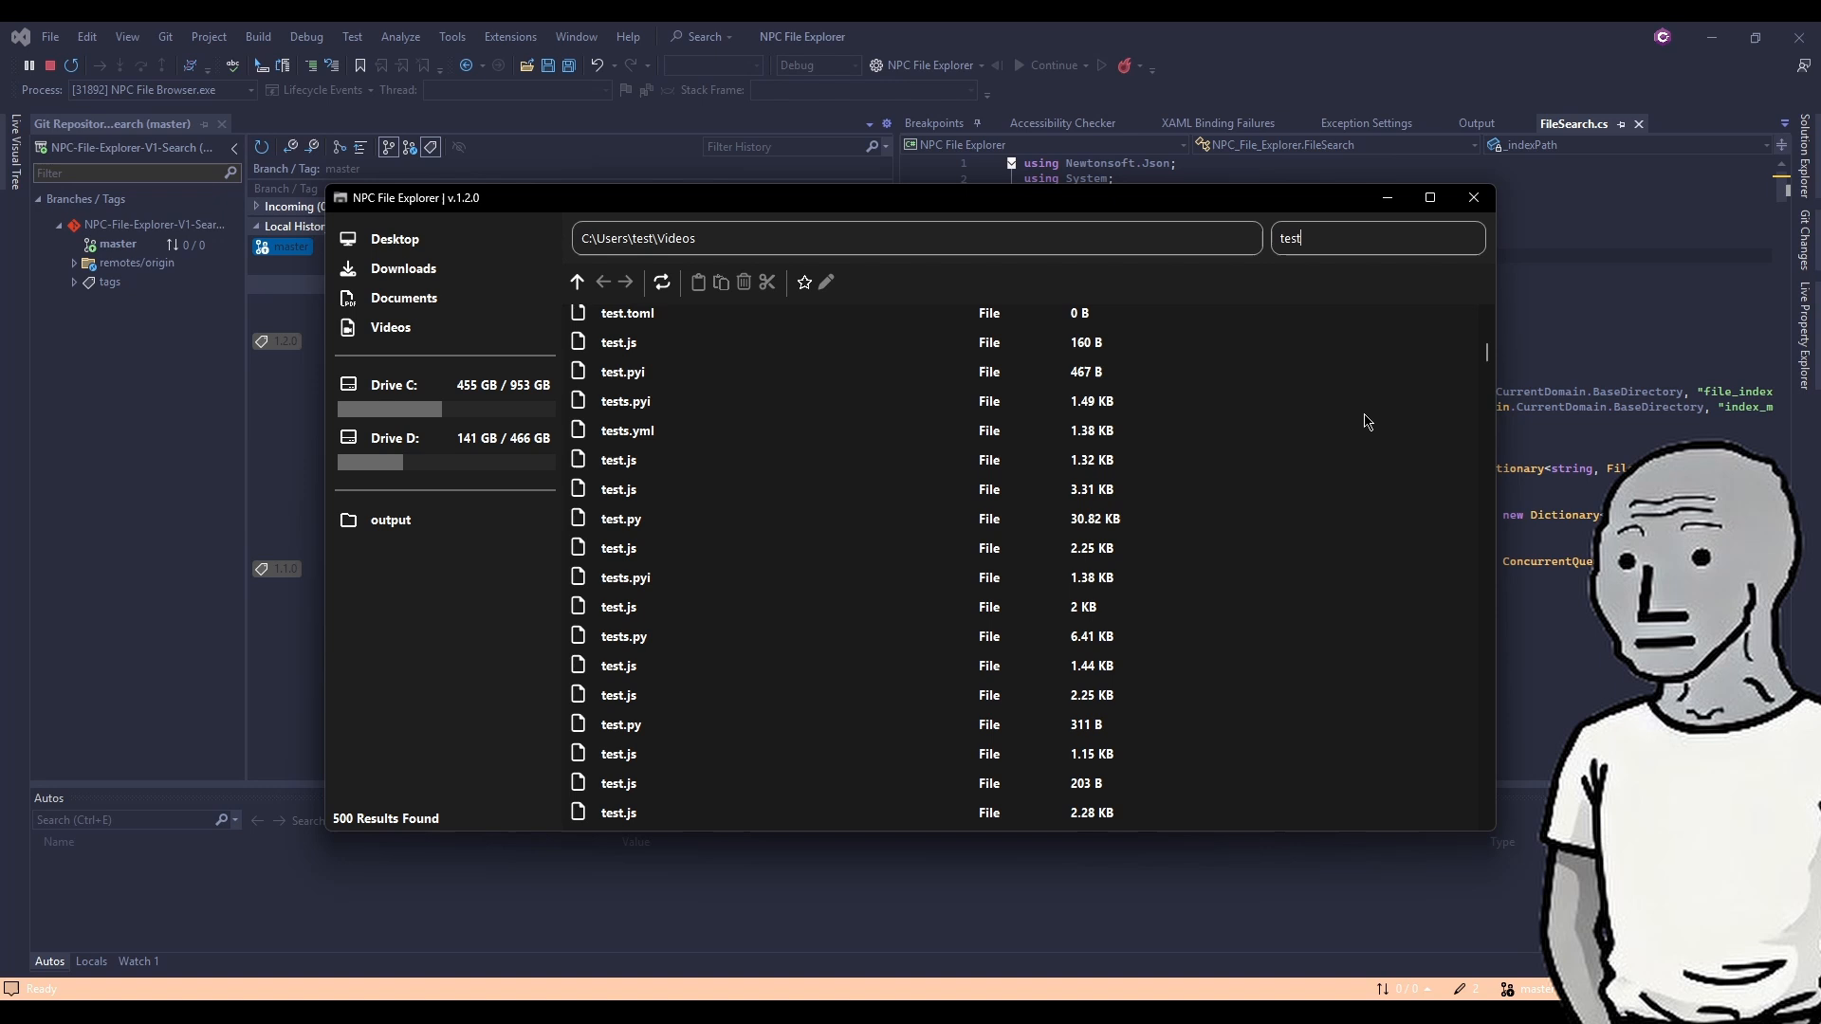
scroll(down, 3)
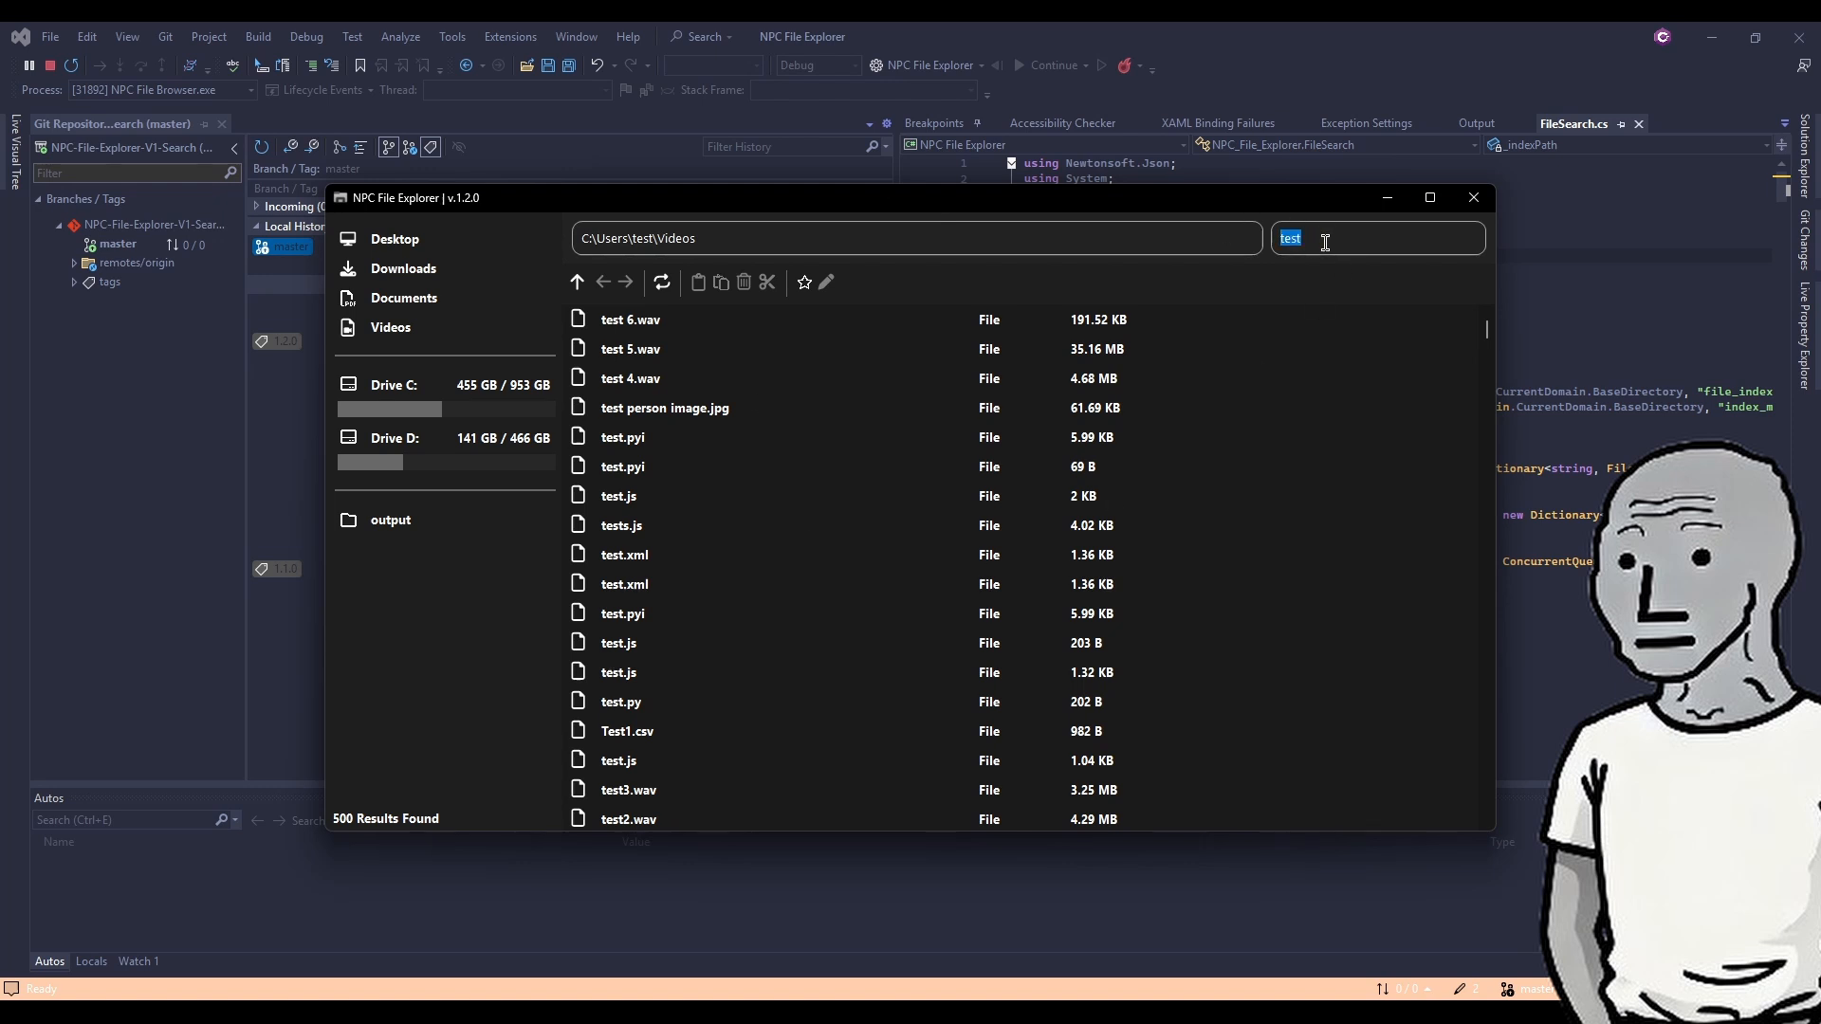
Step: Search for 'help', browse the 471 matches, and return to edit the query
text(help)
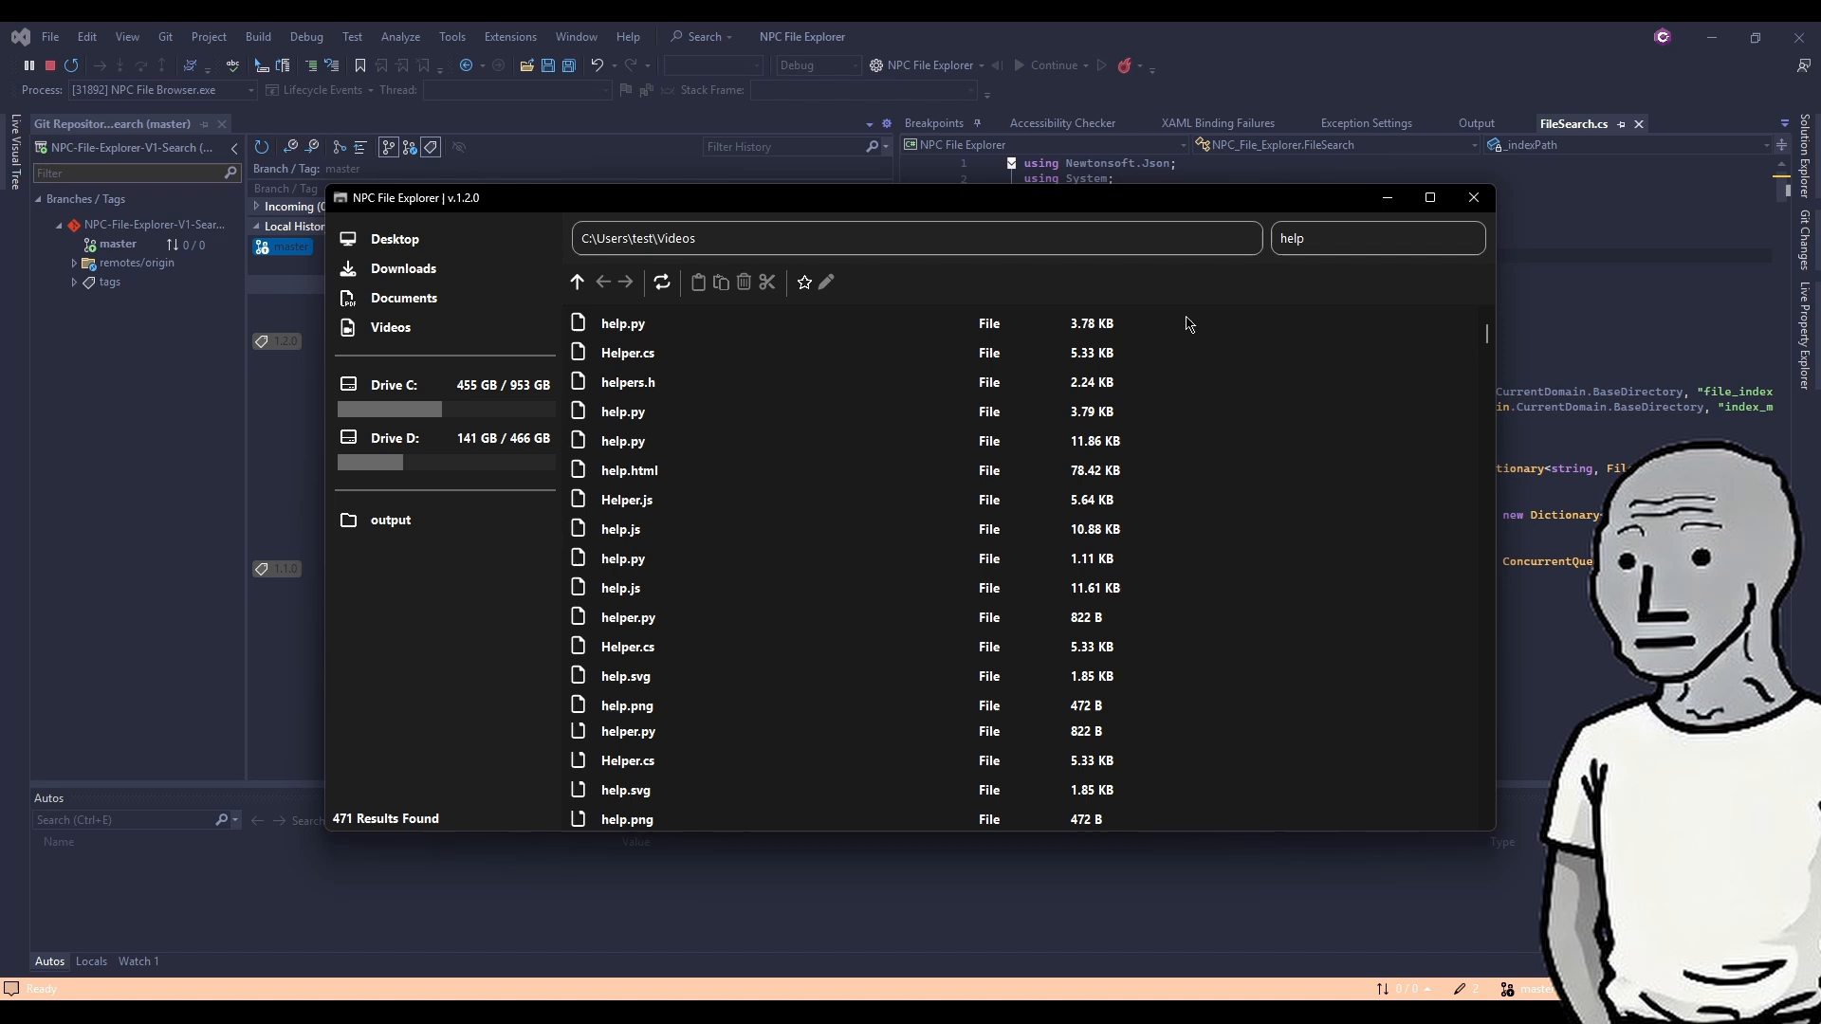
scroll(up, 3)
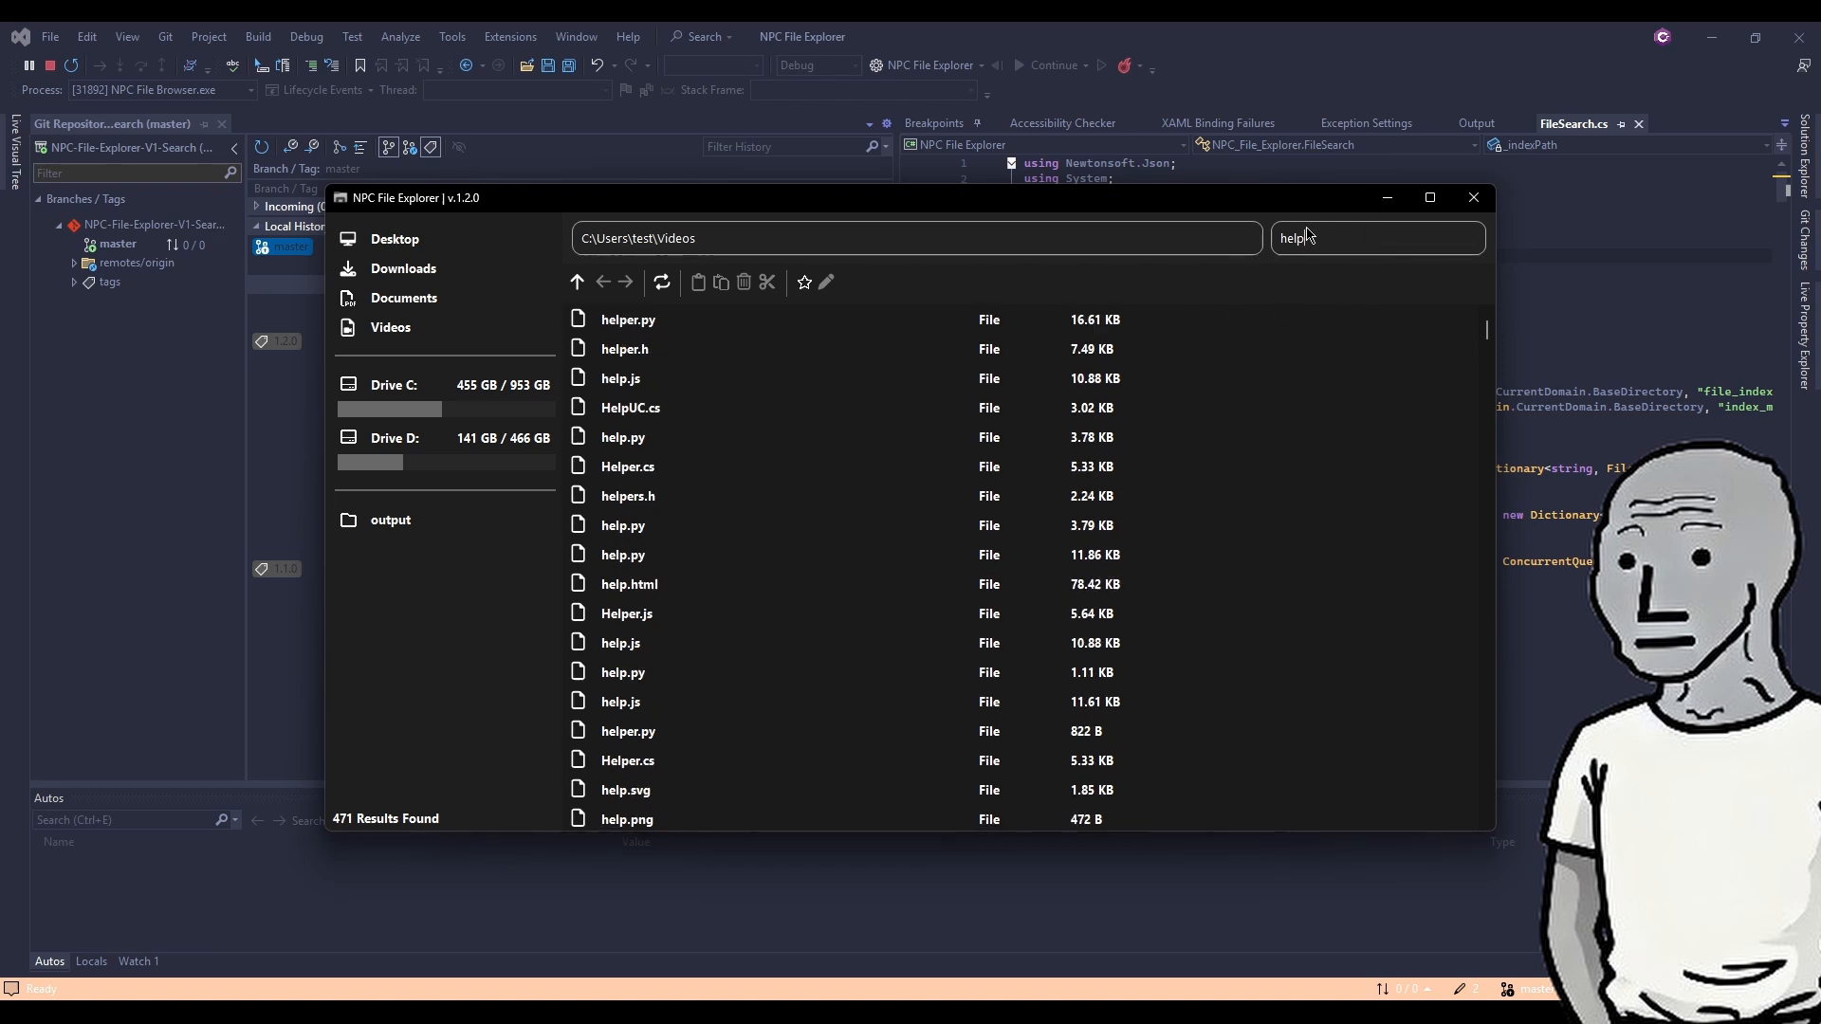
click(402, 267)
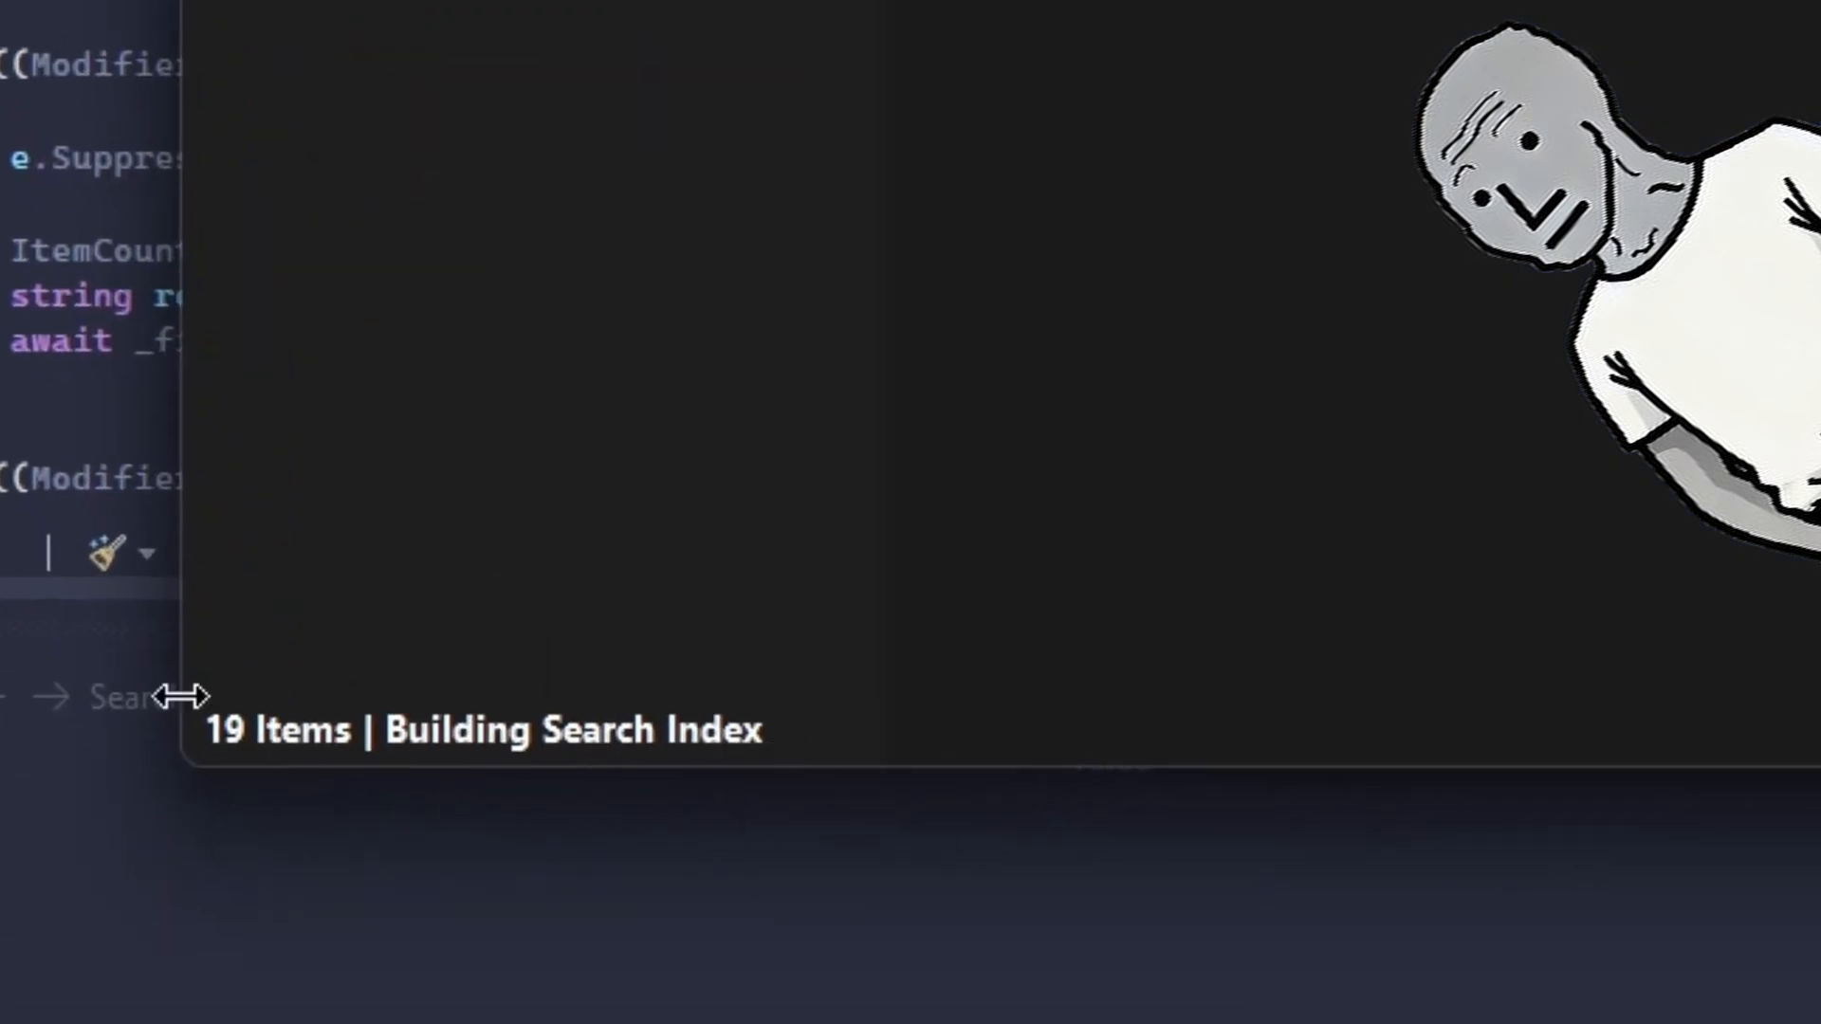
mouse_move(628, 614)
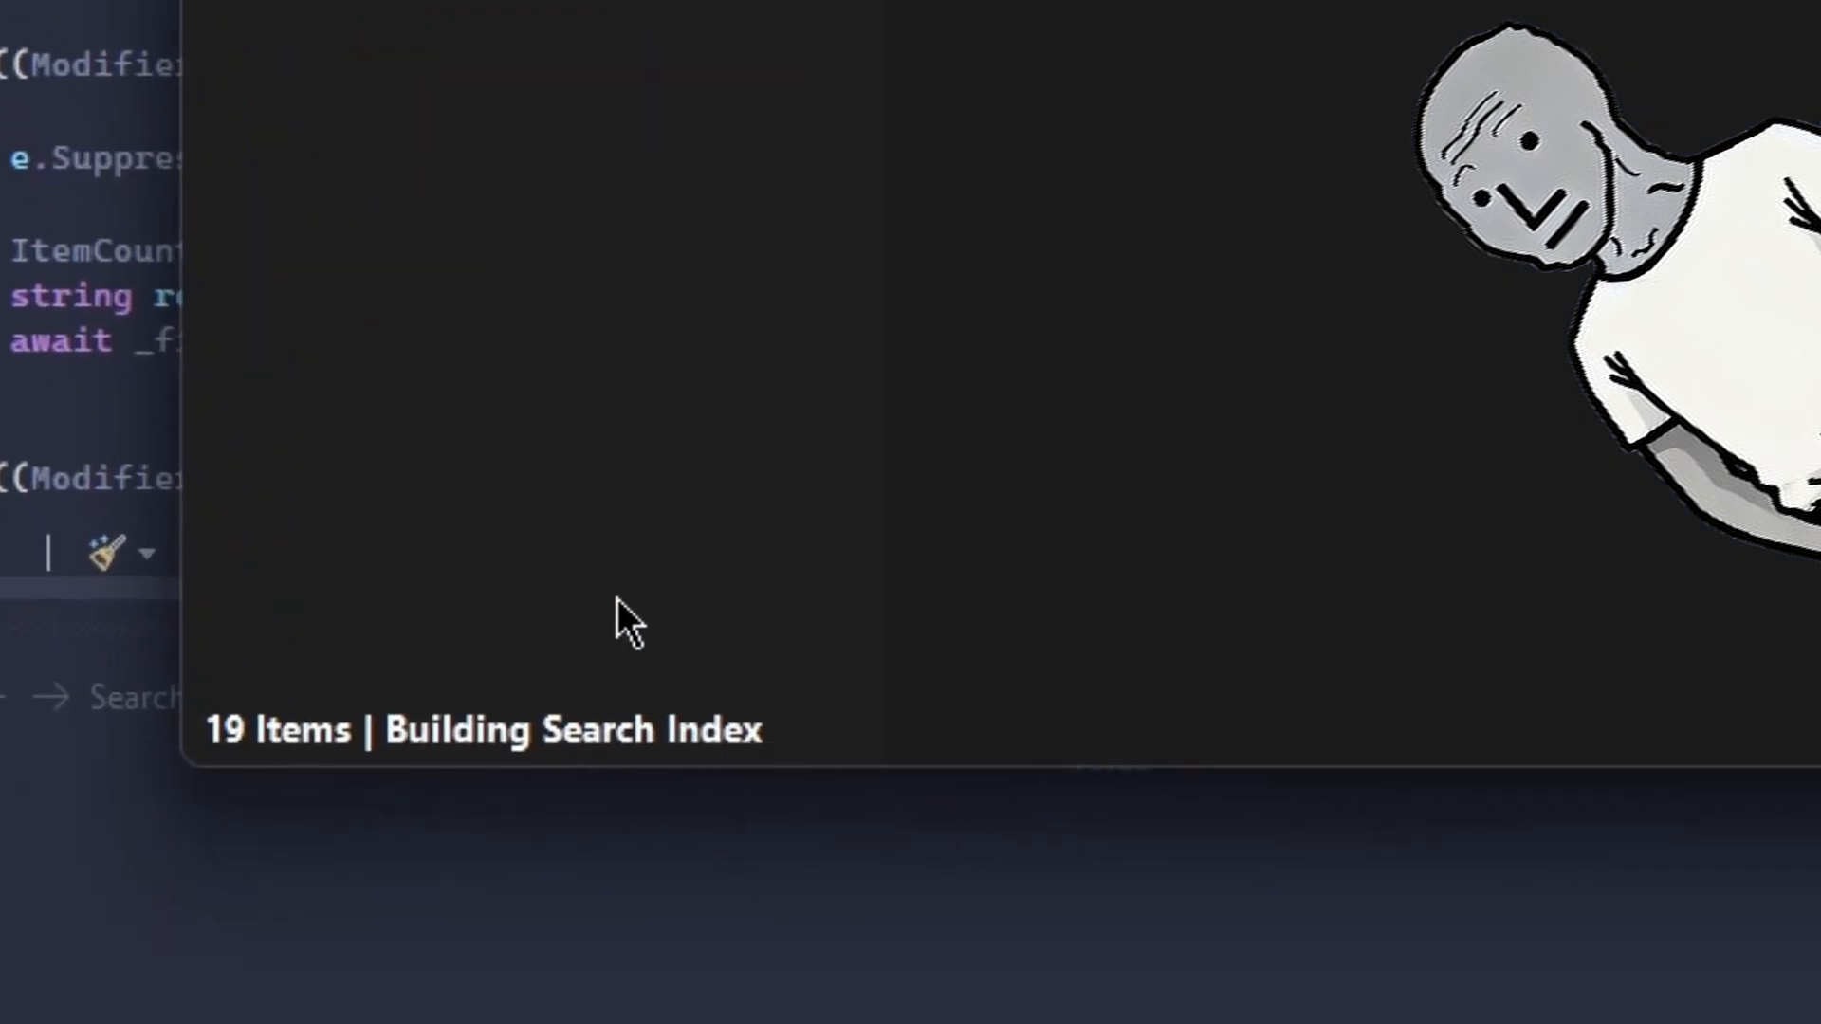
mouse_move(470, 404)
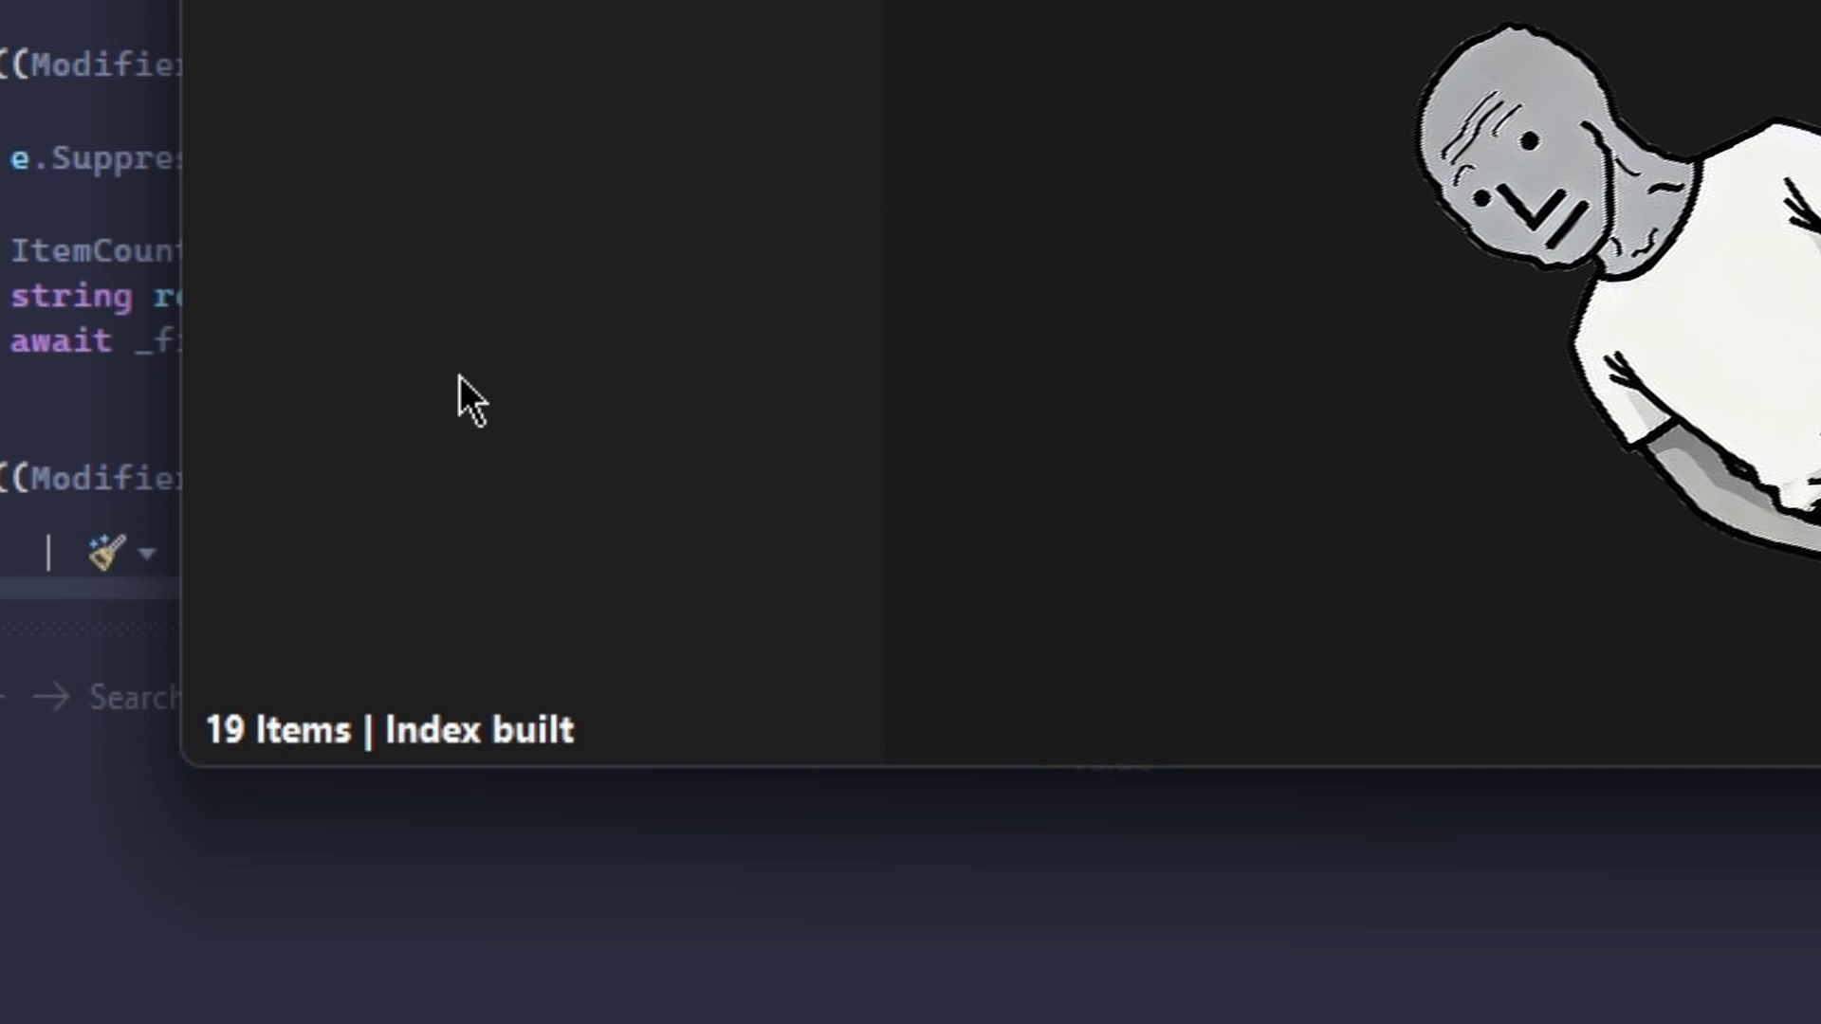
mouse_move(334, 760)
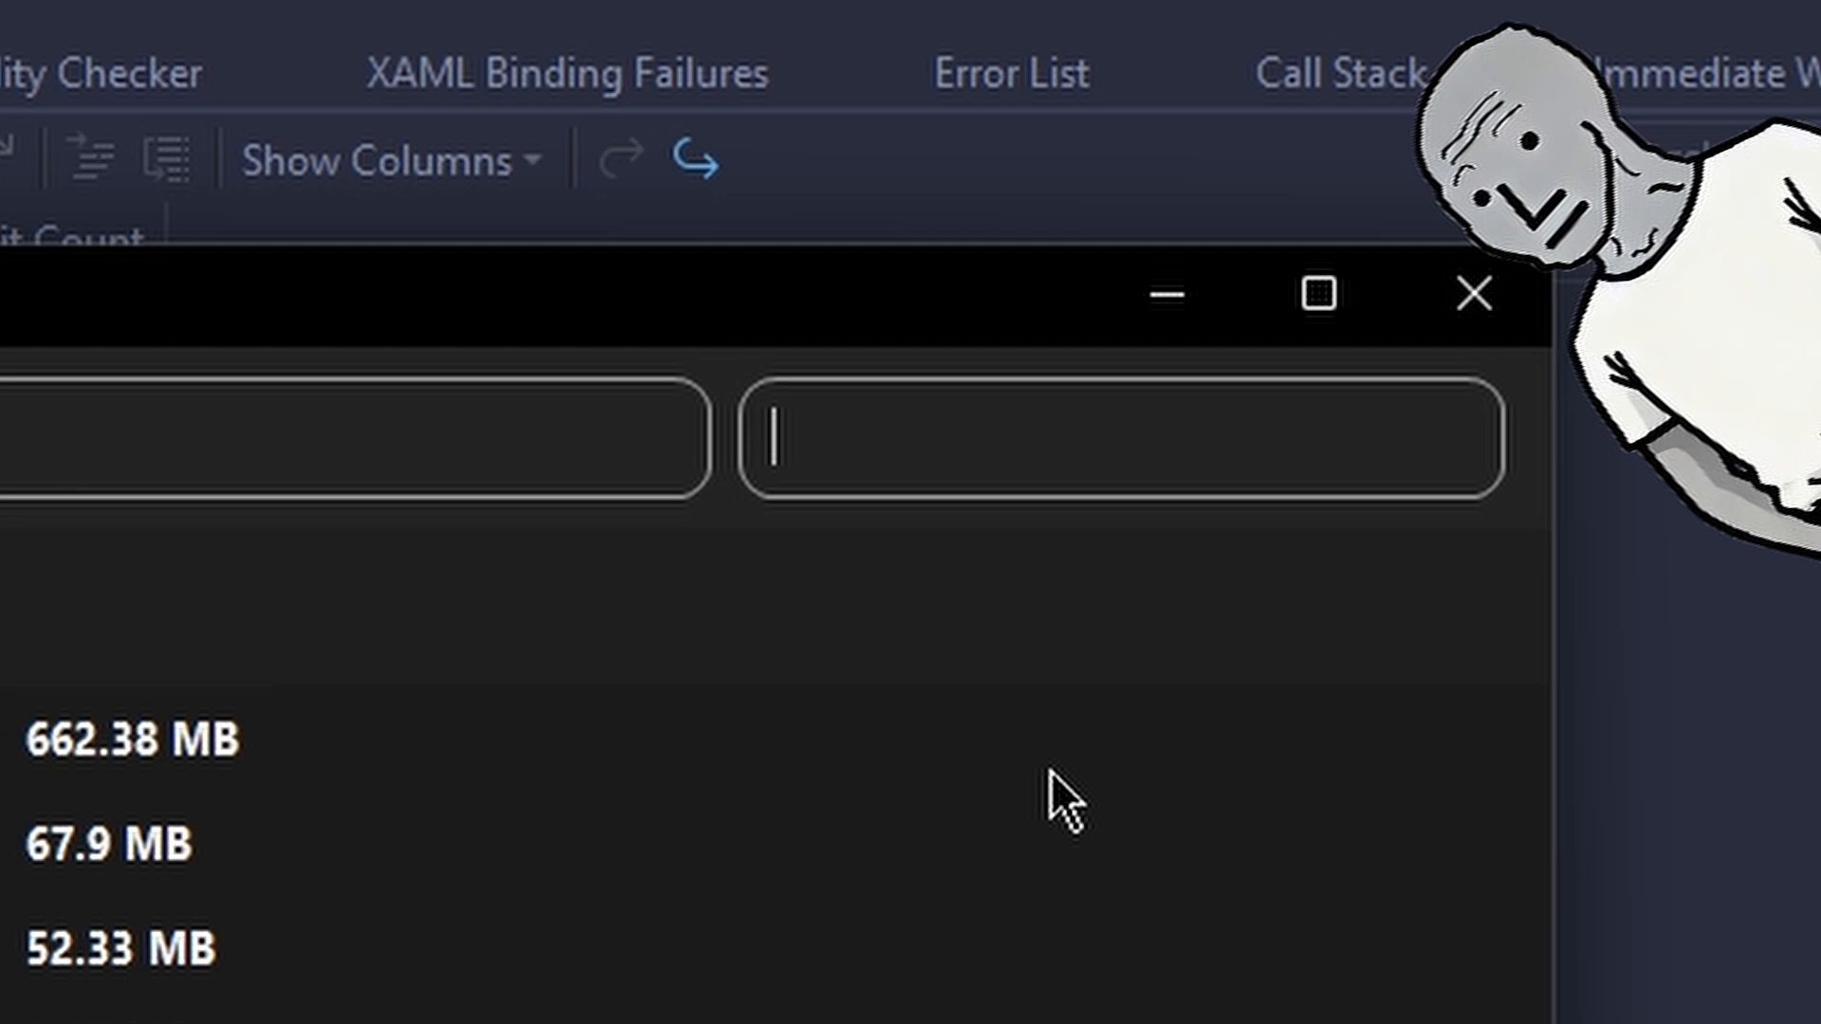
Step: Search for 'test' in the app and get 500 instant results
text(test)
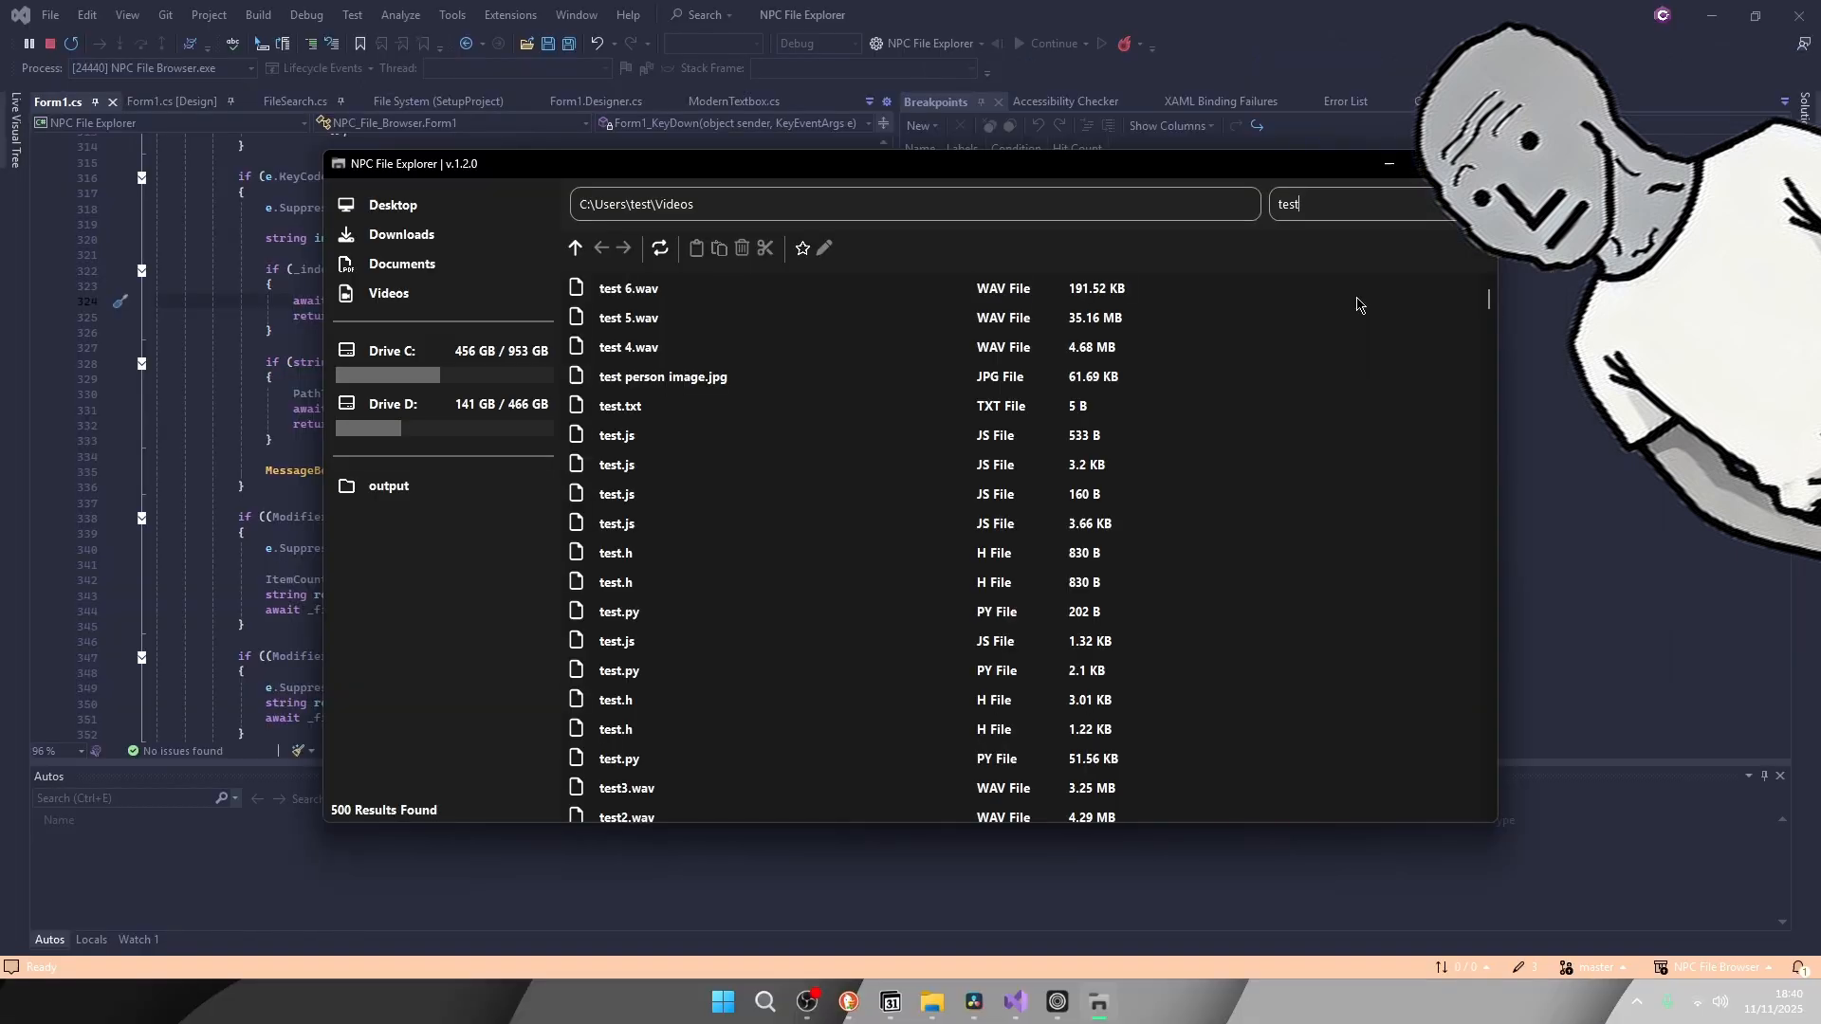
click(400, 236)
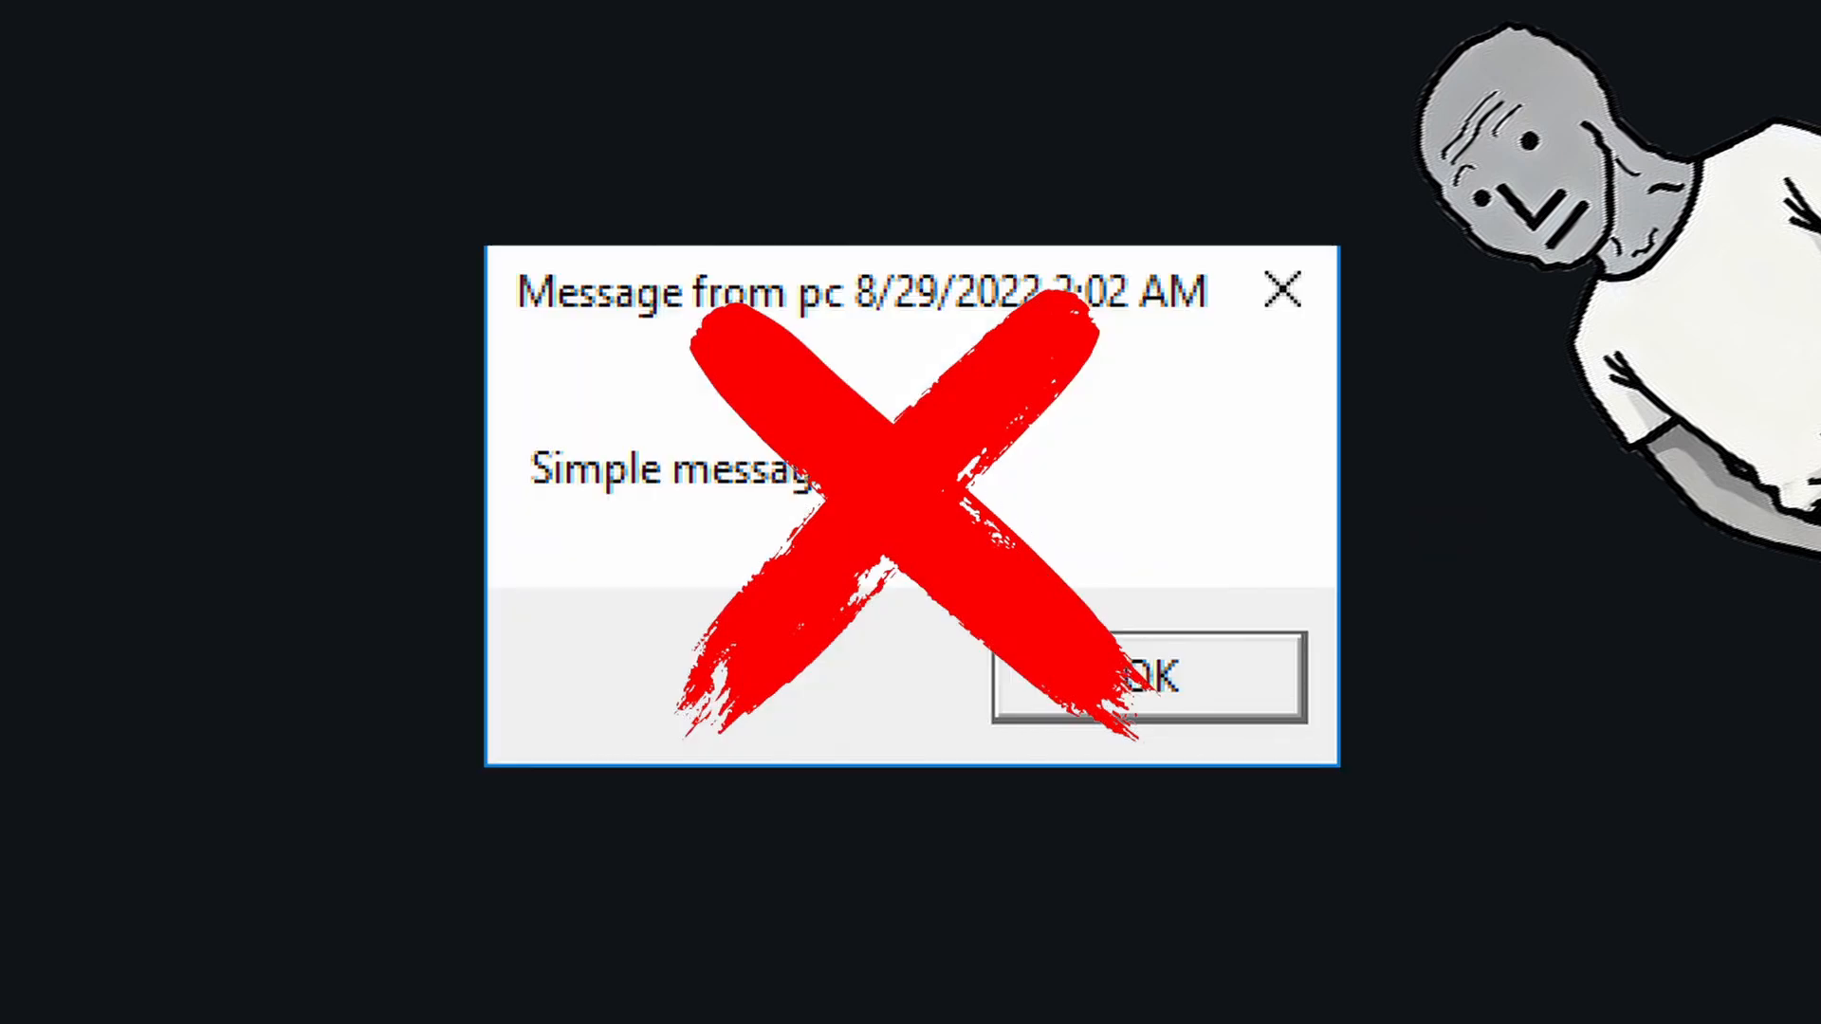
click(1145, 677)
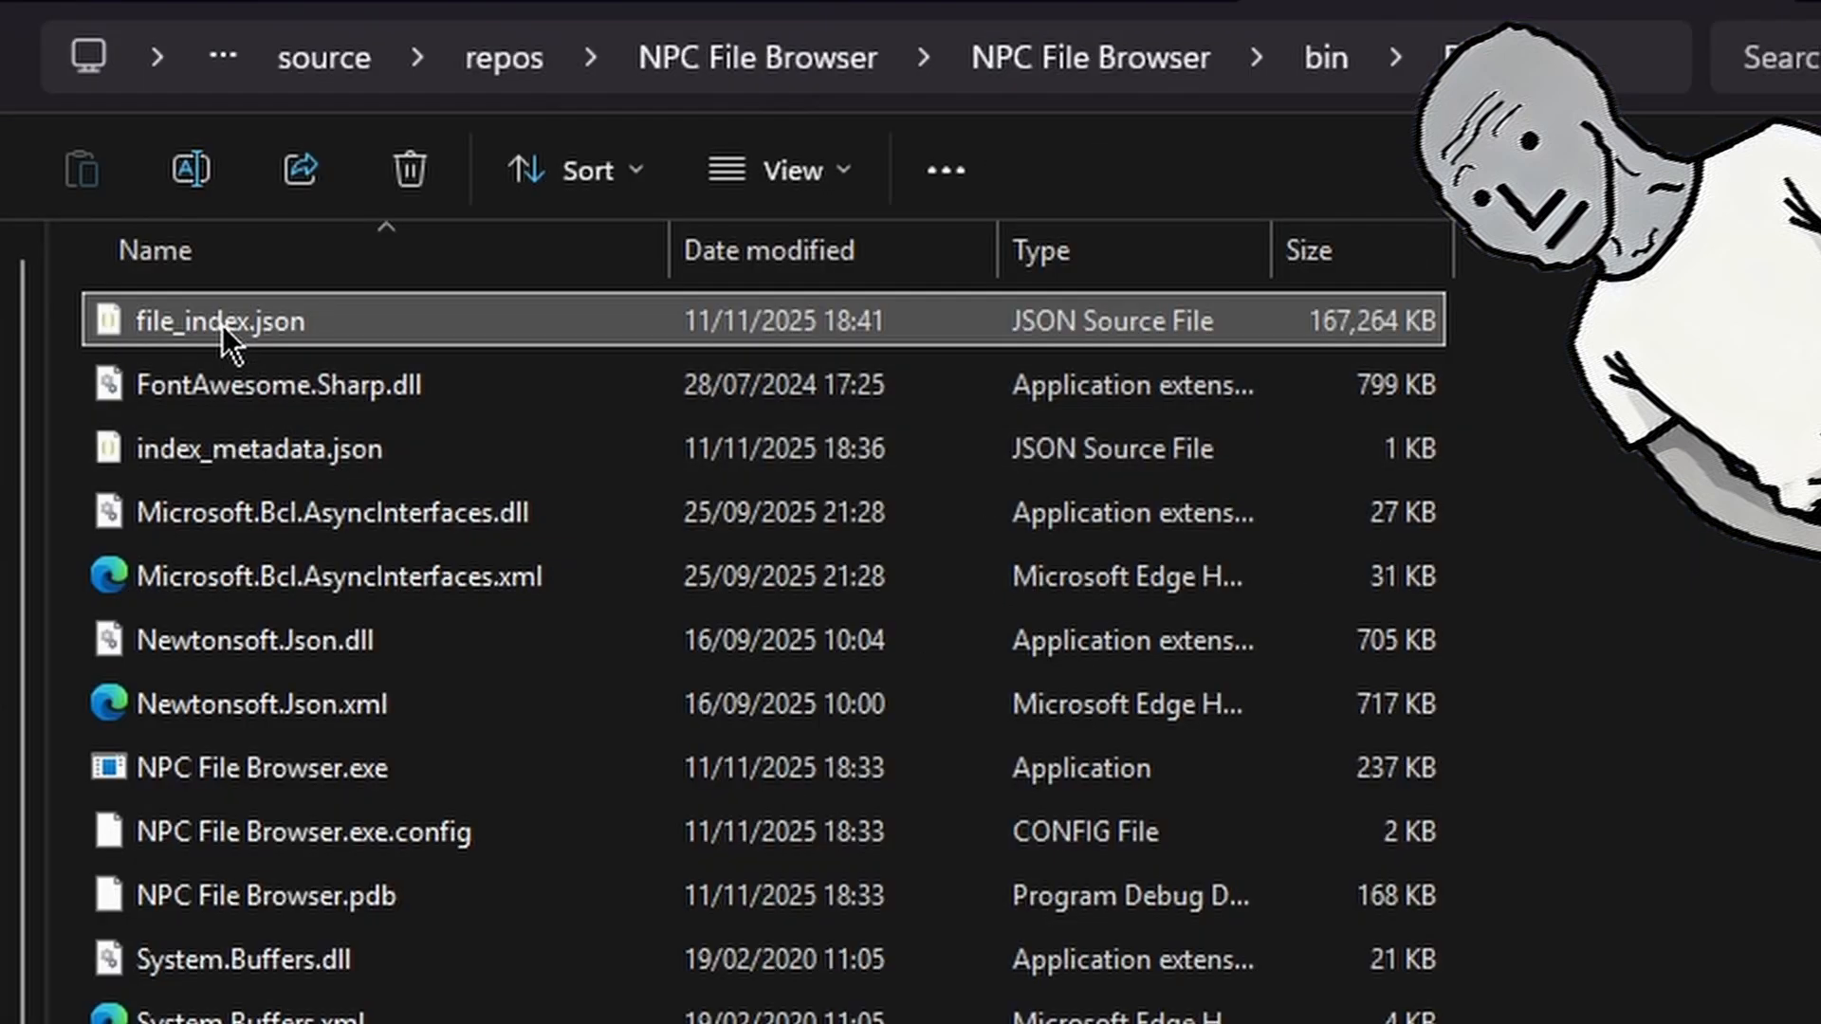
Step: Open the 167,264 KB file_index.json in the bin output folder
double_click(220, 321)
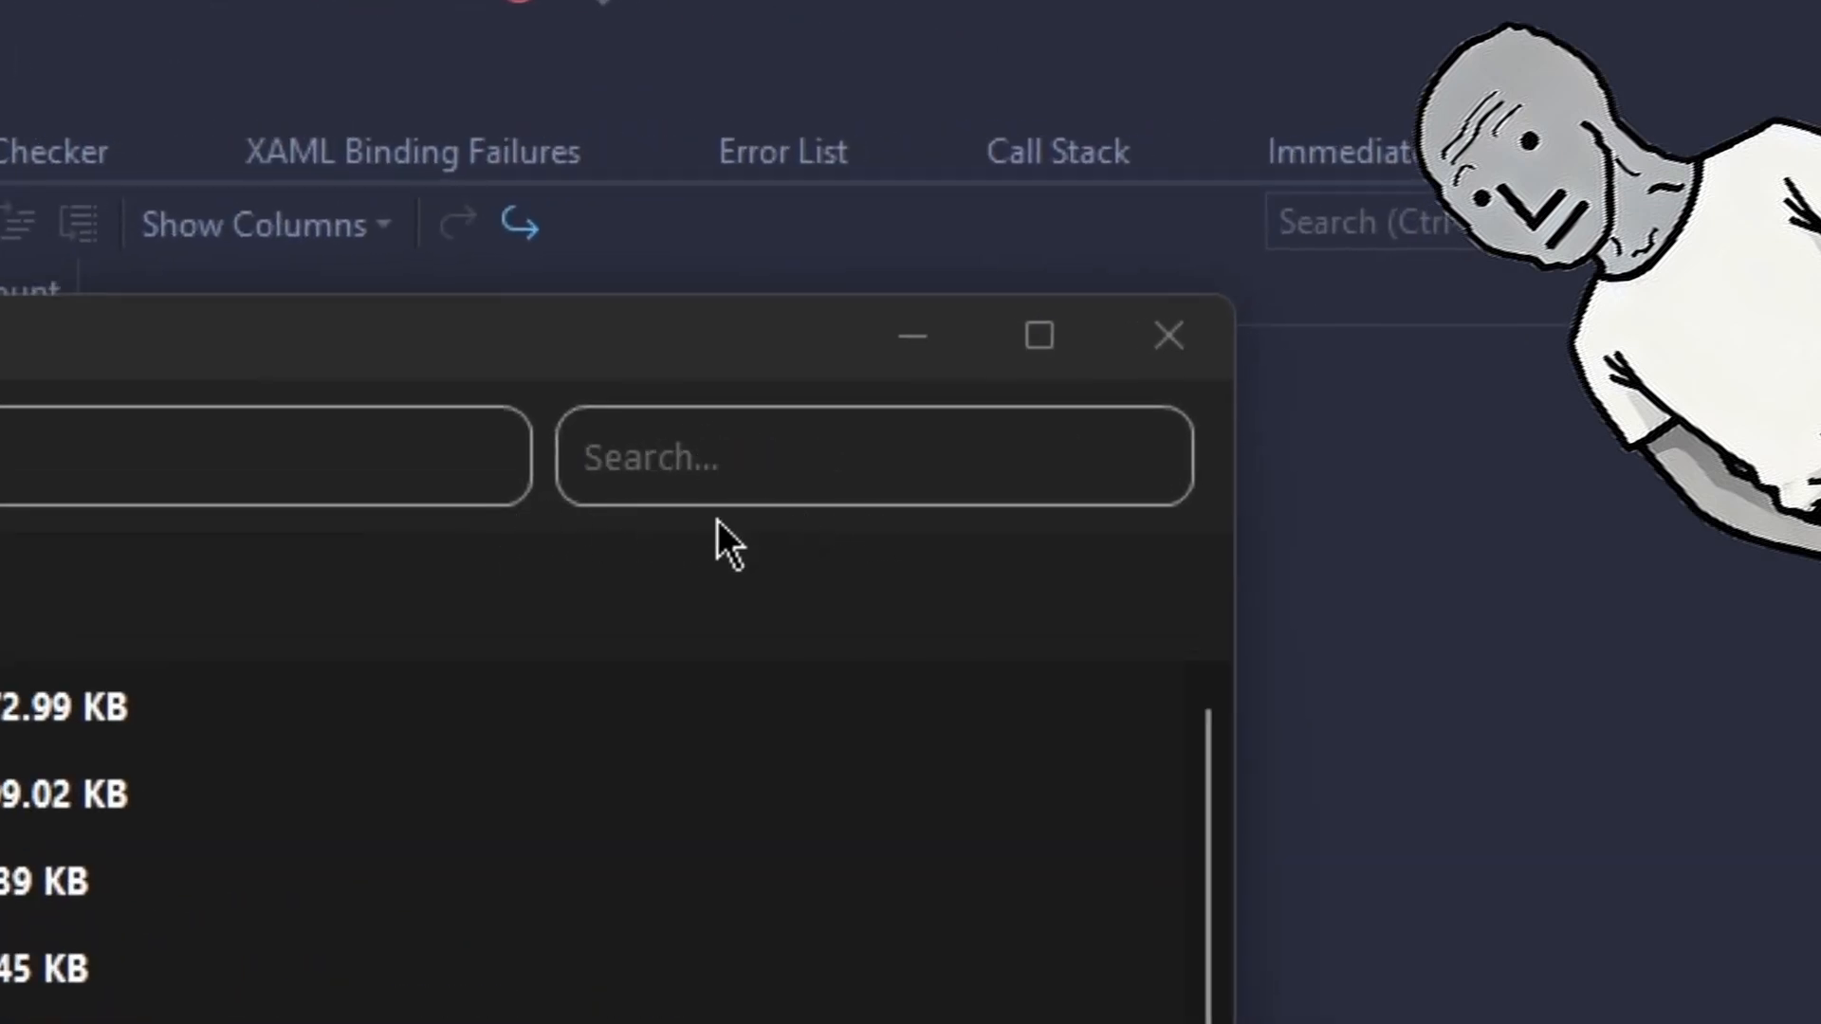
Step: Scroll Form1_KeyDown to show the Enter, Ctrl+Shift+R and Ctrl+R handlers
click(1168, 336)
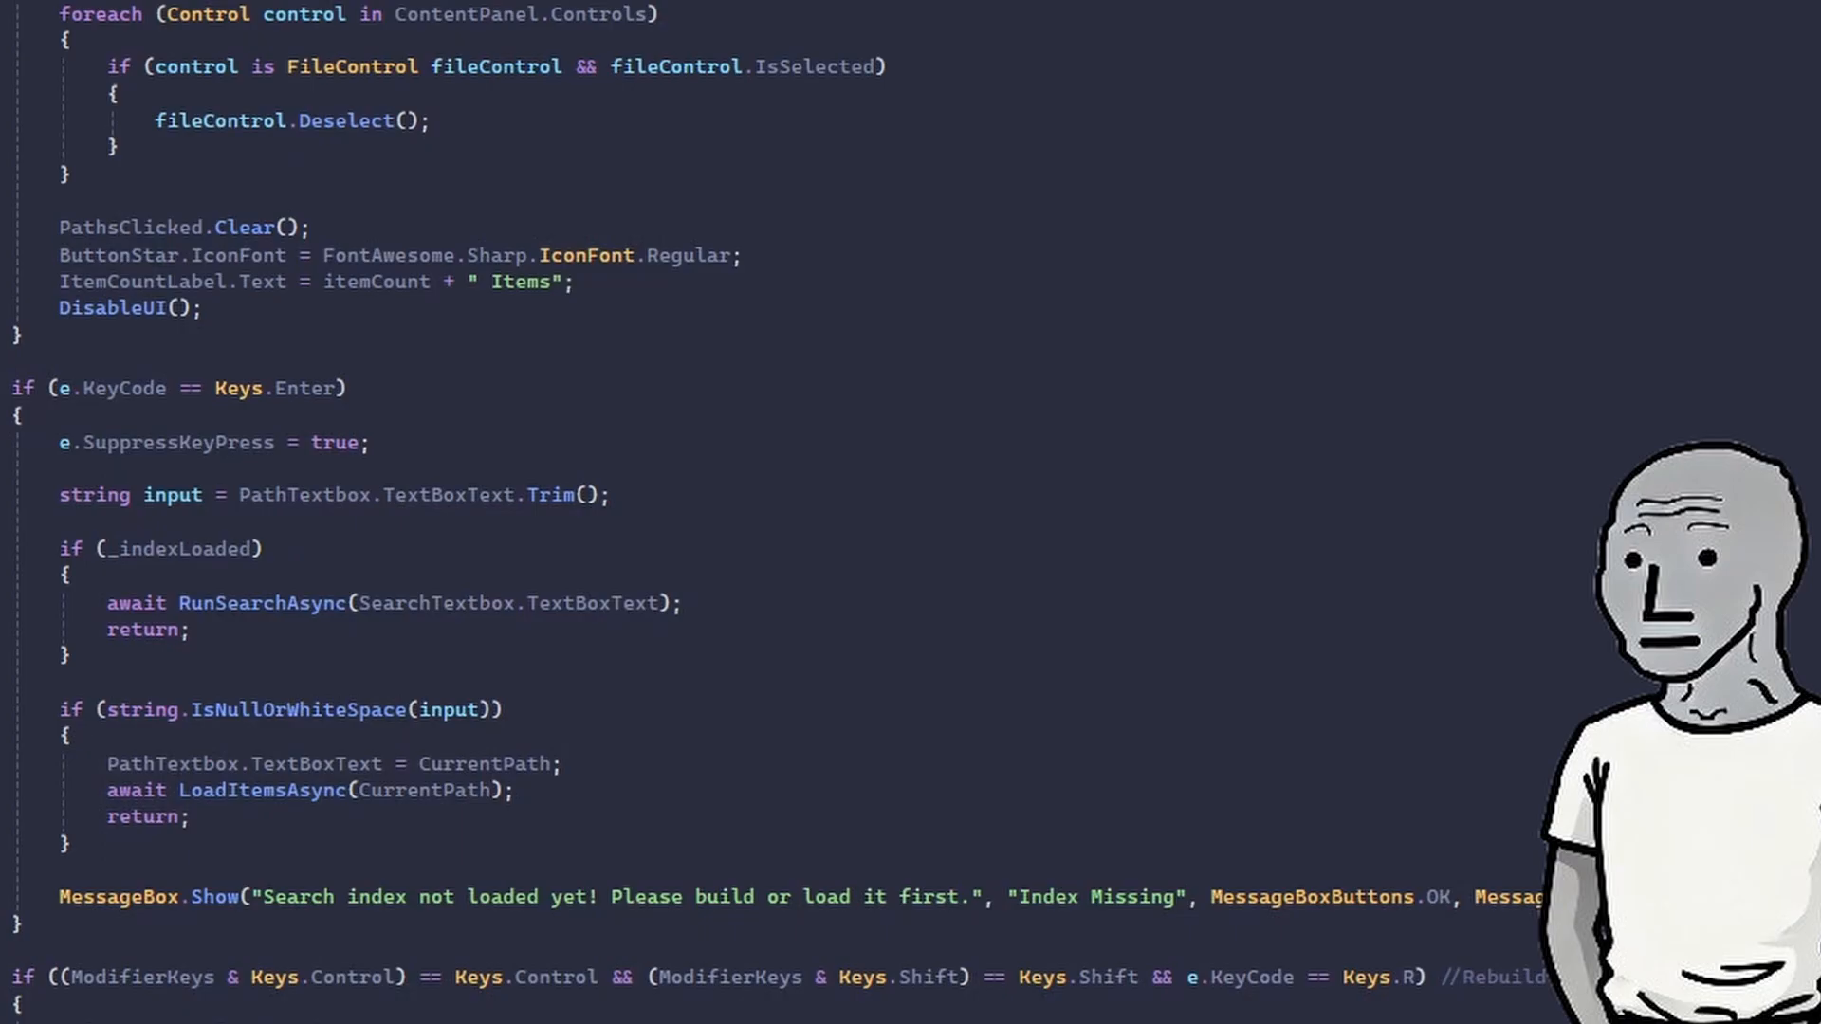
scroll(down, 3)
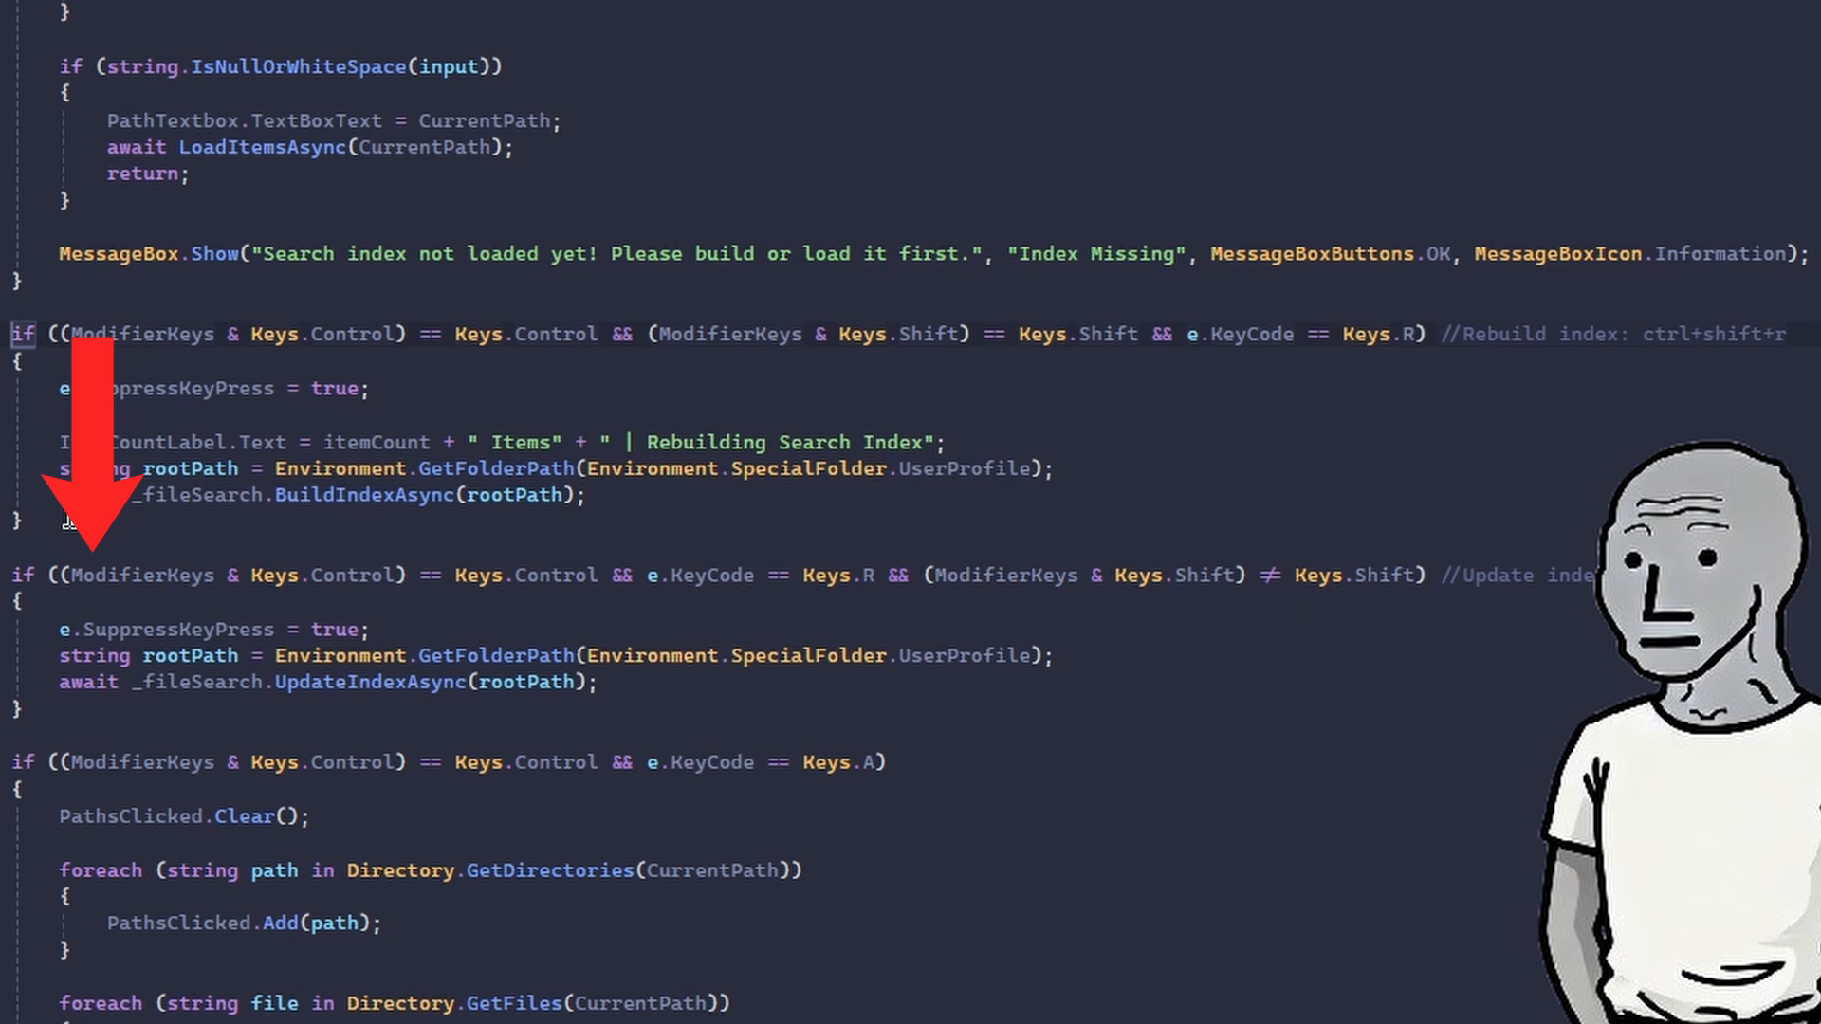
mouse_move(942, 447)
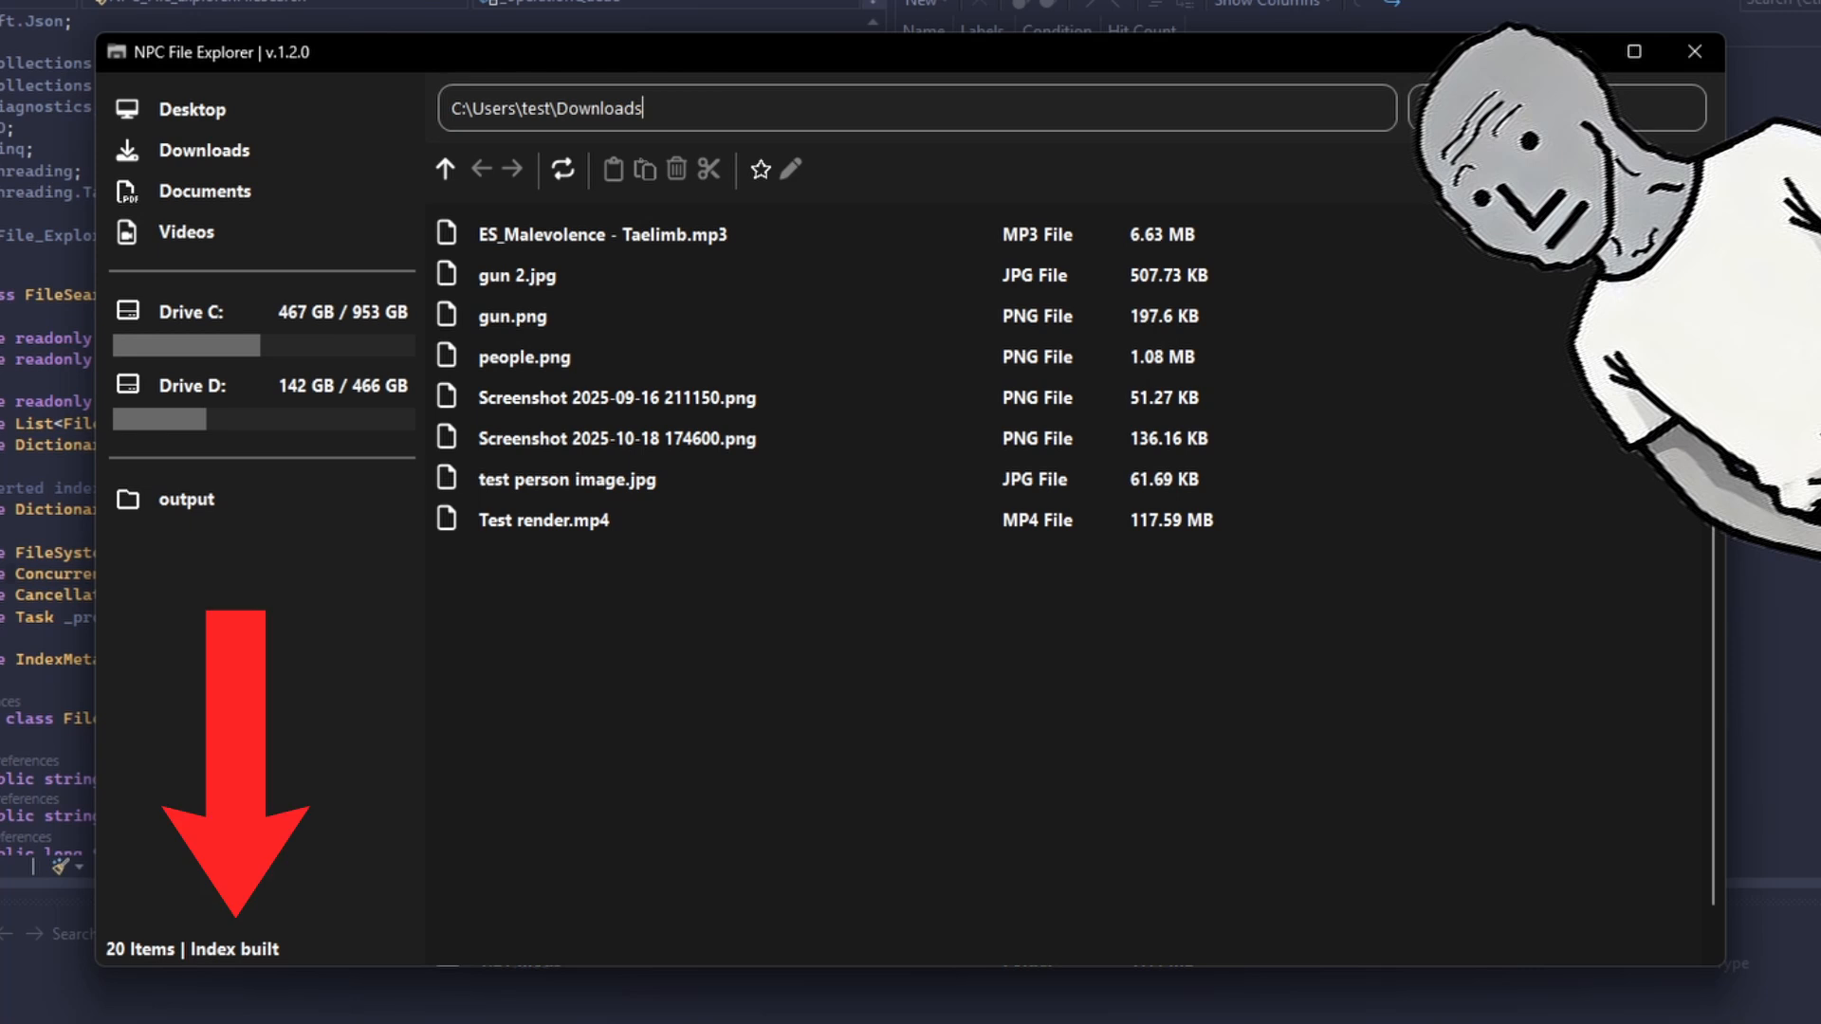
mouse_move(295, 154)
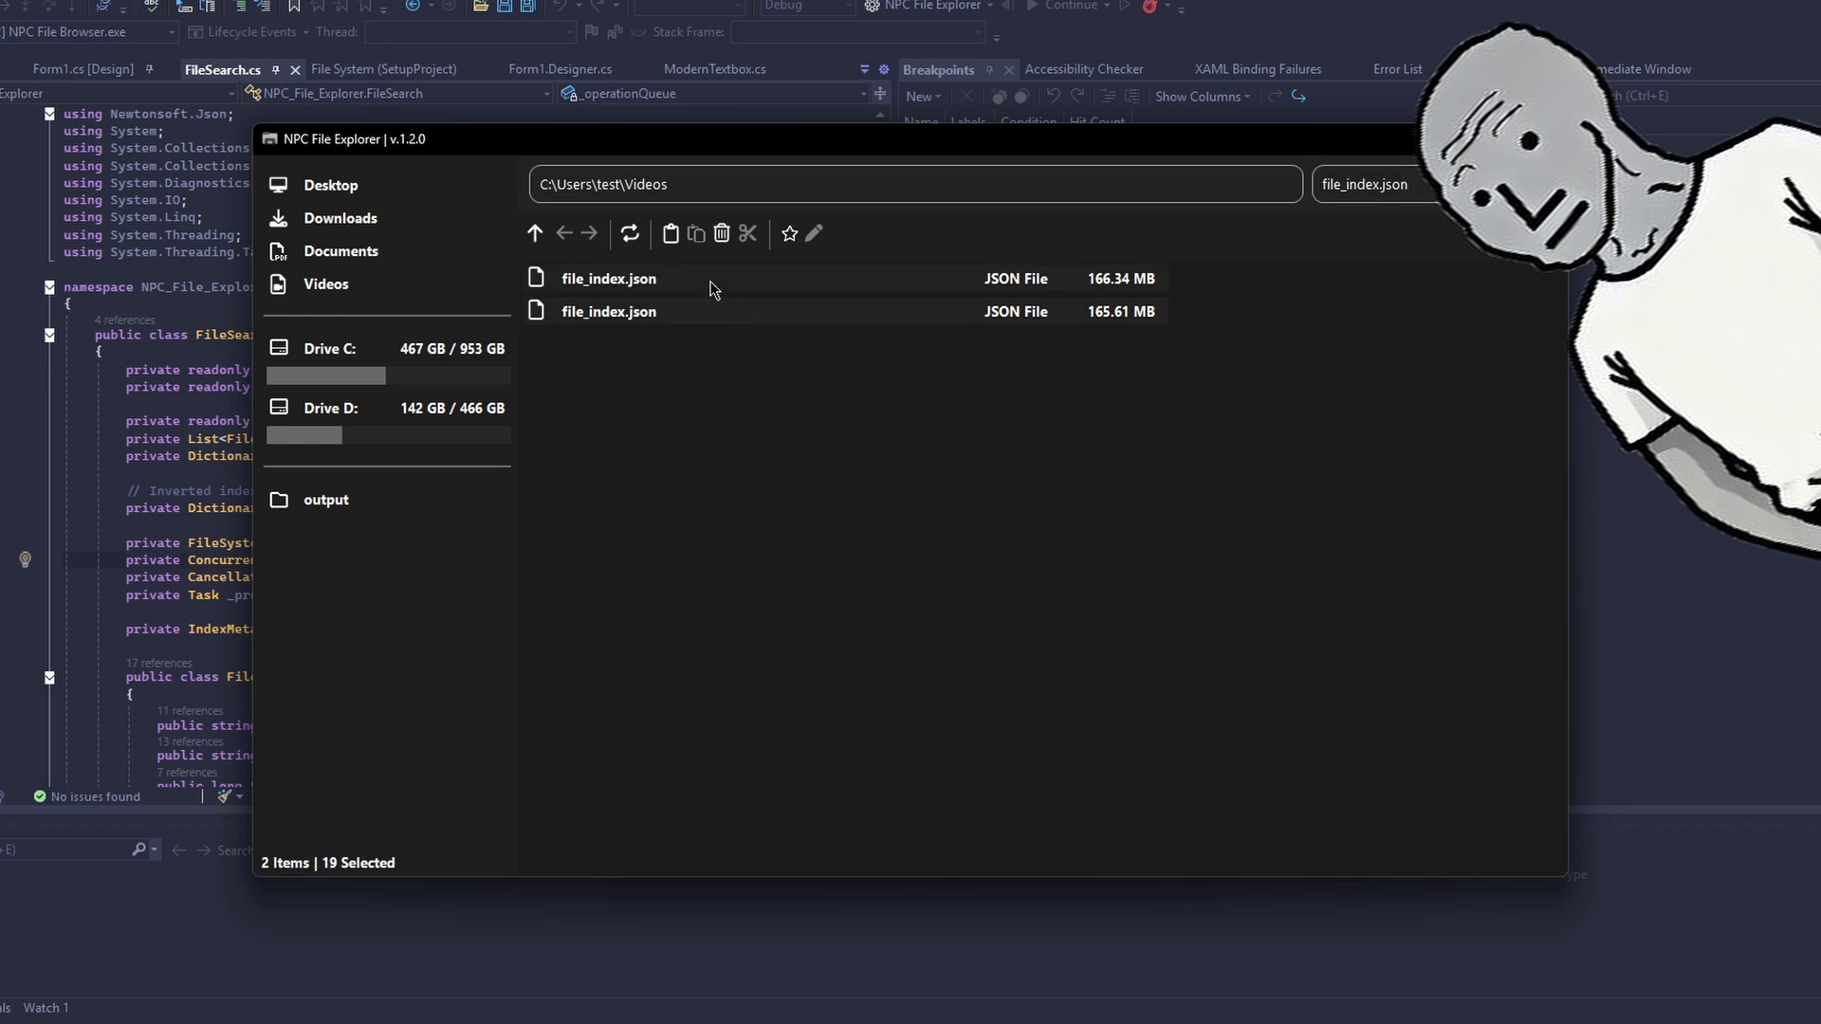
Step: Select the first of the two file_index.json search results
click(608, 278)
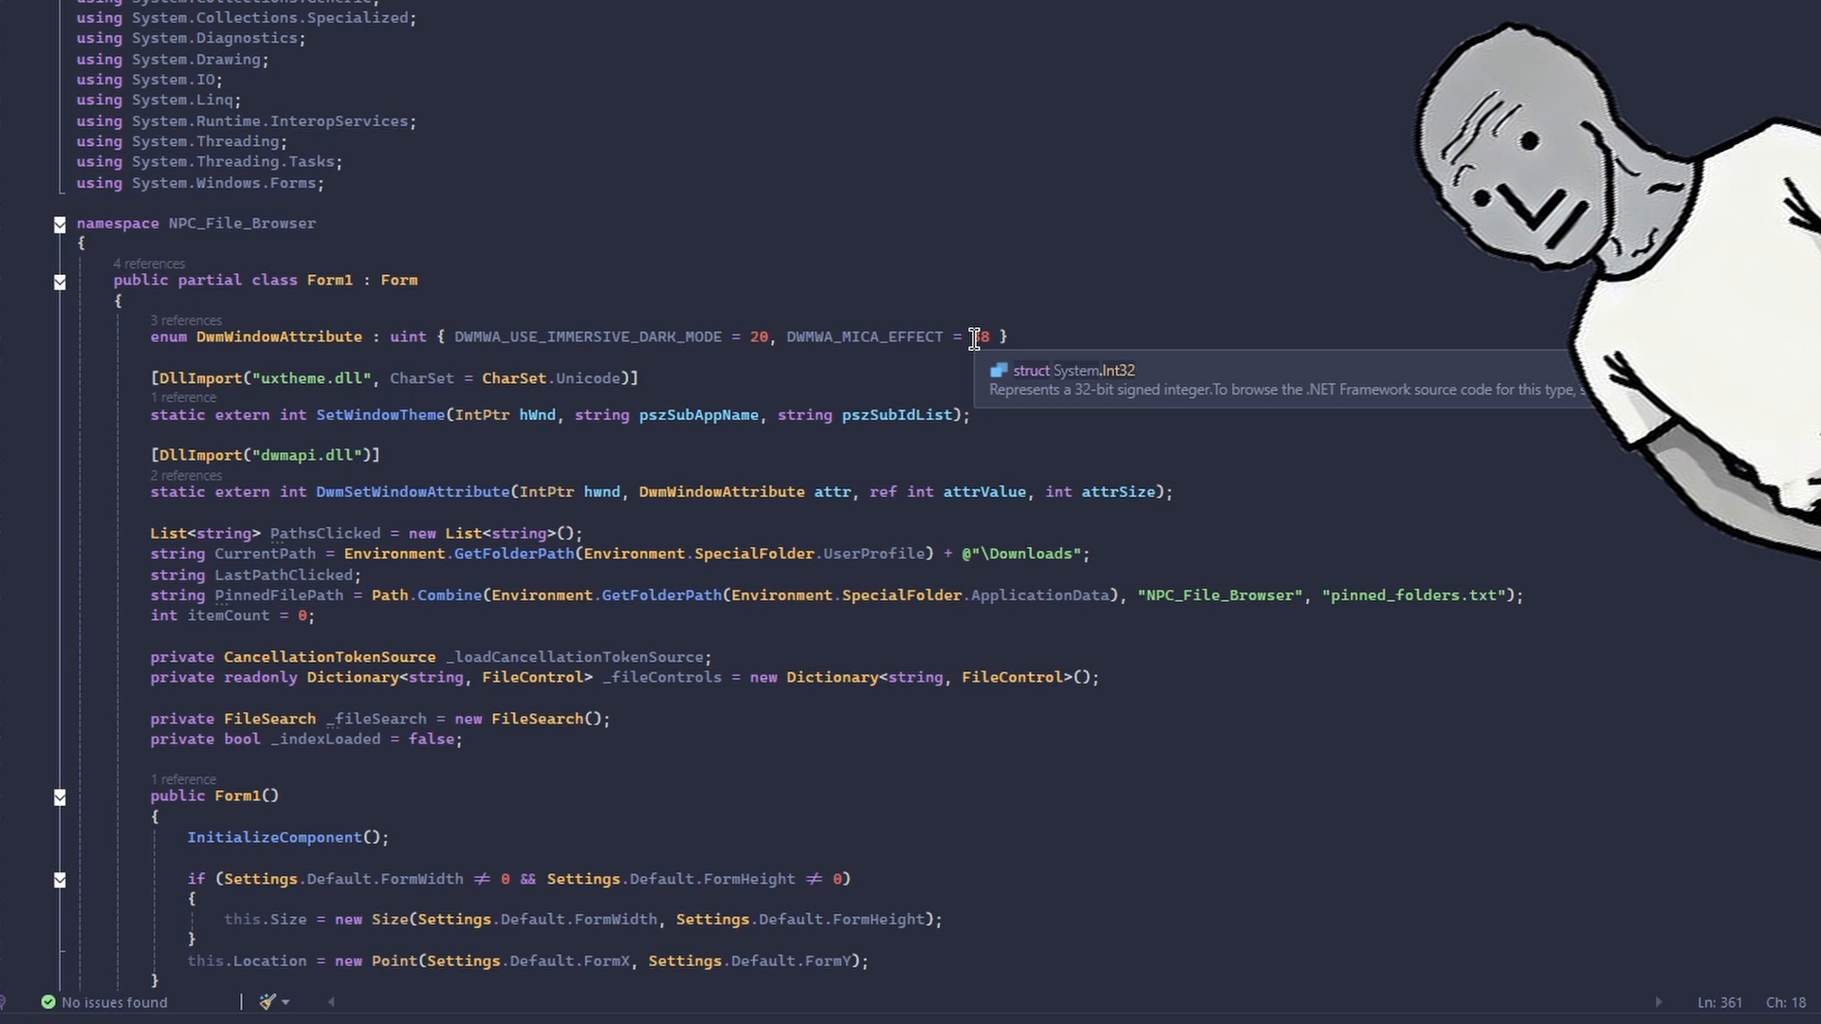
mouse_move(1108, 287)
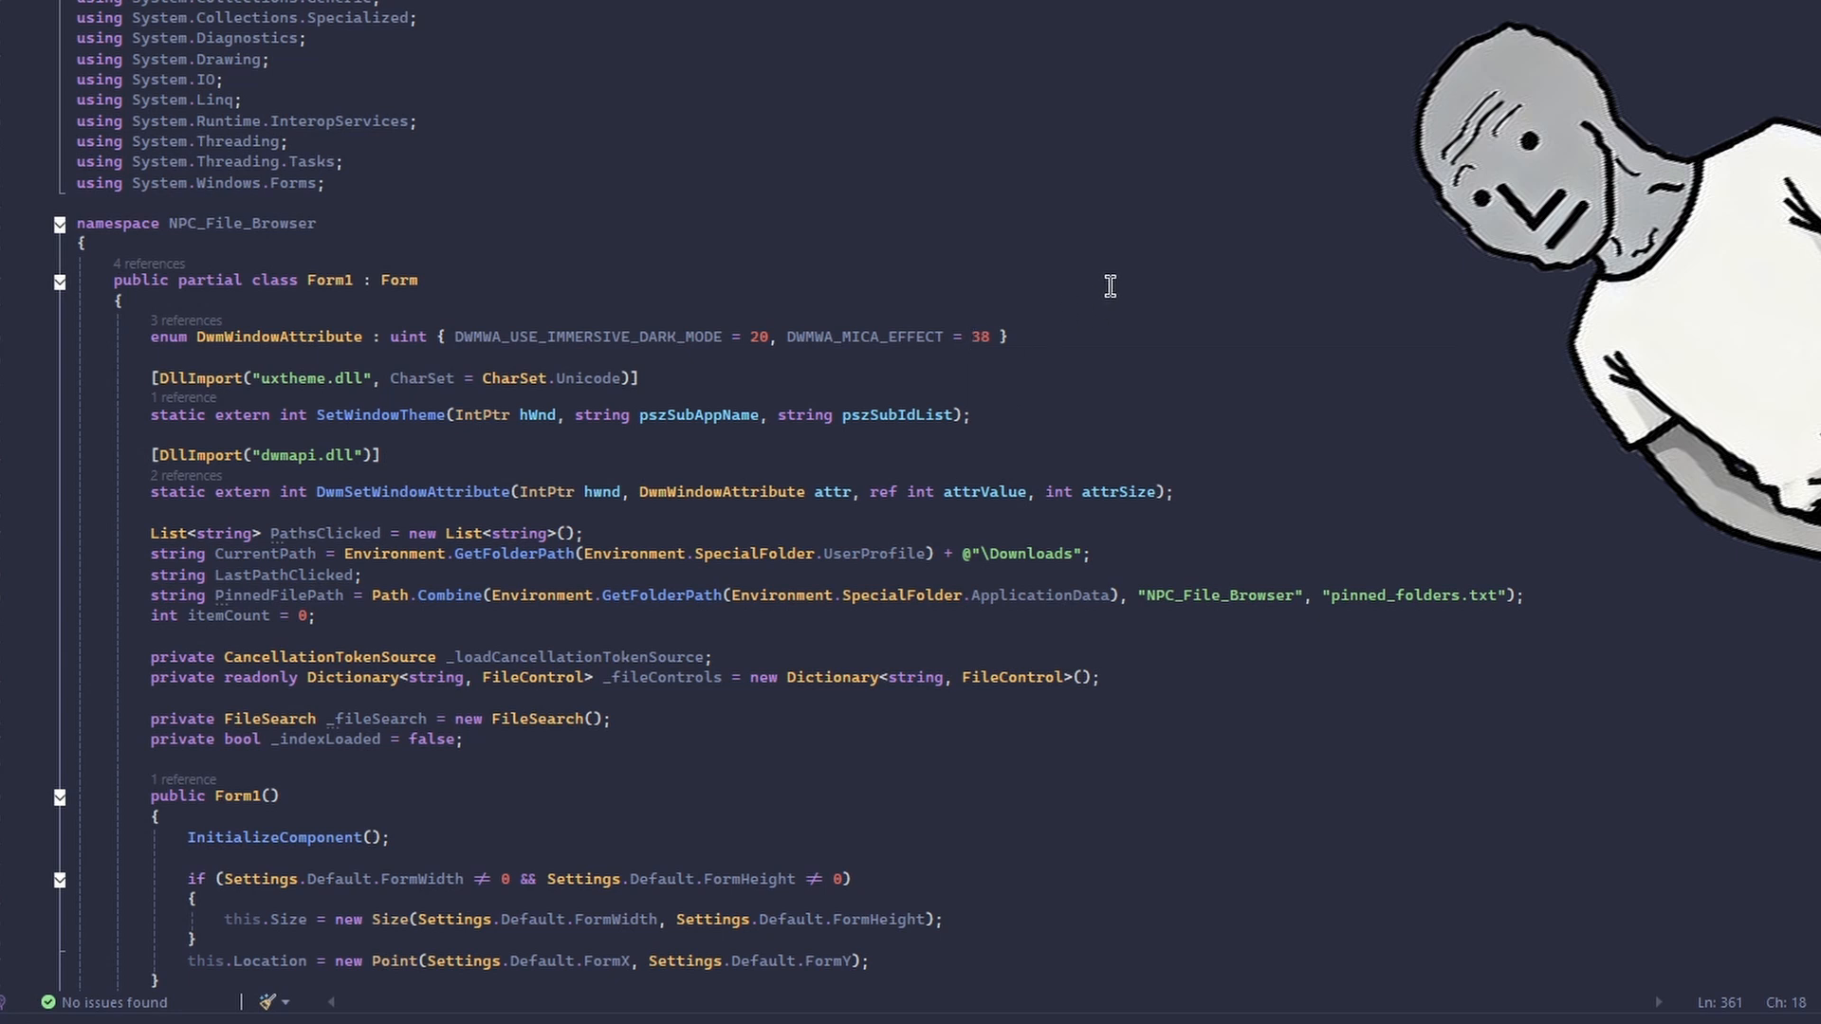
Step: Review RunSearchAsync's no-results Label code, then confirm a gibberish search shows 'No results found' with 0 Results
scroll(down, 3)
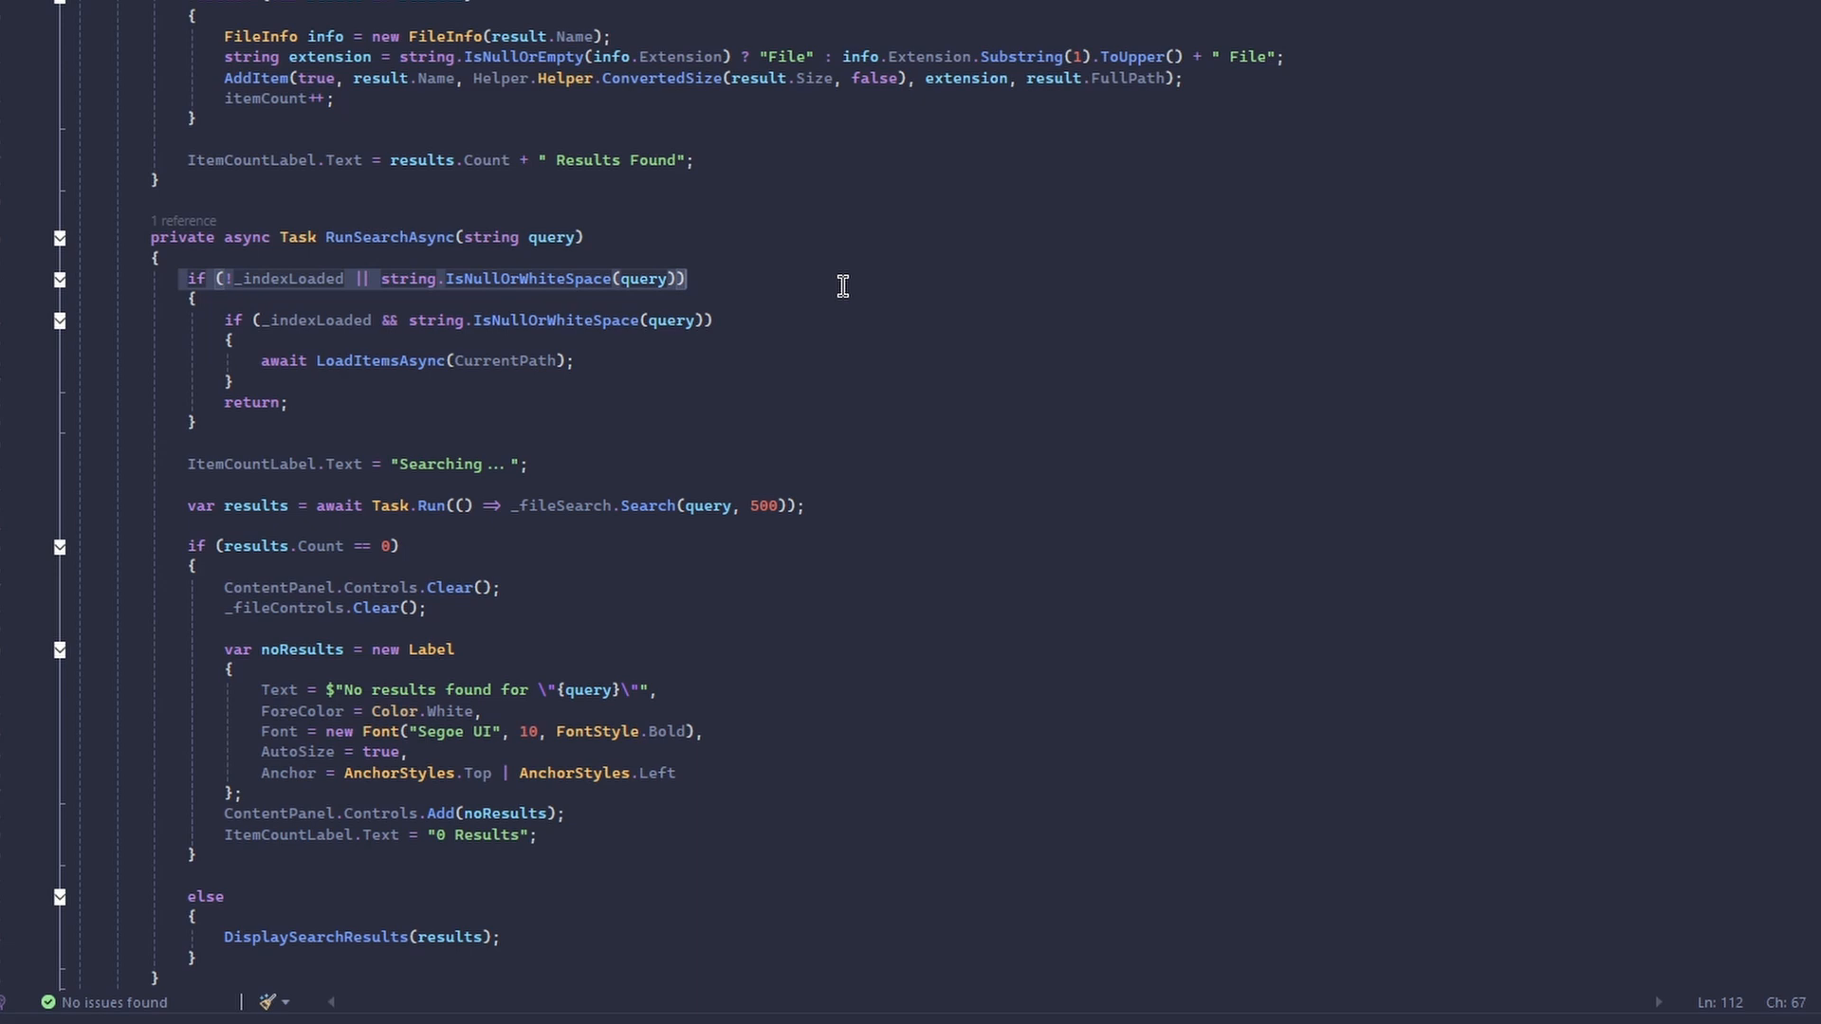
scroll(down, 3)
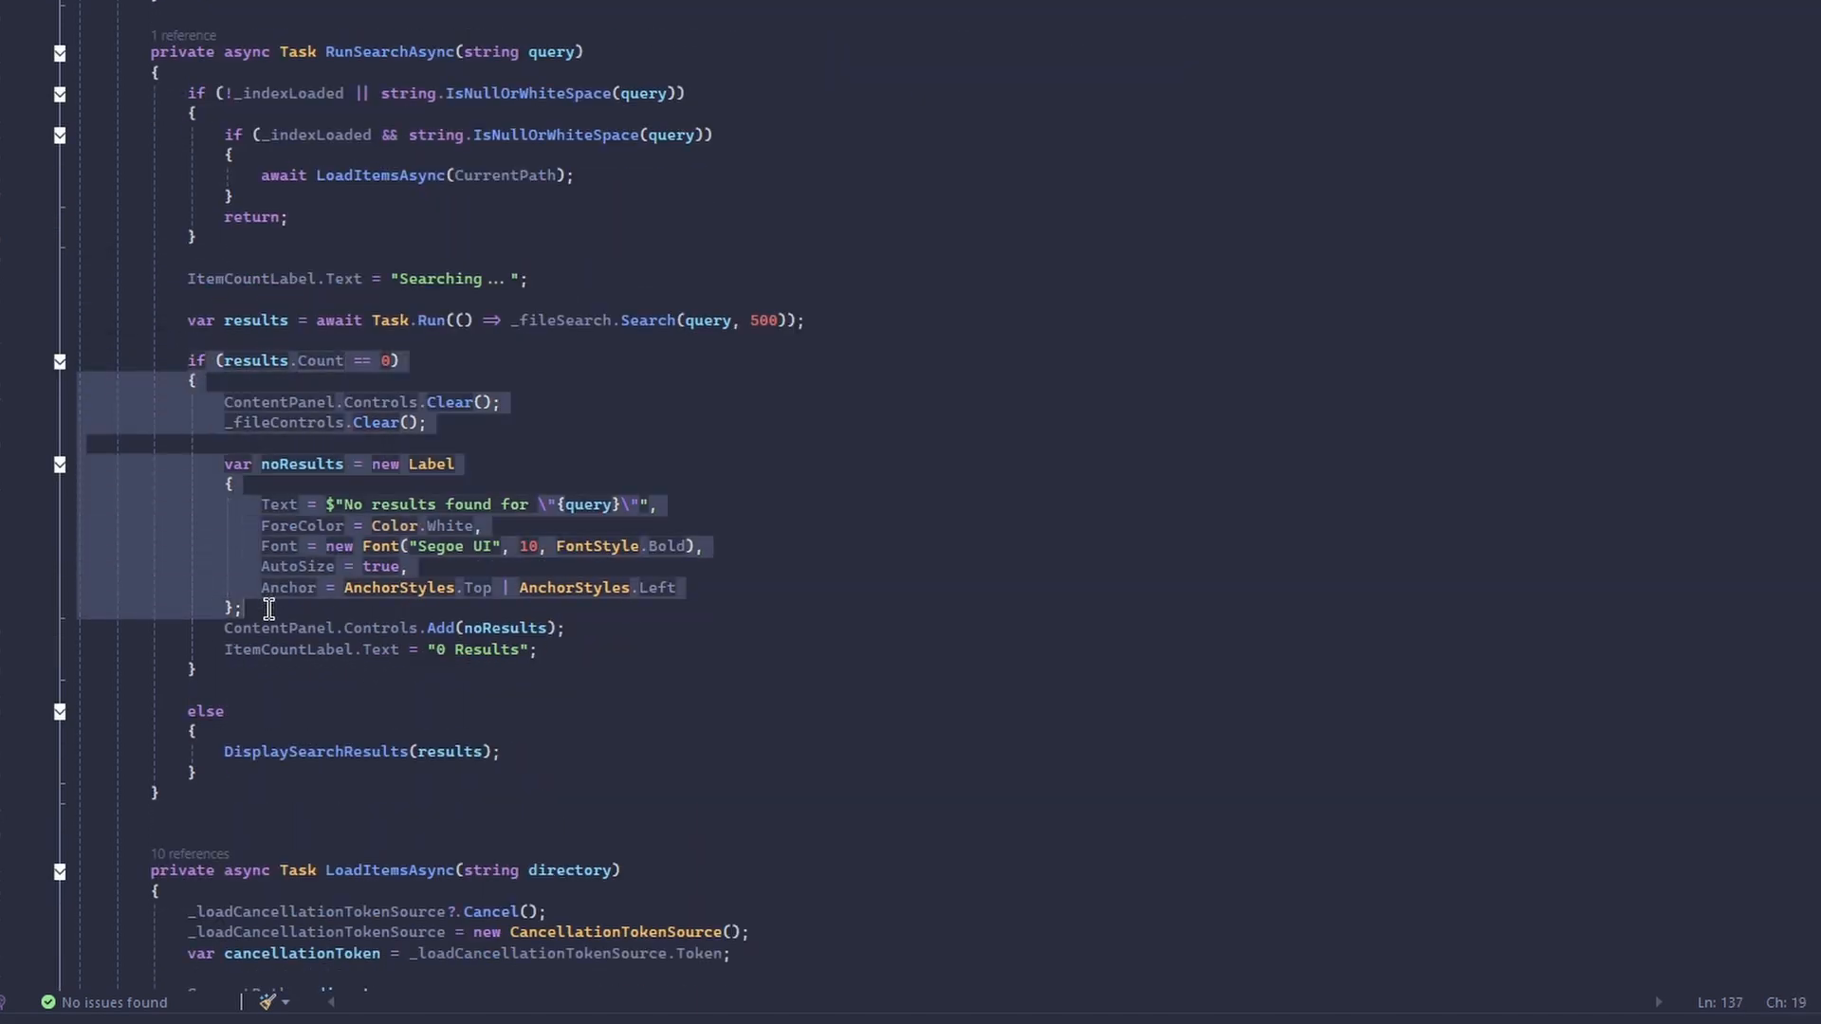
click(230, 462)
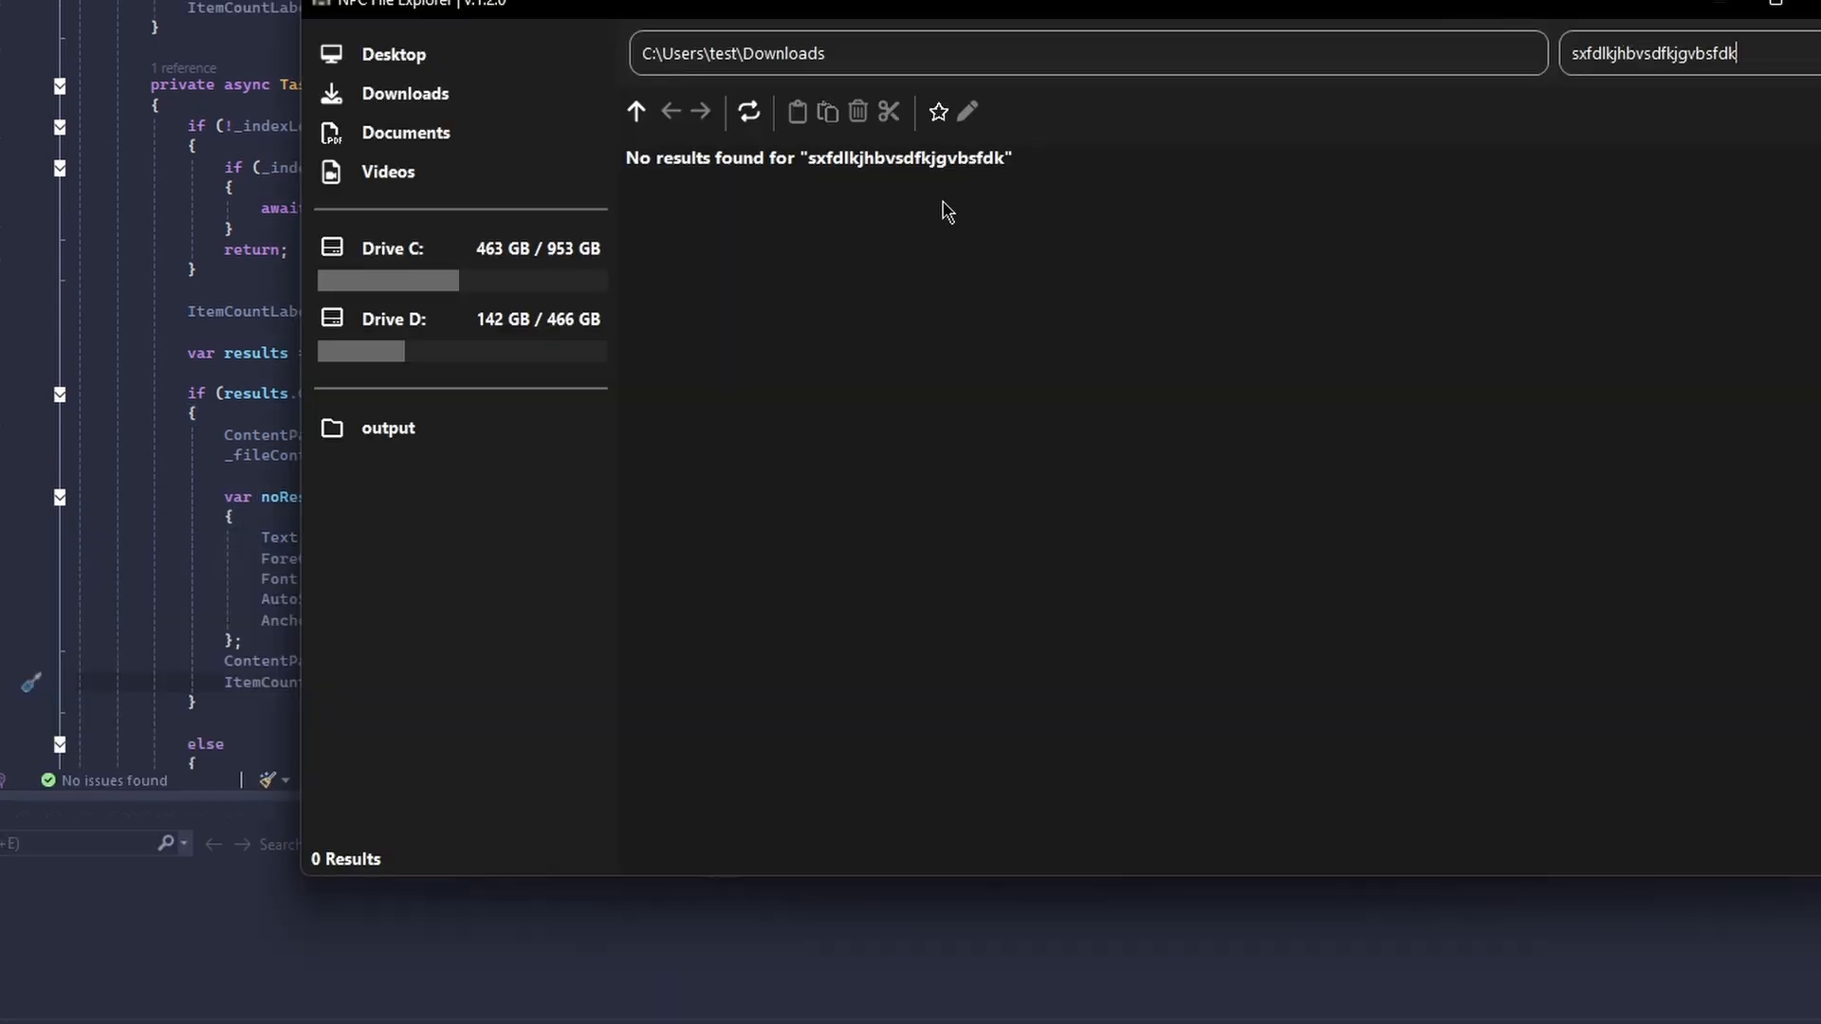
mouse_move(1612, 182)
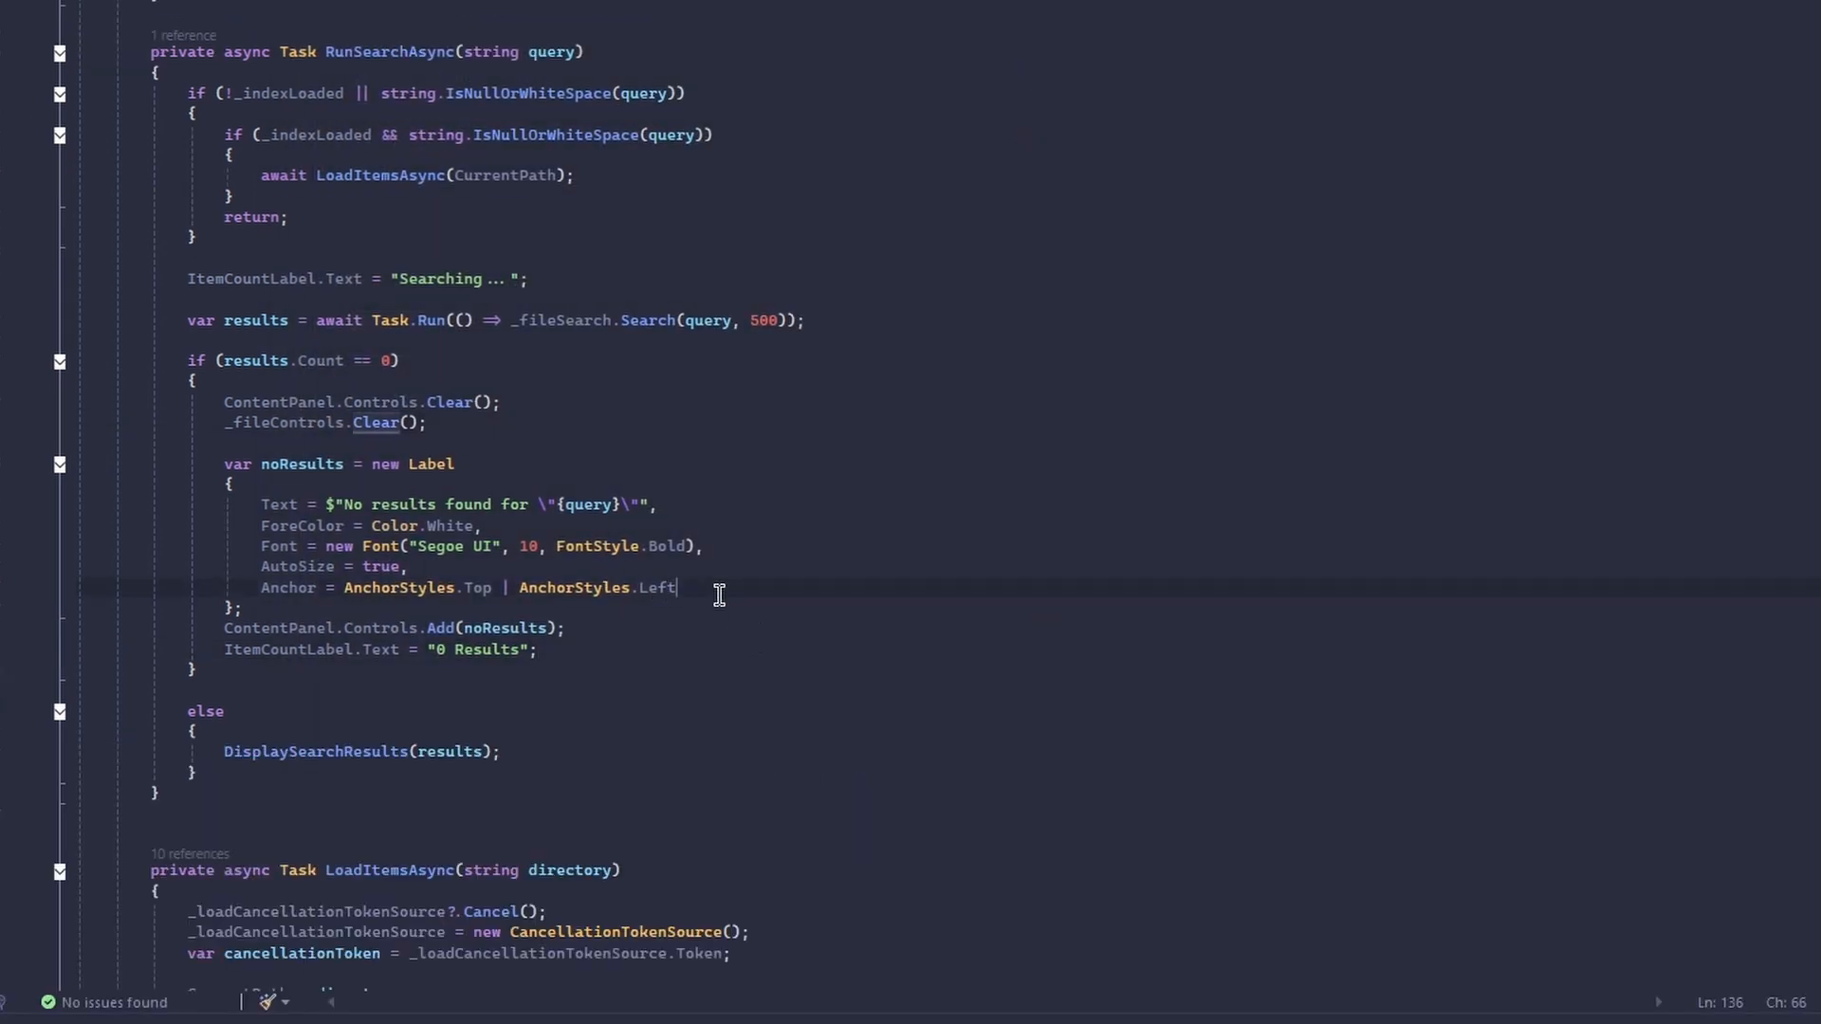
Step: Scroll through FileSearch.cs reviewing BuildIndexAsync, UpdateIndexAsync, IndexMetadata and FileOperation classes
scroll(down, 3)
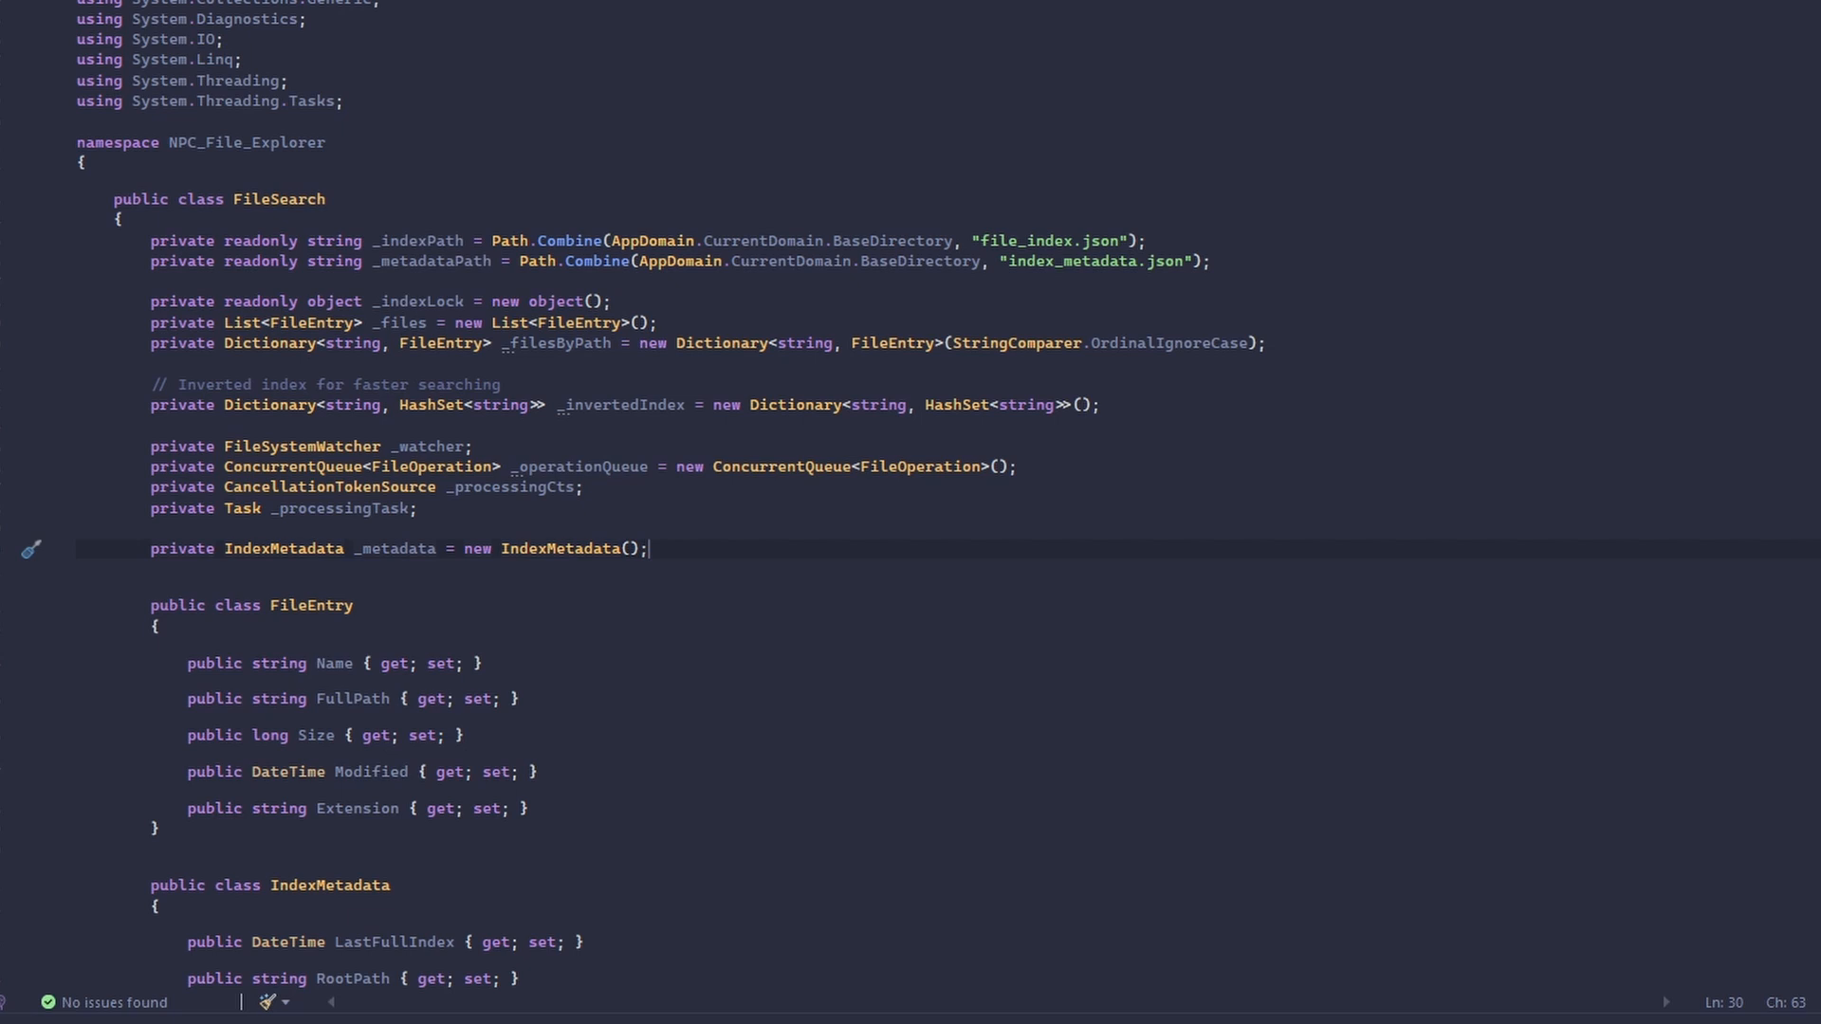
scroll(down, 3)
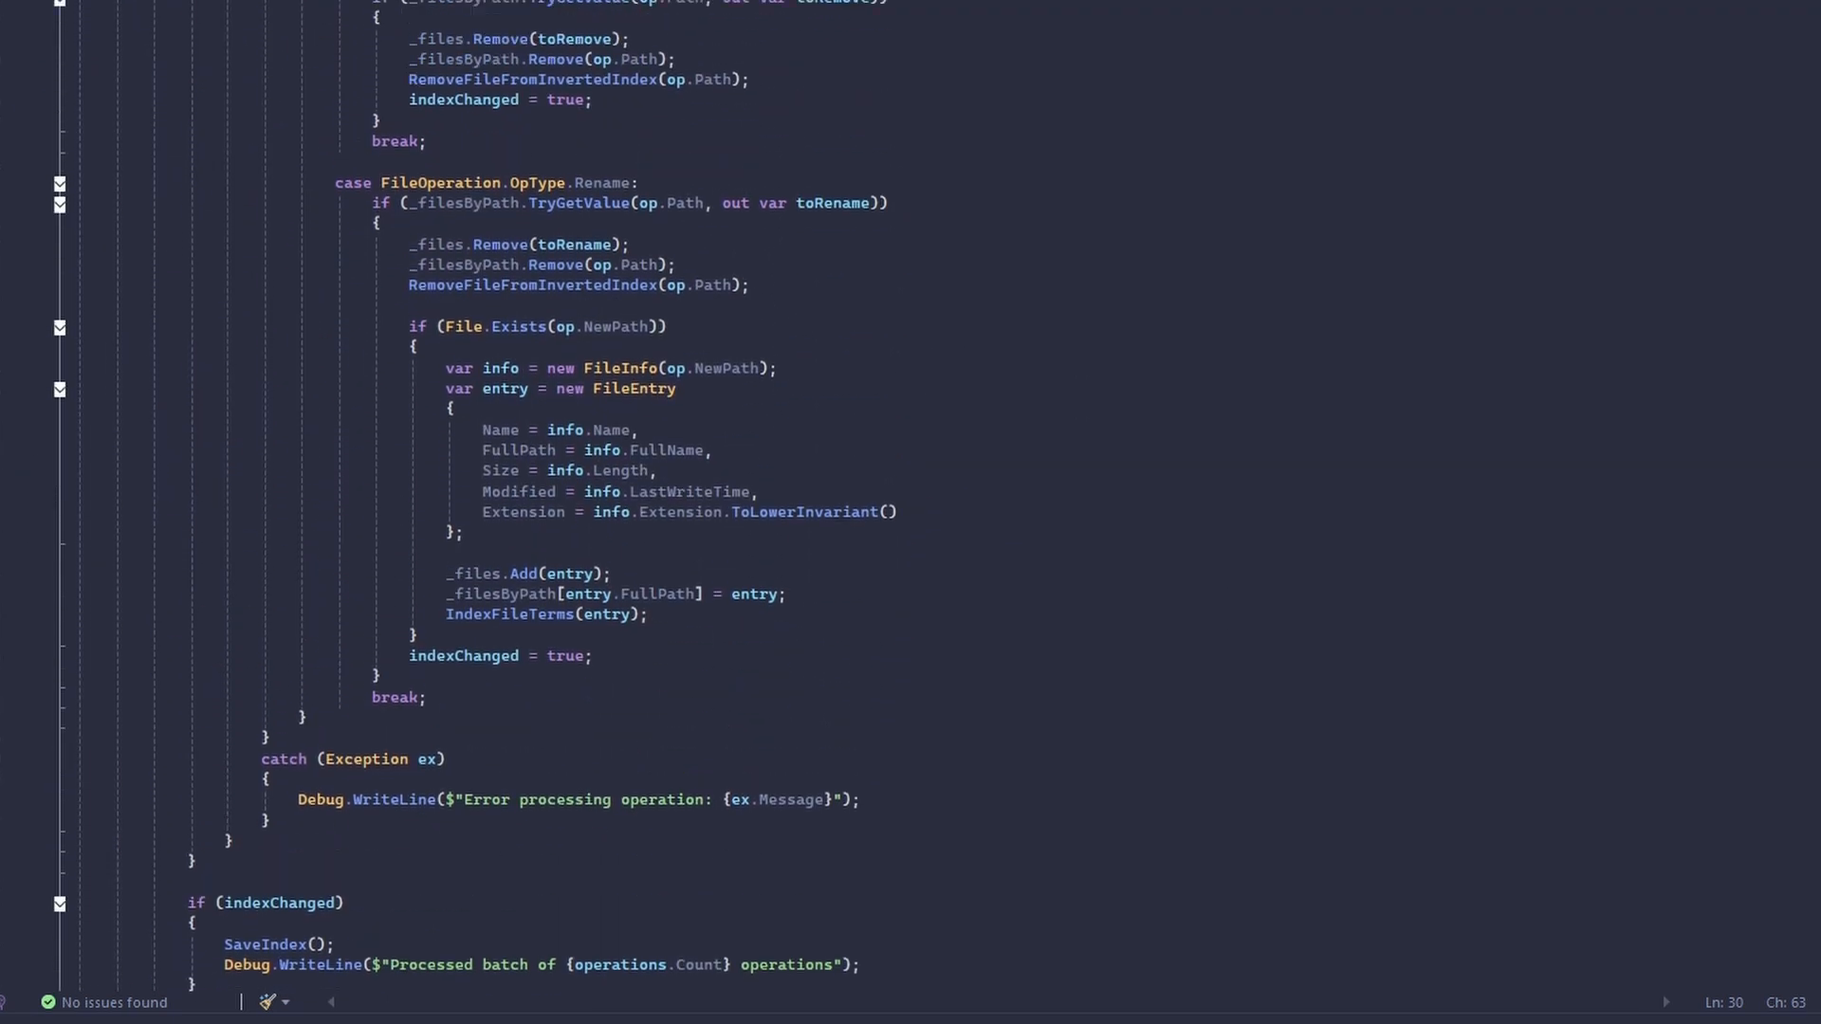
scroll(up, 3)
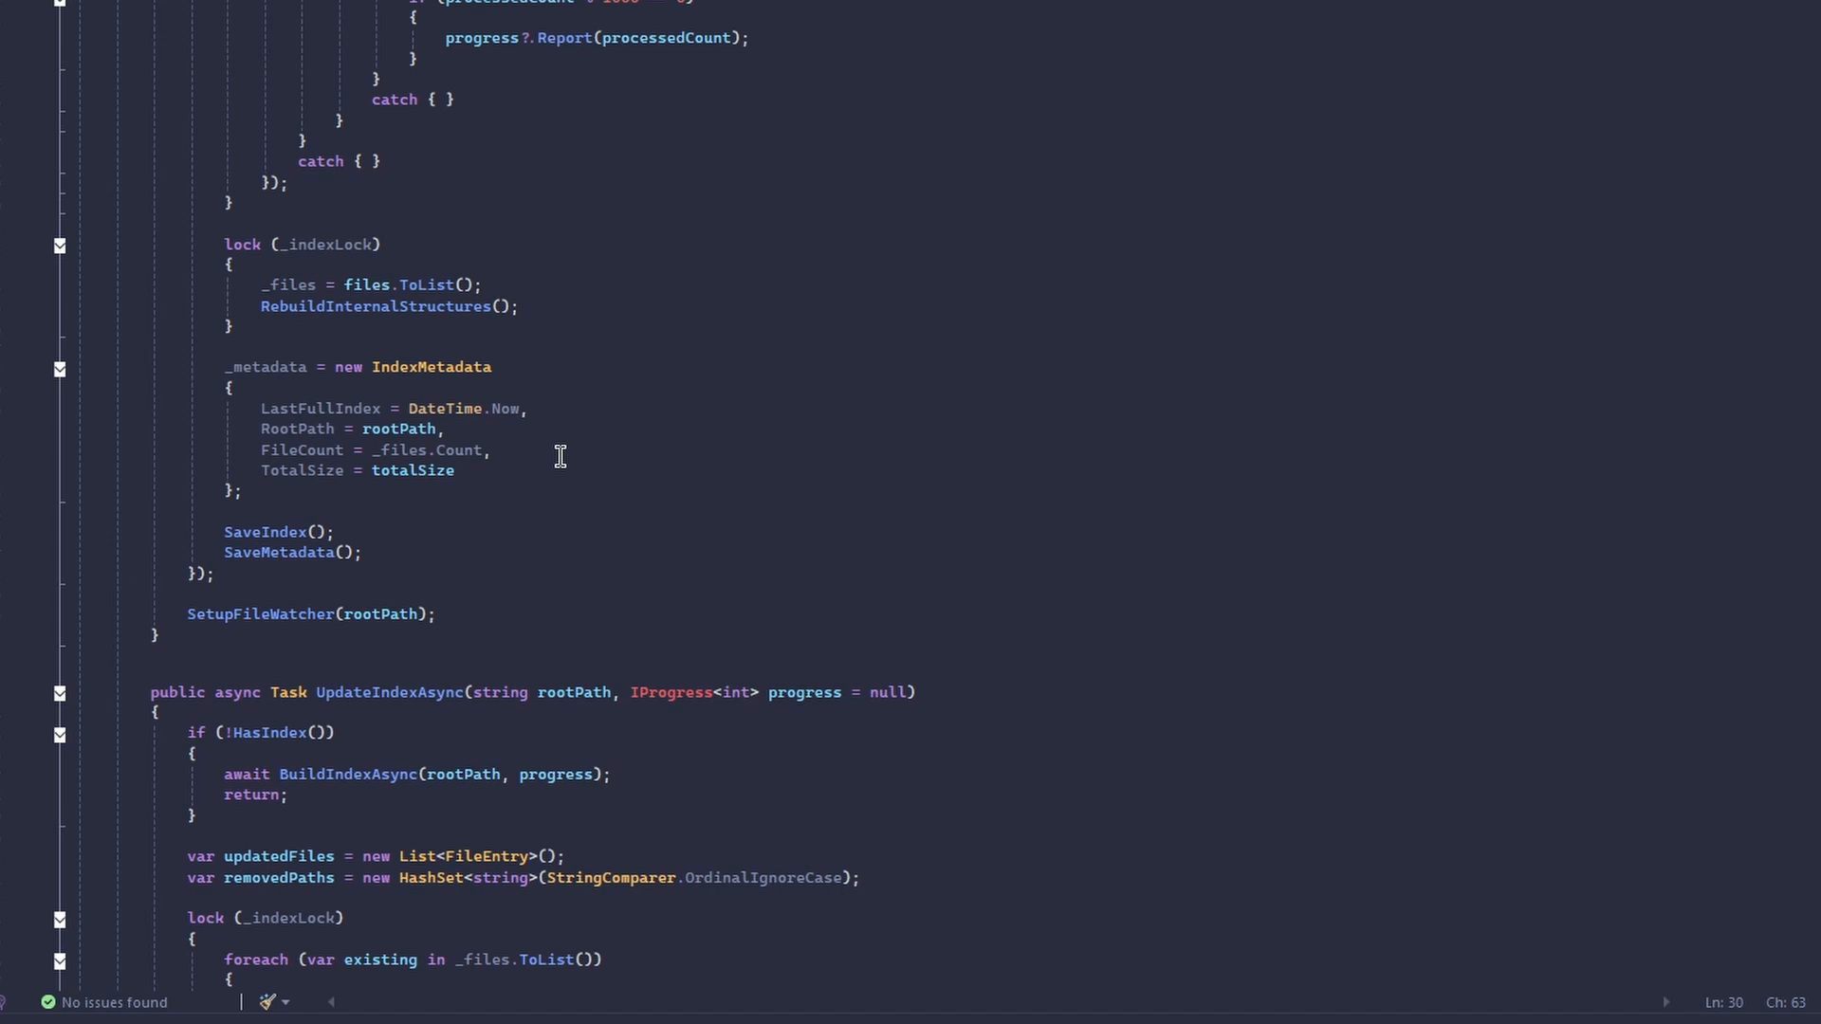
scroll(up, 3)
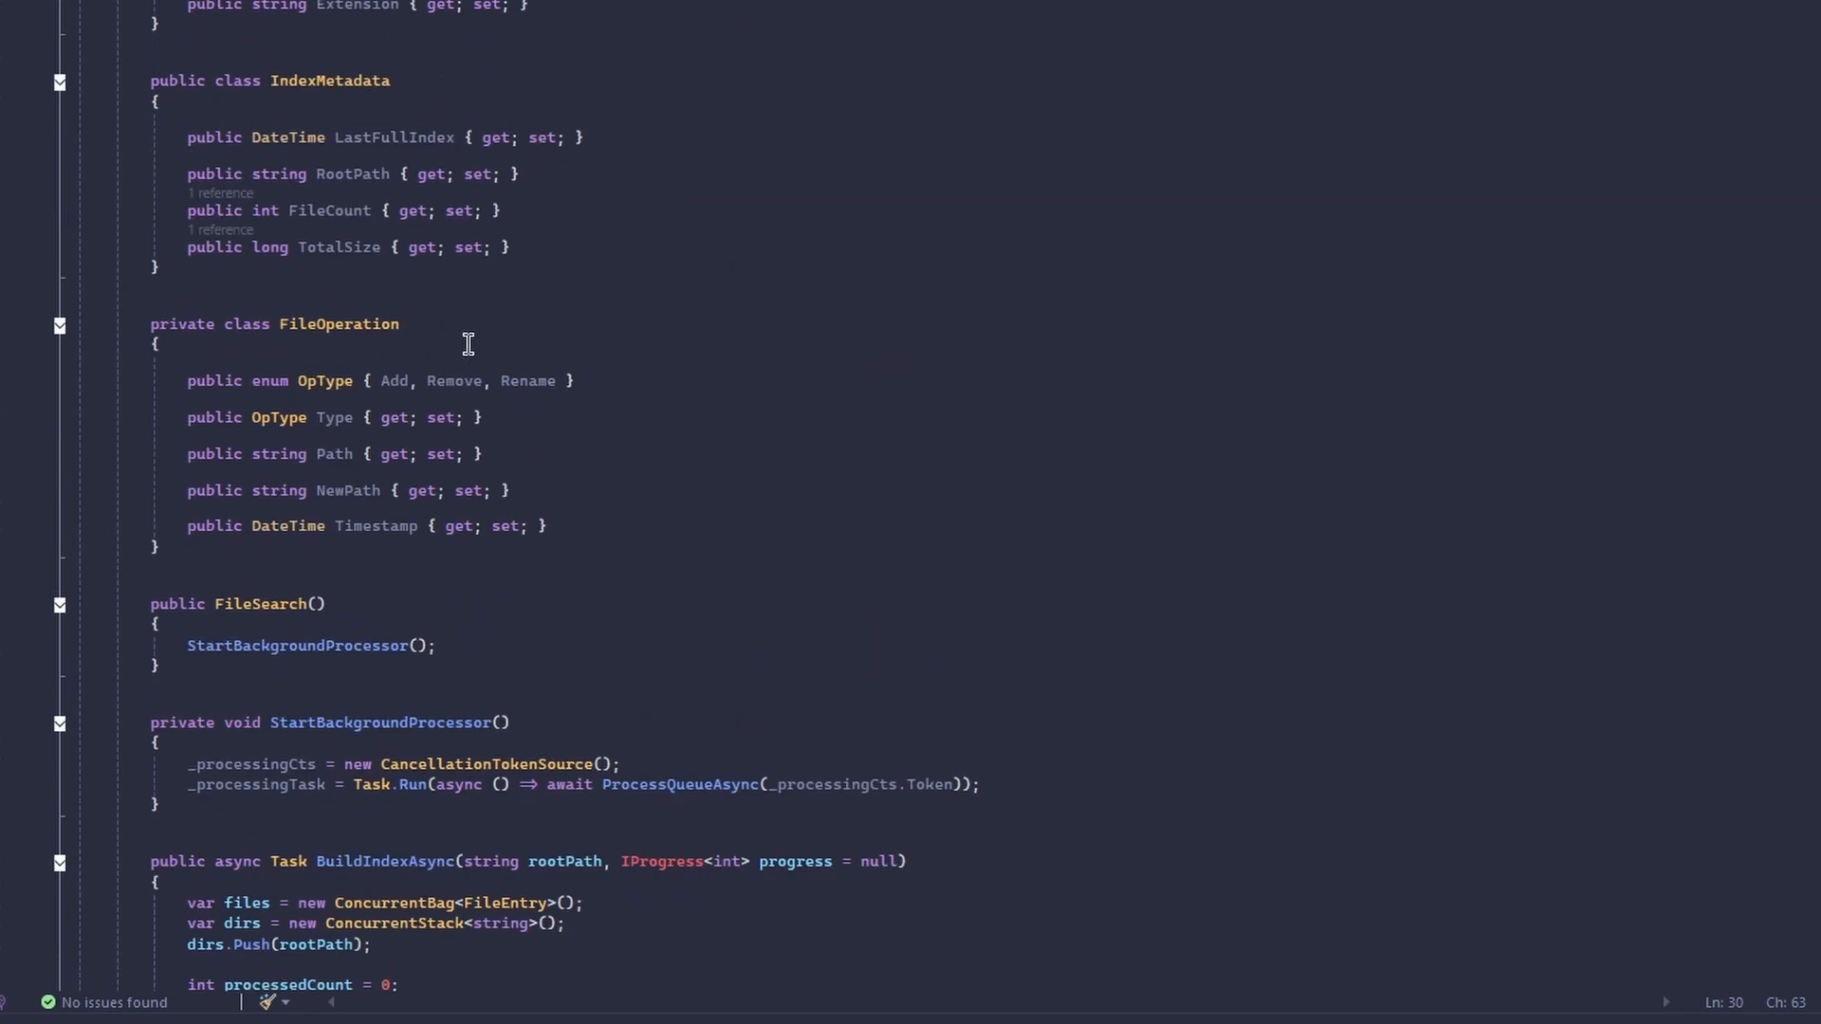
scroll(up, 3)
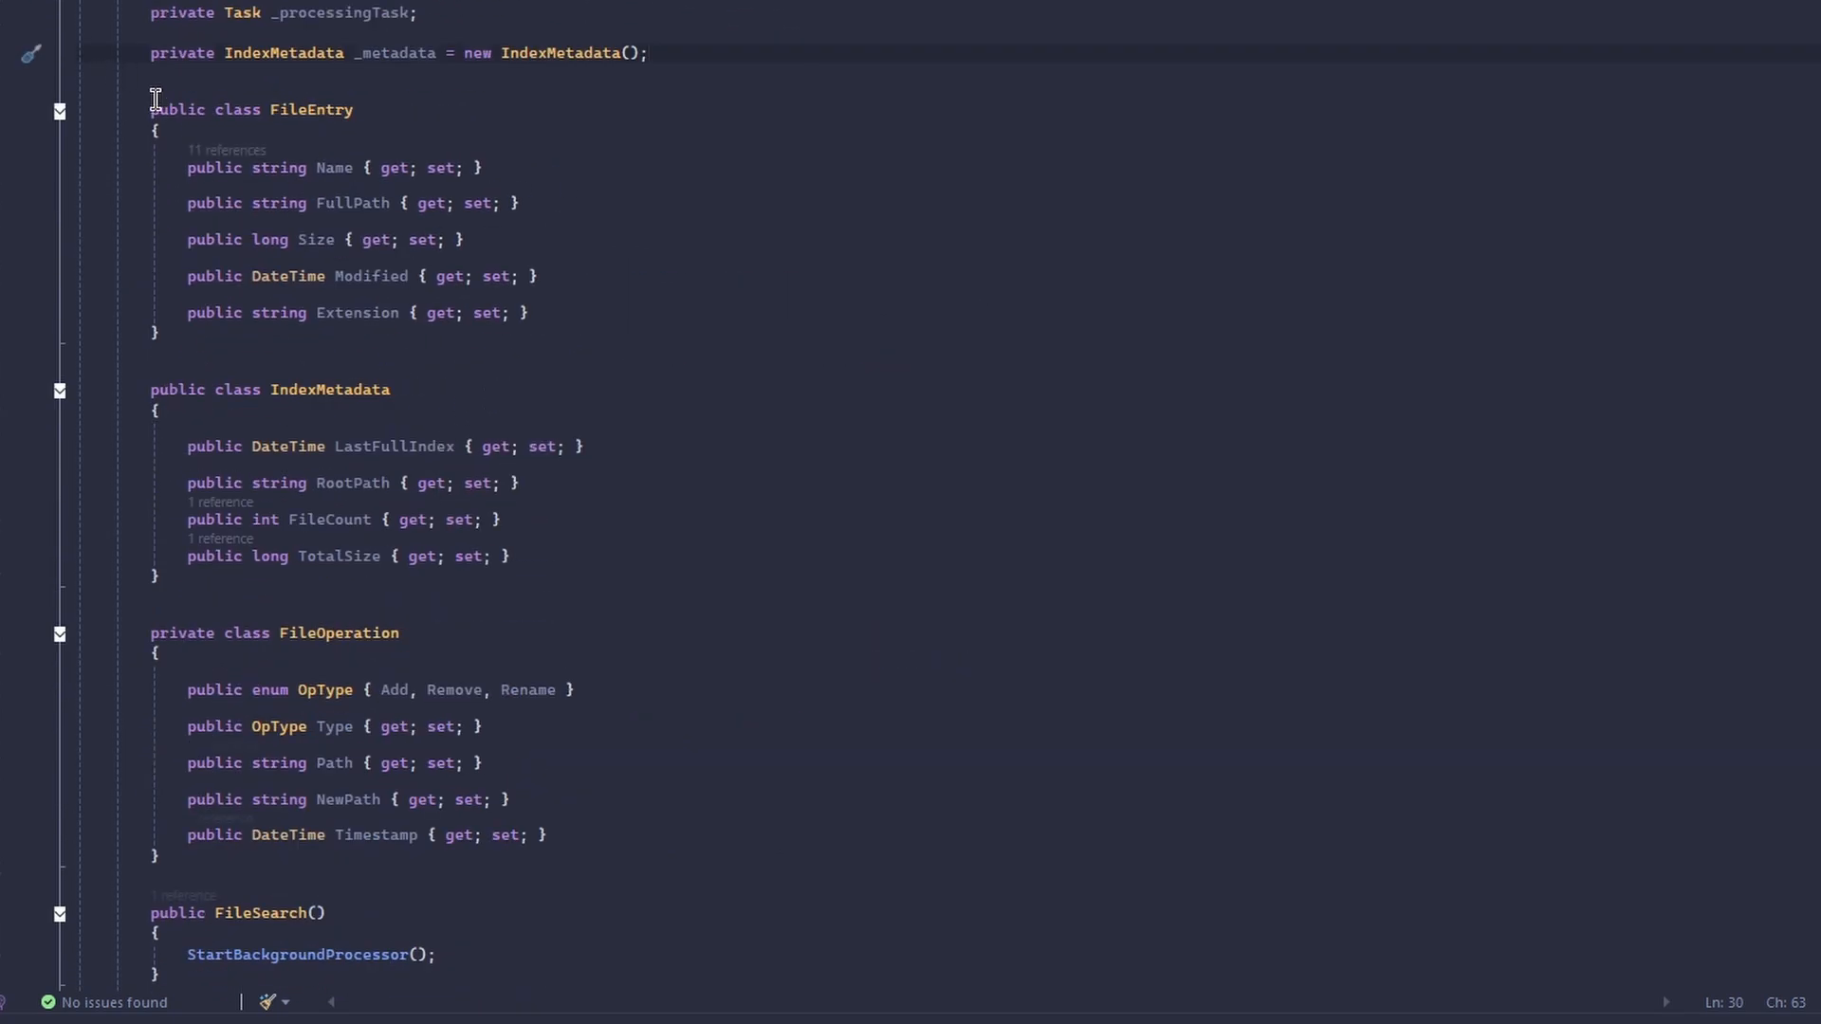